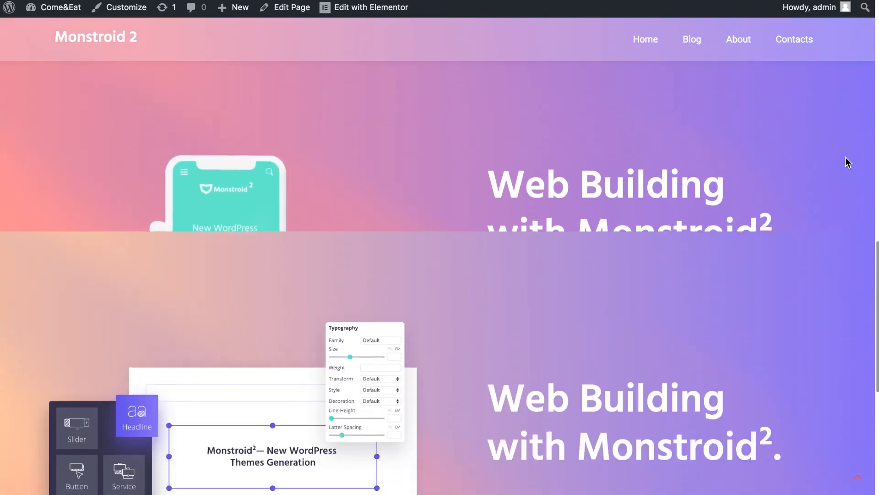
Scroll through Monstroid2's gallery of 300+ pre-designed skin templates
{"action": "scroll", "scroll_direction": "down", "scroll_amount": 3}
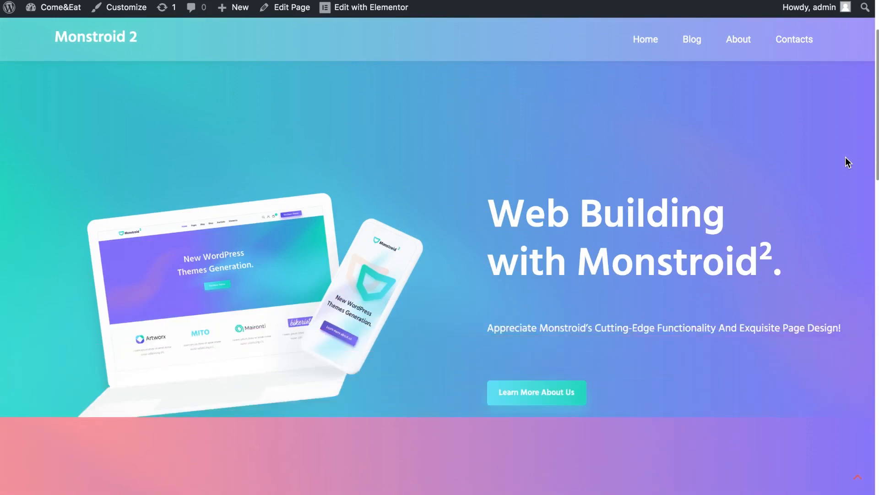
{"action": "scroll", "scroll_direction": "down", "scroll_amount": 3}
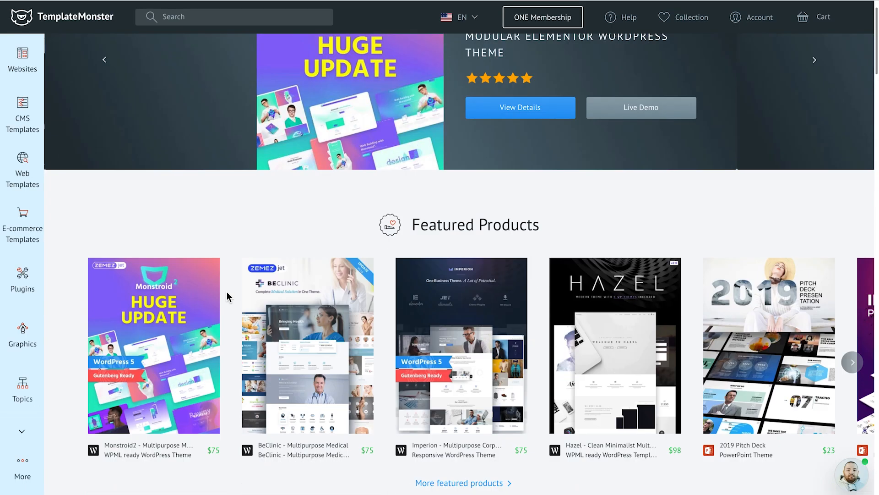
{"action": "scroll", "scroll_direction": "down", "scroll_amount": 3}
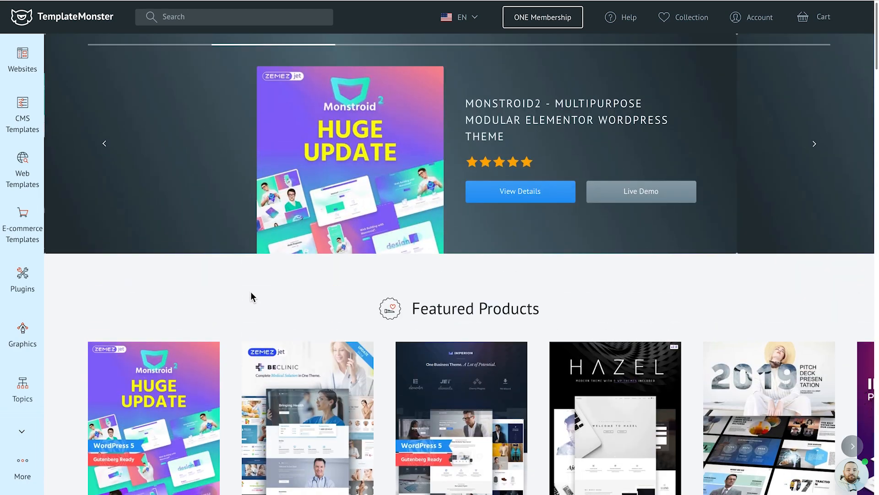
{"action": "mouse_move", "coordinate": [105, 152]}
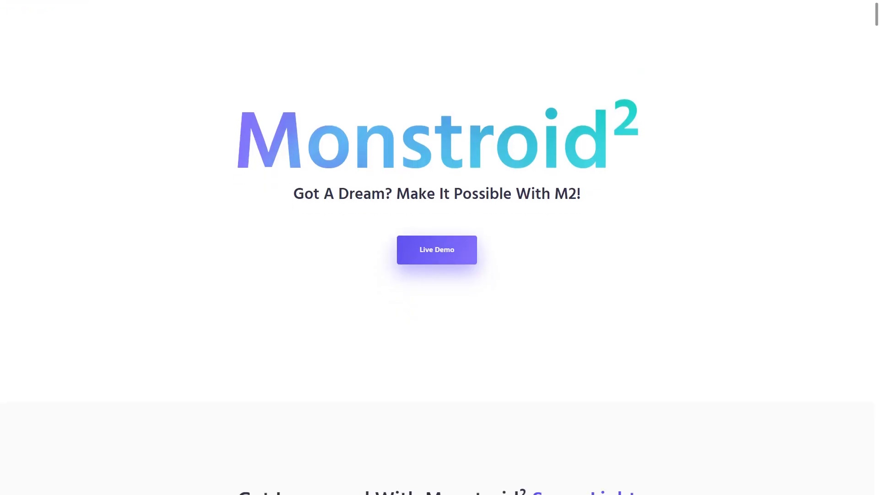
{"action": "scroll", "scroll_direction": "down", "scroll_amount": 3}
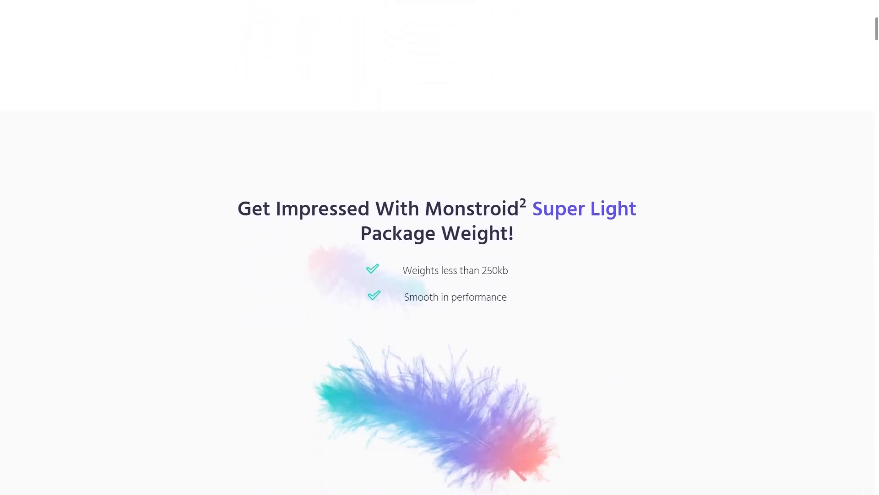
{"action": "scroll", "scroll_direction": "down", "scroll_amount": 3}
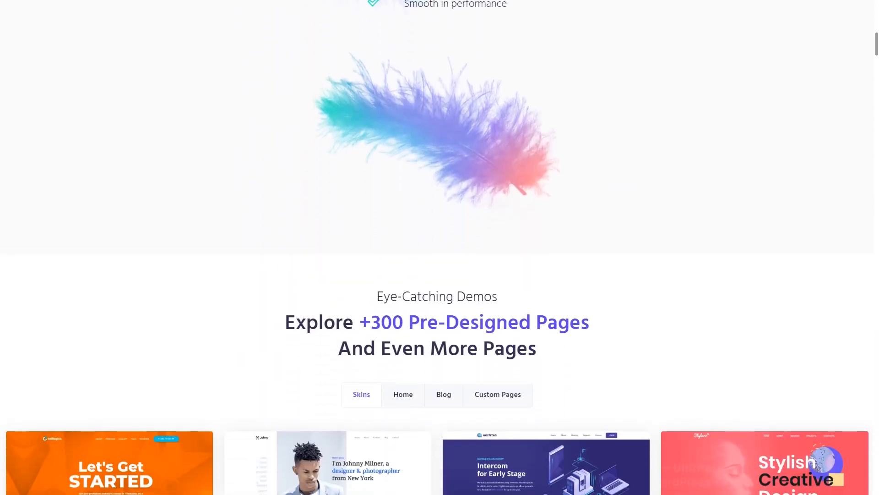
{"action": "scroll", "scroll_direction": "down", "scroll_amount": 3}
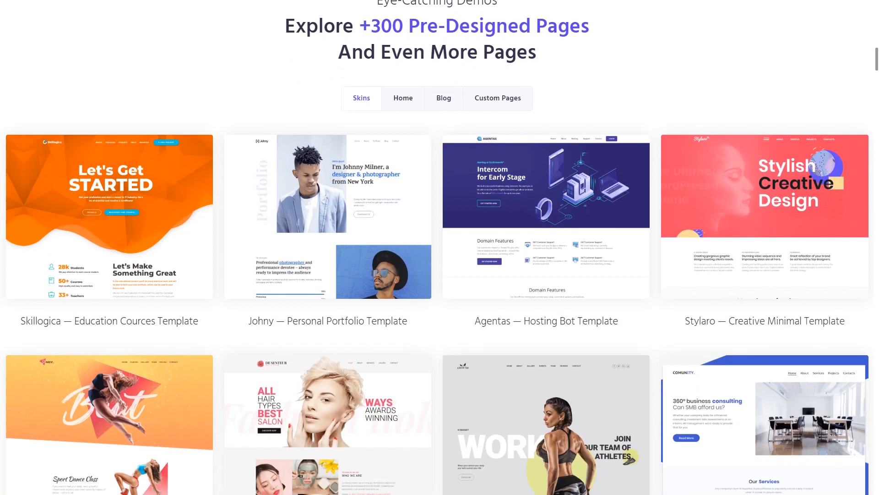
{"action": "scroll", "scroll_direction": "down", "scroll_amount": 3}
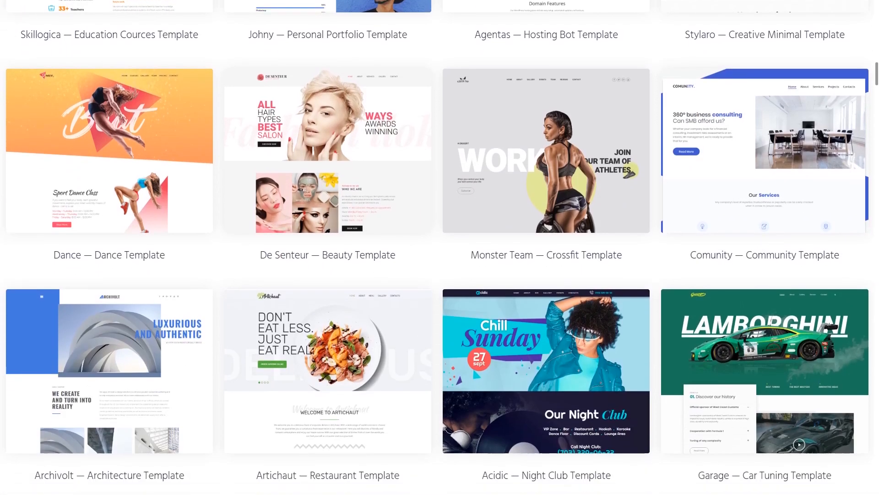
{"action": "scroll", "scroll_direction": "down", "scroll_amount": 3}
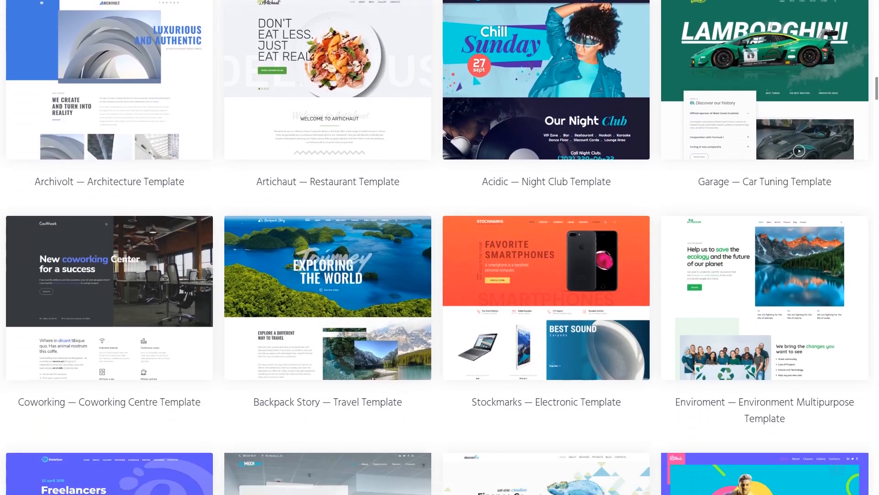
{"action": "scroll", "scroll_direction": "down", "scroll_amount": 3}
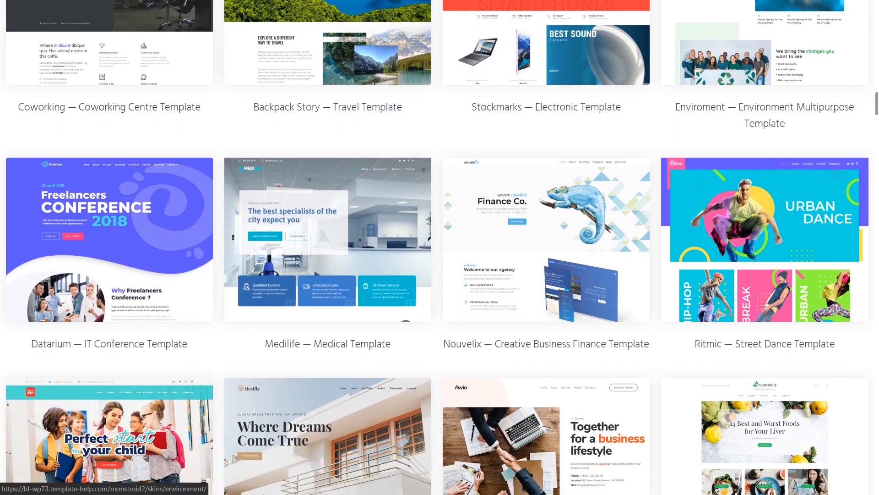
{"action": "scroll", "scroll_direction": "down", "scroll_amount": 3}
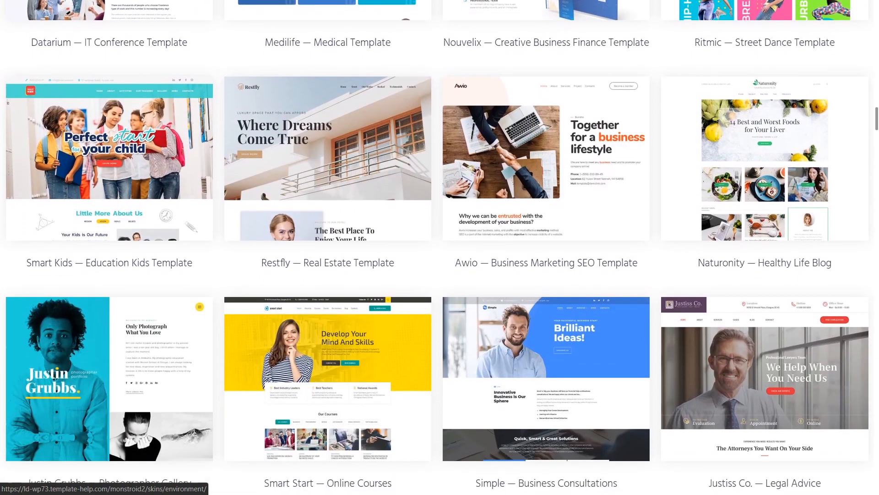
{"action": "scroll", "scroll_direction": "down", "scroll_amount": 3}
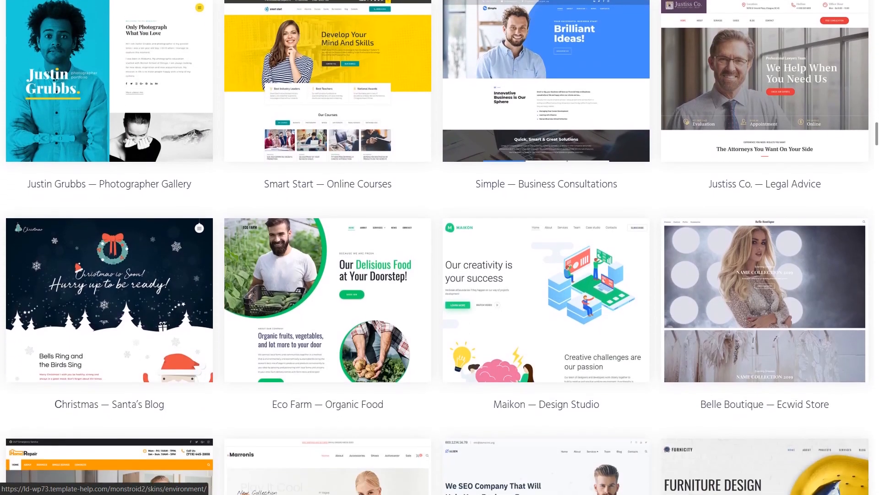
{"action": "scroll", "scroll_direction": "down", "scroll_amount": 3}
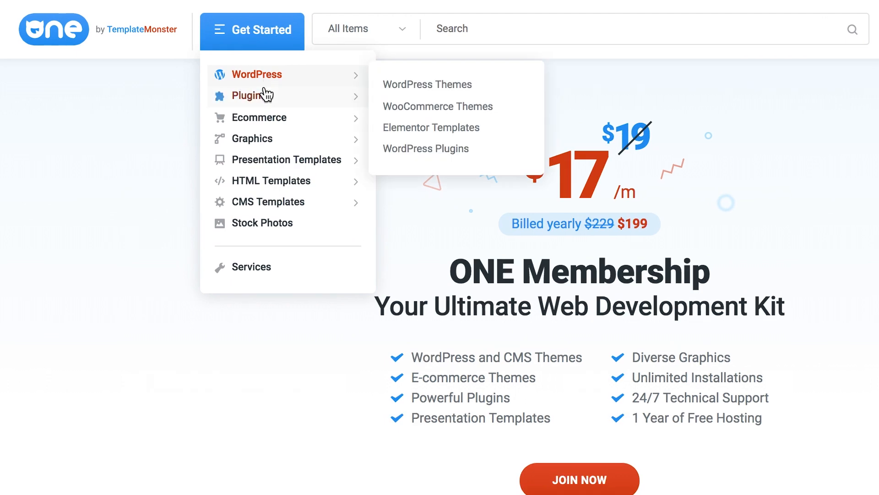
{"action": "mouse_move", "coordinate": [259, 118]}
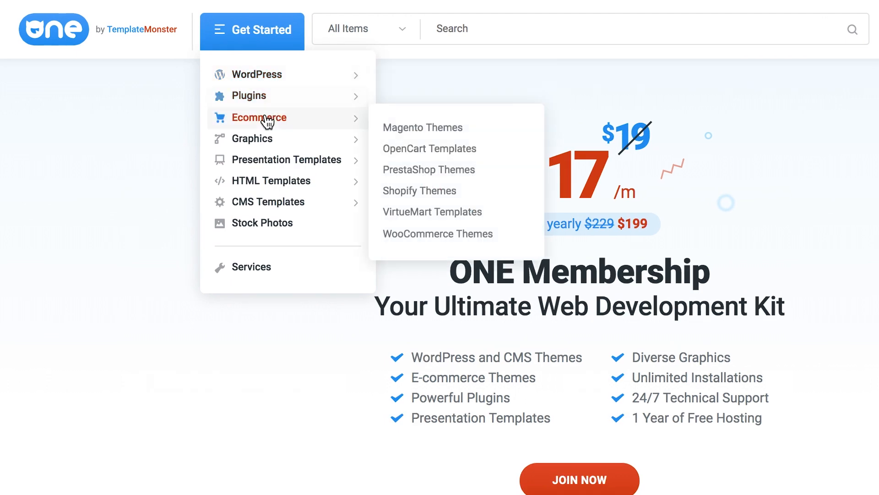
{"action": "mouse_move", "coordinate": [274, 160]}
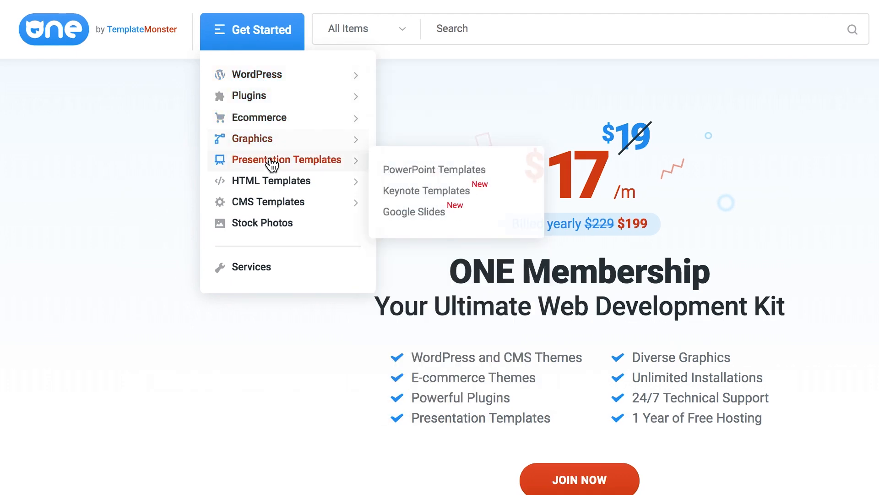
{"action": "mouse_move", "coordinate": [271, 180]}
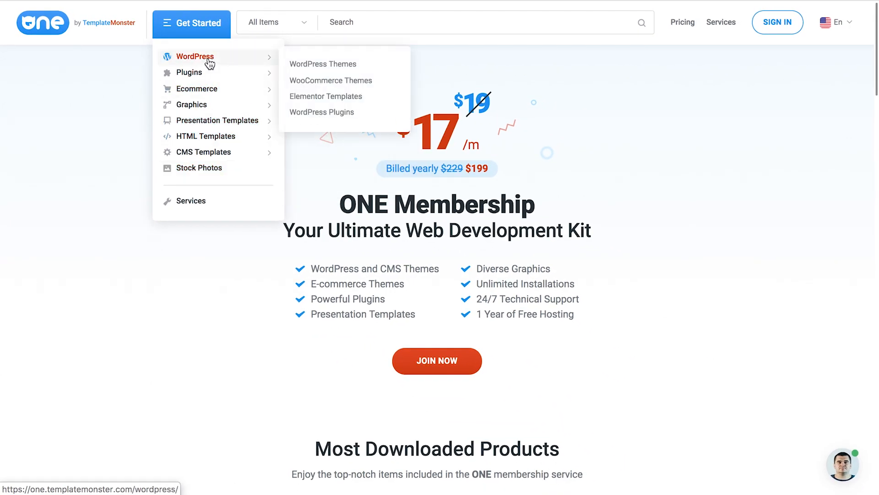
Open the WordPress products category and browse its theme listings and filters
{"action": "left_click", "coordinate": [196, 55]}
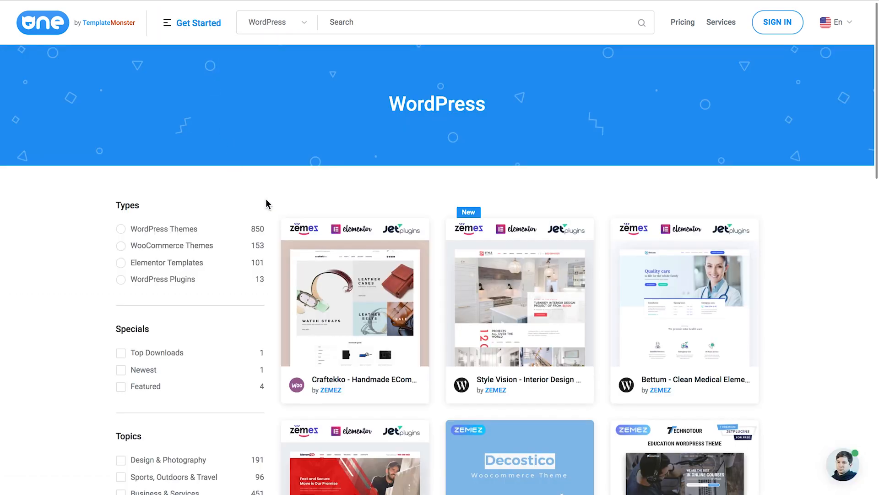
{"action": "scroll", "scroll_direction": "down", "scroll_amount": 3}
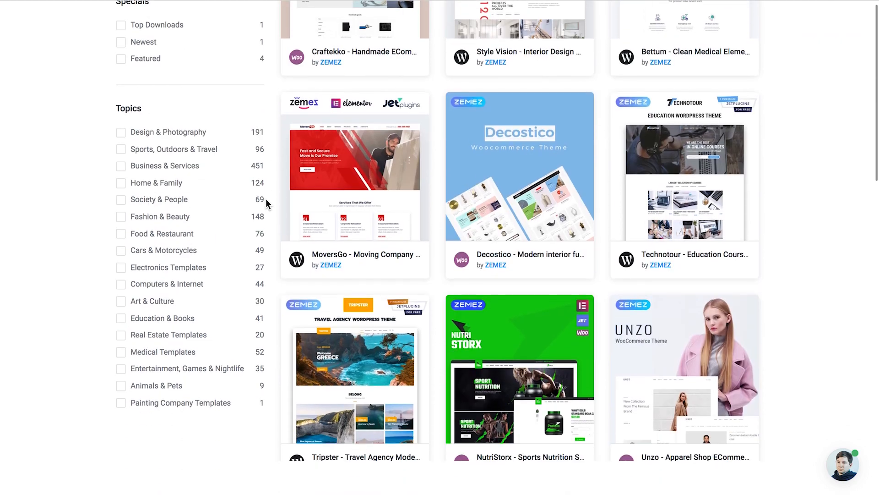
{"action": "scroll", "scroll_direction": "down", "scroll_amount": 3}
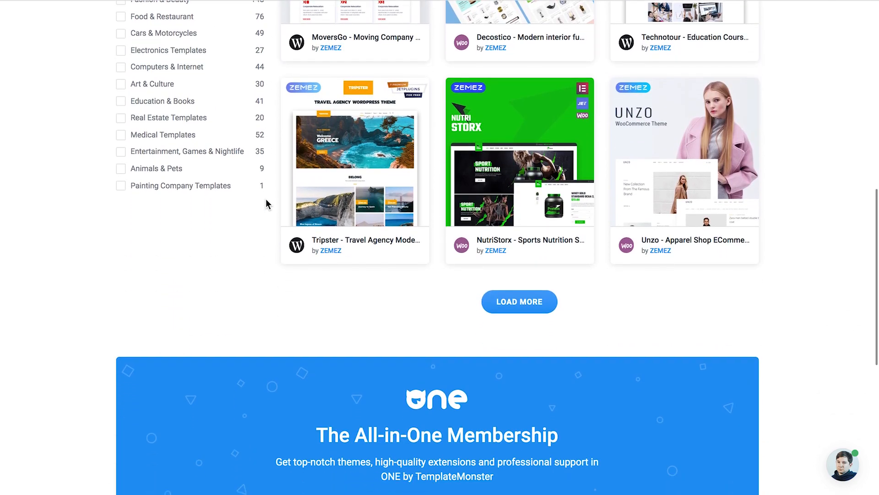
{"action": "scroll", "scroll_direction": "up", "scroll_amount": 3}
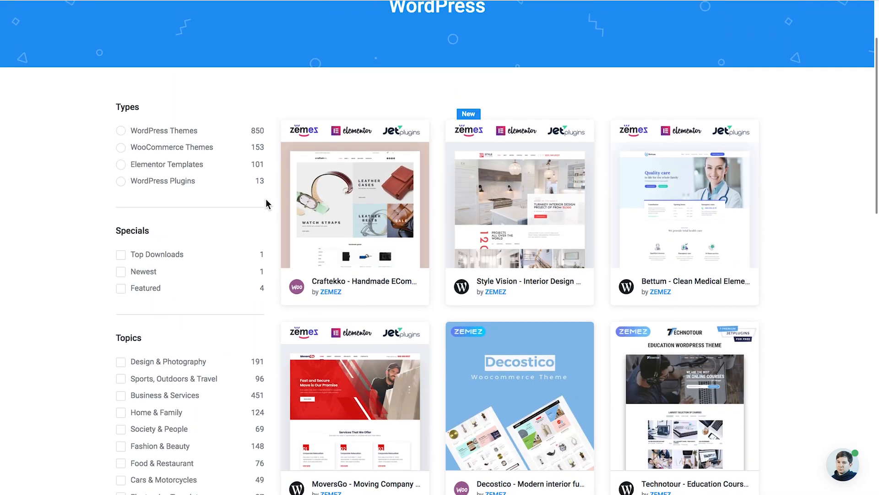
{"action": "mouse_move", "coordinate": [270, 122]}
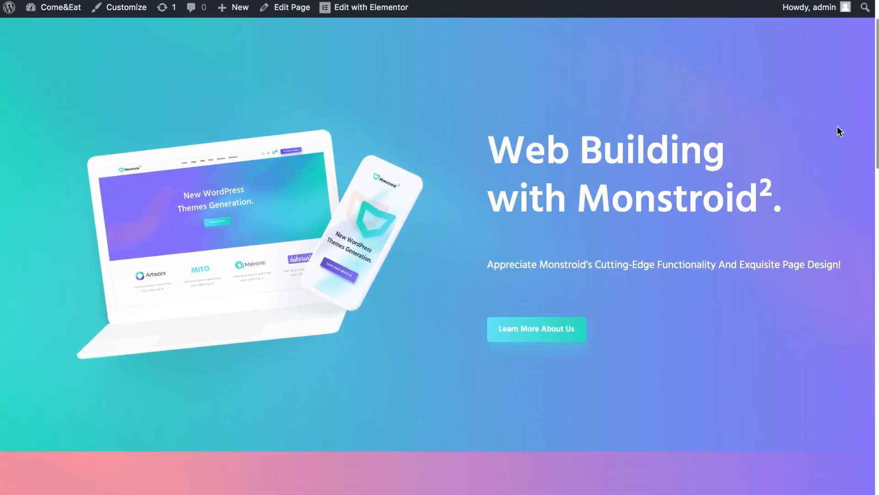
{"action": "scroll", "scroll_direction": "down", "scroll_amount": 3}
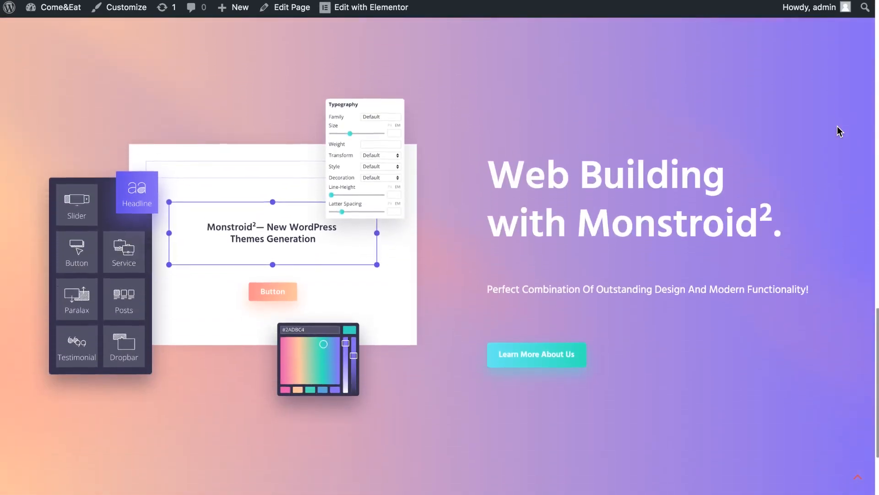
{"action": "scroll", "scroll_direction": "down", "scroll_amount": 3}
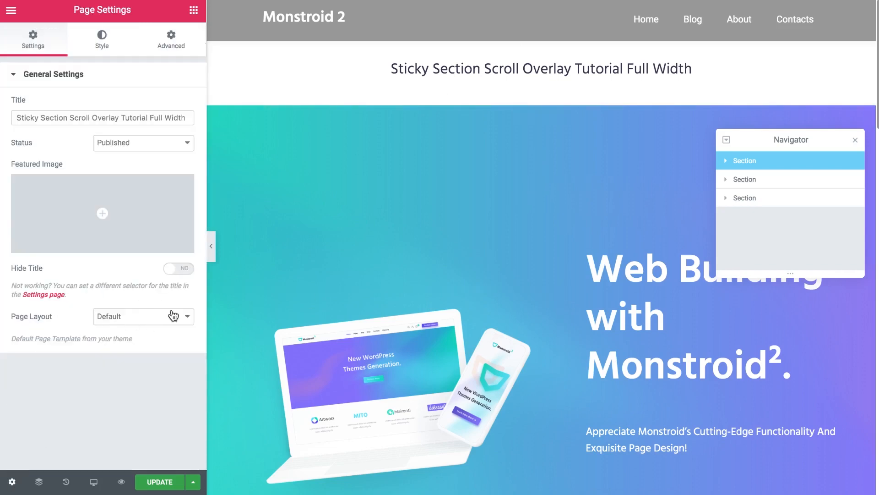
Keep the Default page layout and switch Hide Title to Yes in Page Settings
{"action": "left_click", "coordinate": [143, 316]}
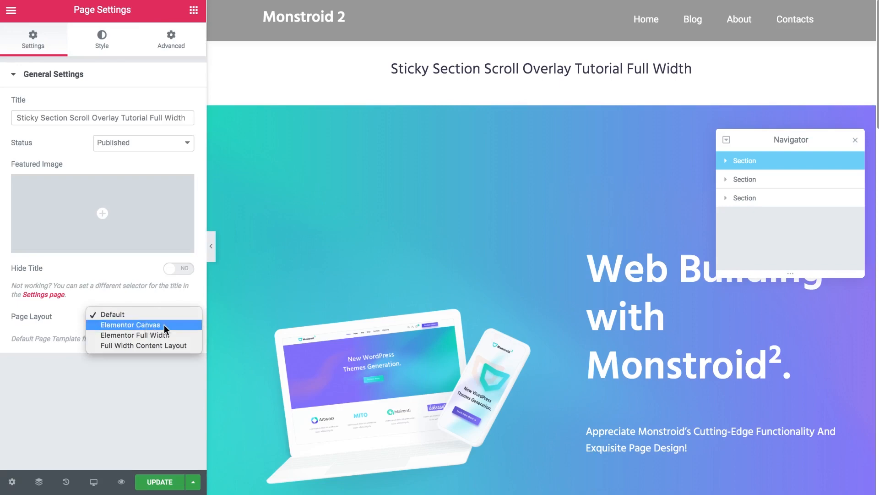
{"action": "mouse_move", "coordinate": [81, 319]}
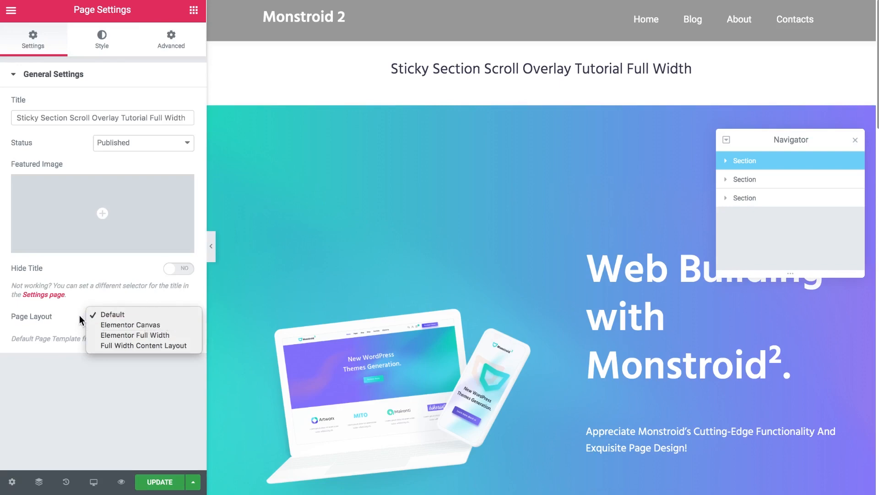
{"action": "left_click", "coordinate": [113, 314]}
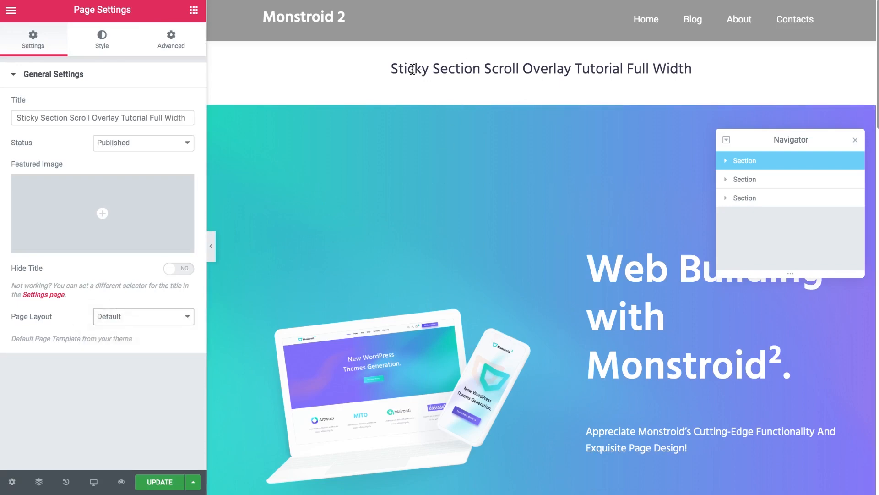
{"action": "mouse_move", "coordinate": [670, 61]}
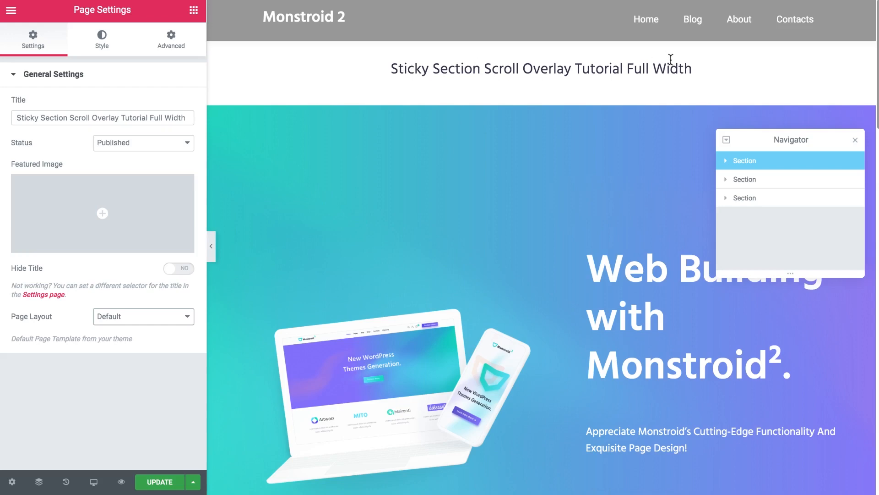
{"action": "mouse_move", "coordinate": [509, 69]}
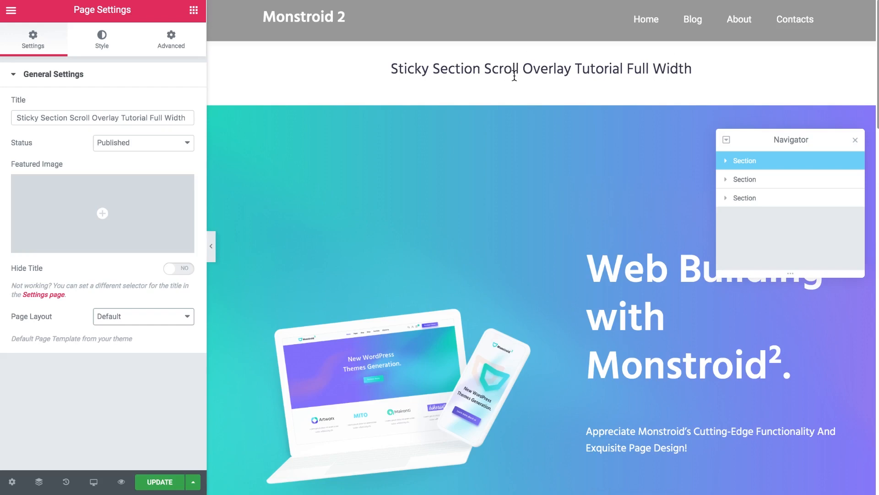
{"action": "mouse_move", "coordinate": [17, 275]}
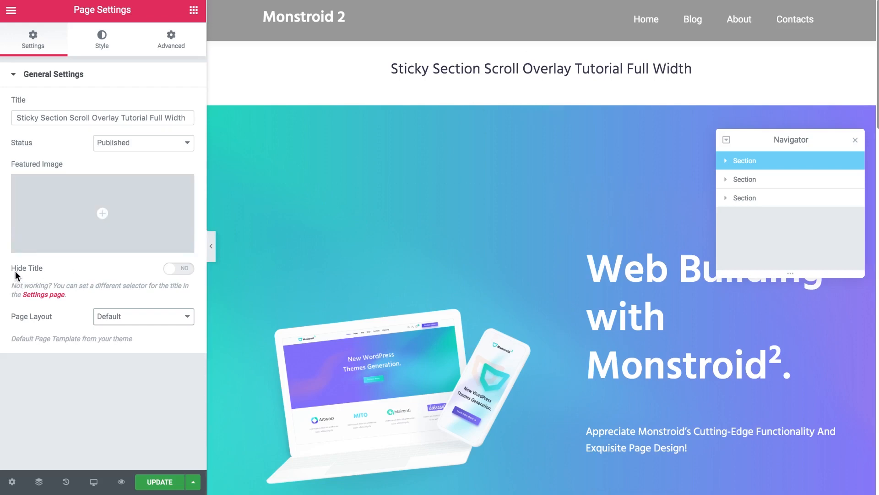
{"action": "mouse_move", "coordinate": [138, 271]}
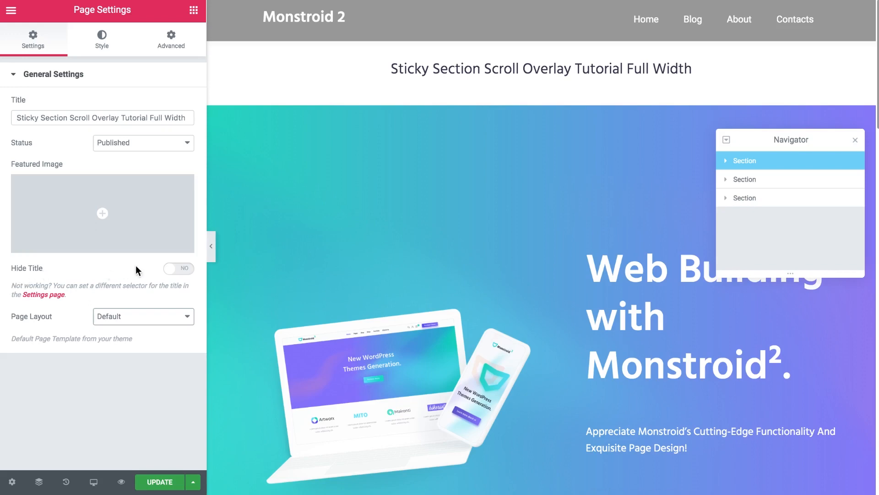
{"action": "left_click", "coordinate": [177, 268]}
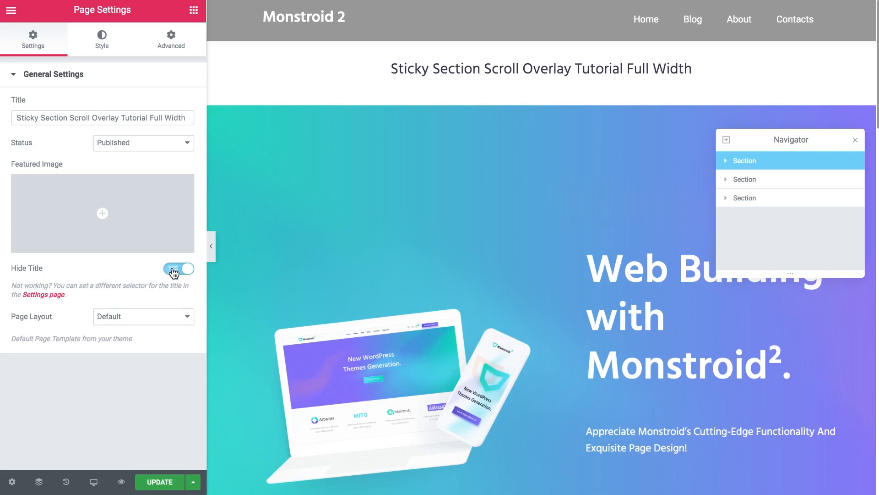
{"action": "left_click", "coordinate": [179, 269]}
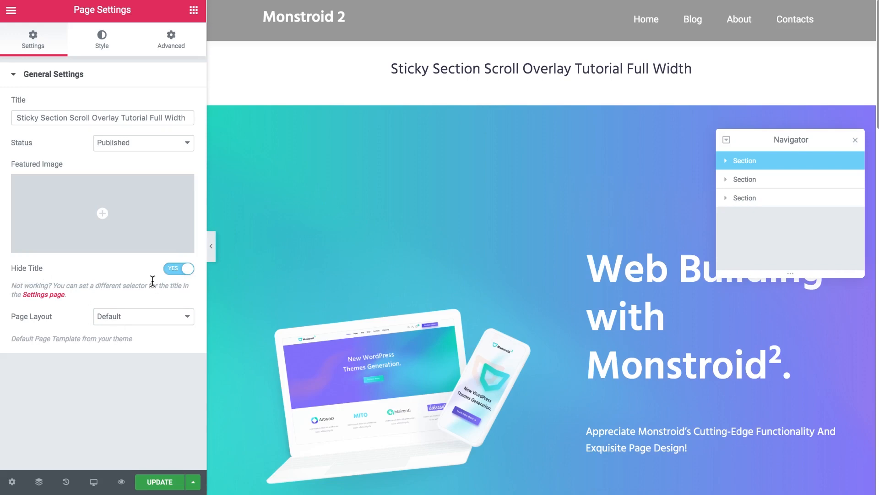
{"action": "mouse_move", "coordinate": [161, 283]}
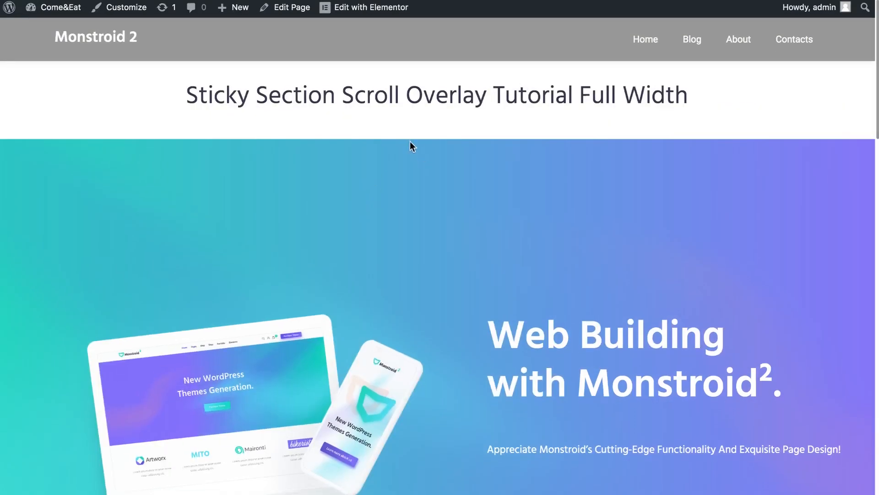
{"action": "mouse_move", "coordinate": [424, 133]}
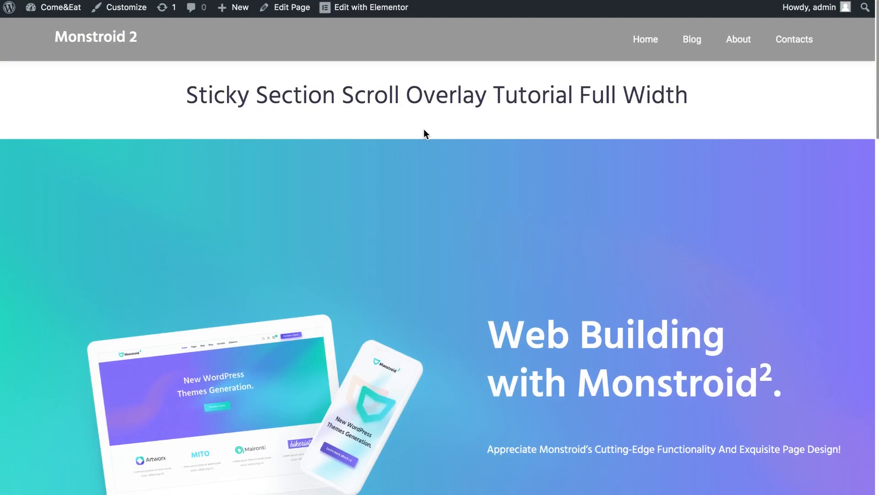
Inspect the live page's title element markup in Chrome DevTools
{"action": "right_click", "coordinate": [479, 204]}
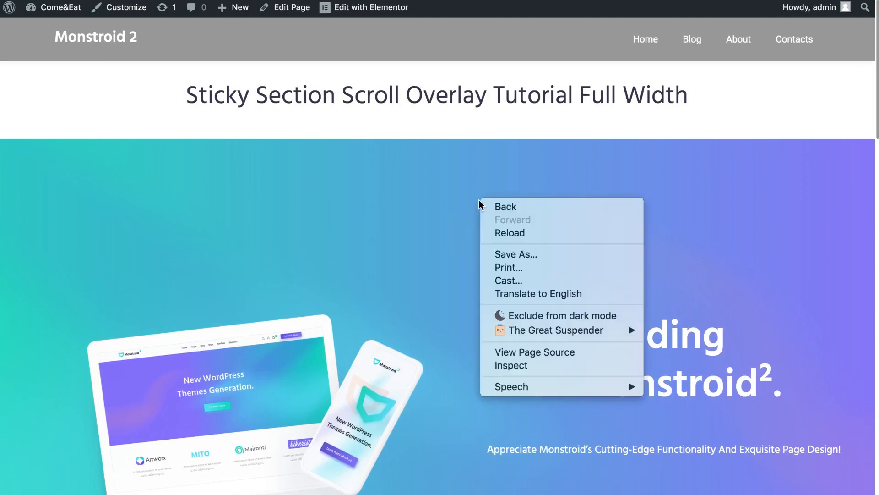
{"action": "mouse_move", "coordinate": [510, 365]}
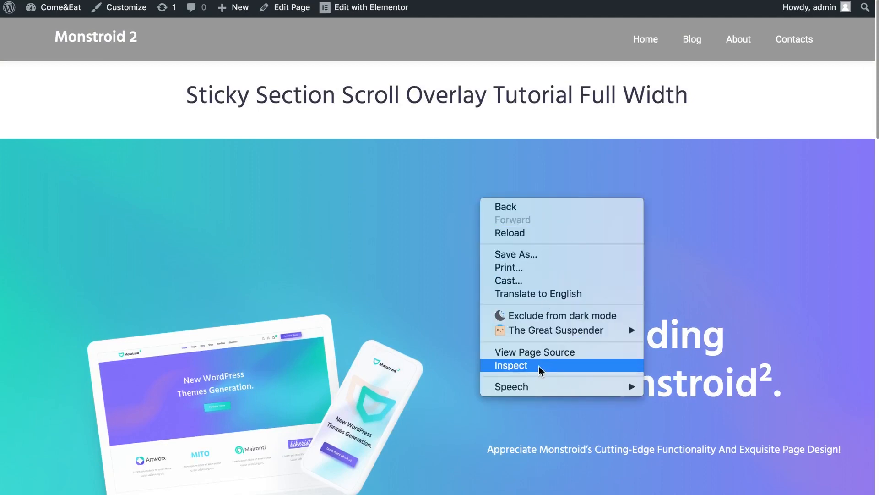
{"action": "left_click", "coordinate": [425, 124]}
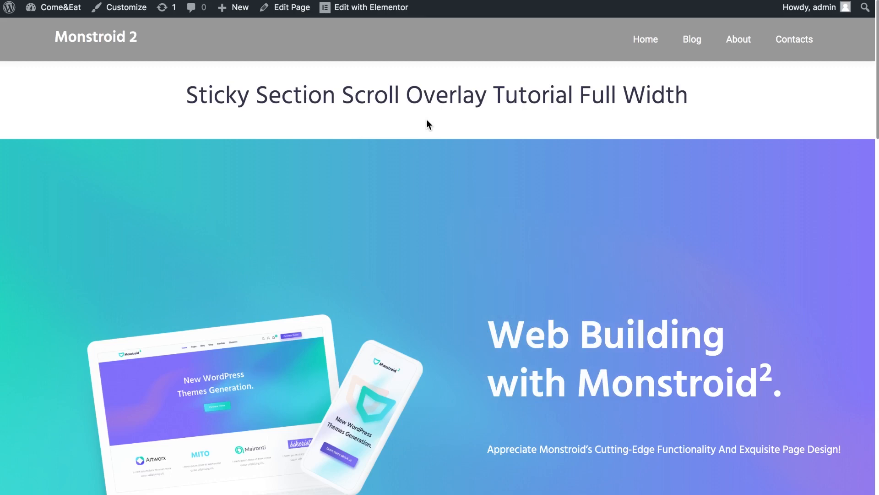
{"action": "key", "text": "F12"}
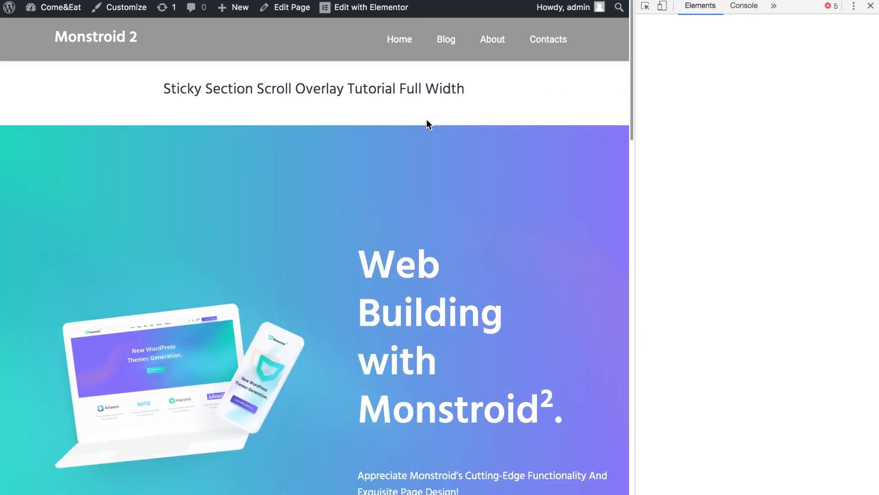
{"action": "left_click", "coordinate": [646, 7]}
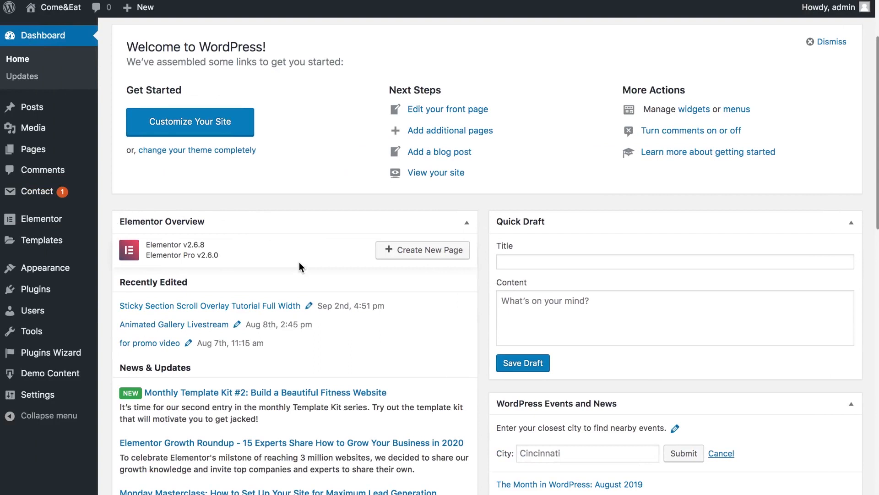
{"action": "mouse_move", "coordinate": [40, 218]}
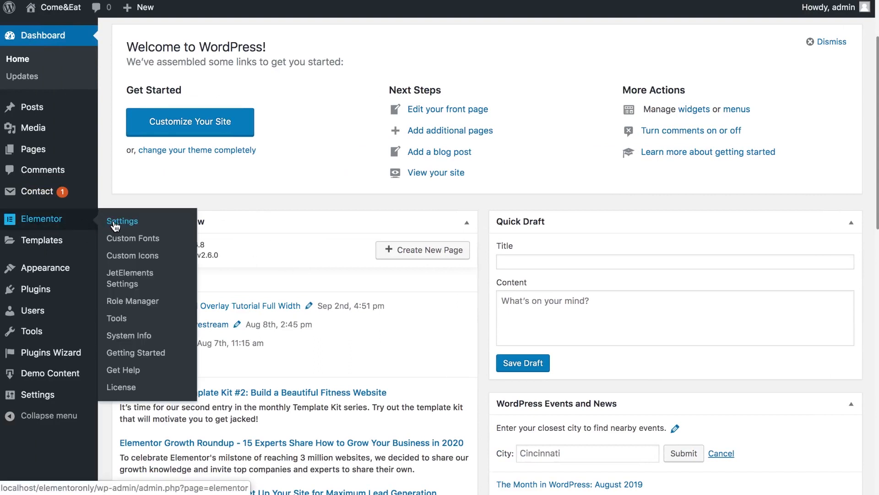
Set Elementor's Page Title Selector to h1.page-title in its general settings
{"action": "left_click", "coordinate": [122, 220]}
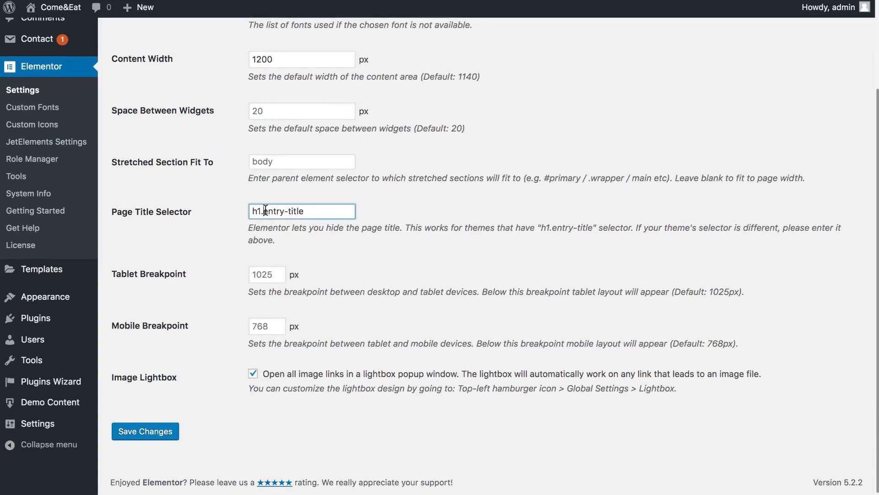
{"action": "type", "text": "h1.page-title"}
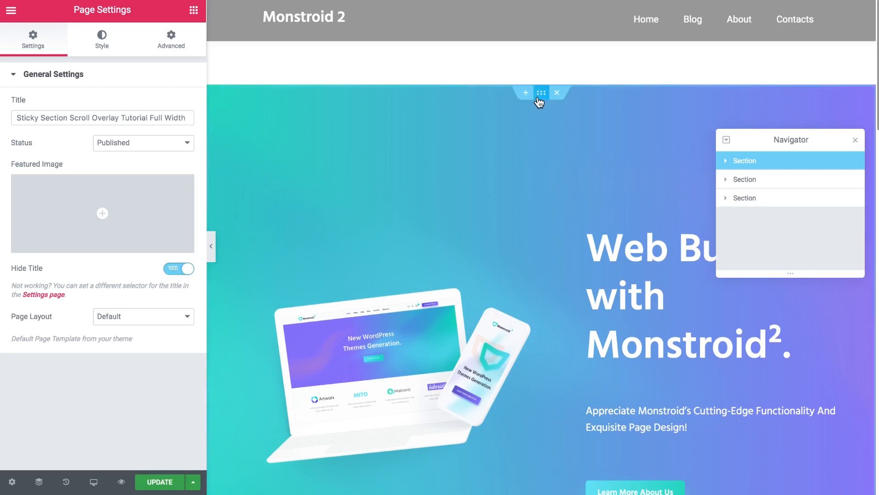
Give the hero section a -140 px top margin so it slides beneath the header
{"action": "left_click", "coordinate": [541, 92]}
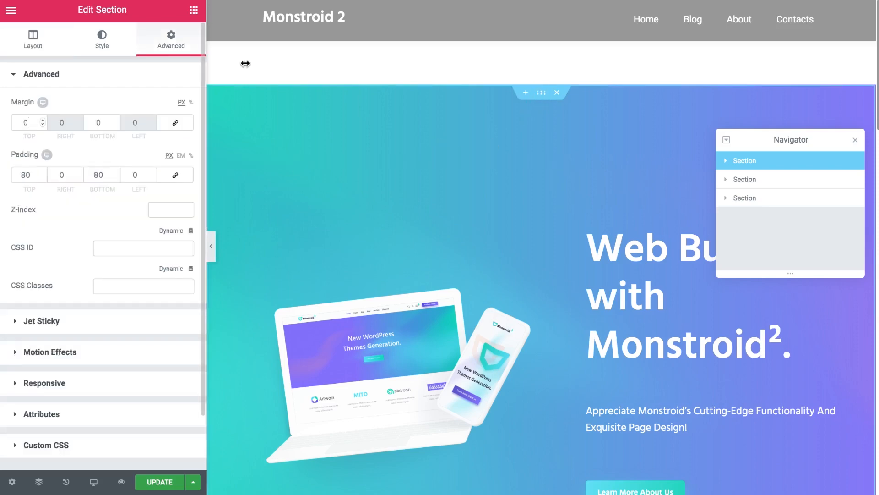
{"action": "mouse_move", "coordinate": [71, 119]}
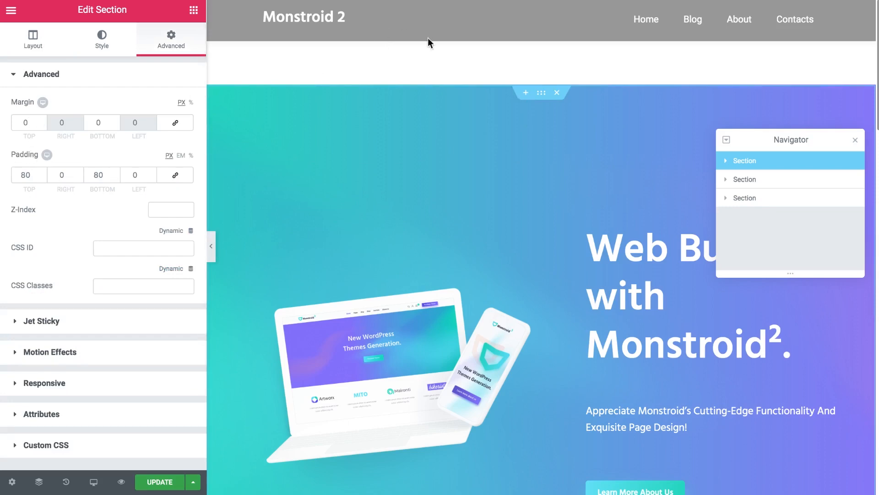
{"action": "mouse_move", "coordinate": [439, 35]}
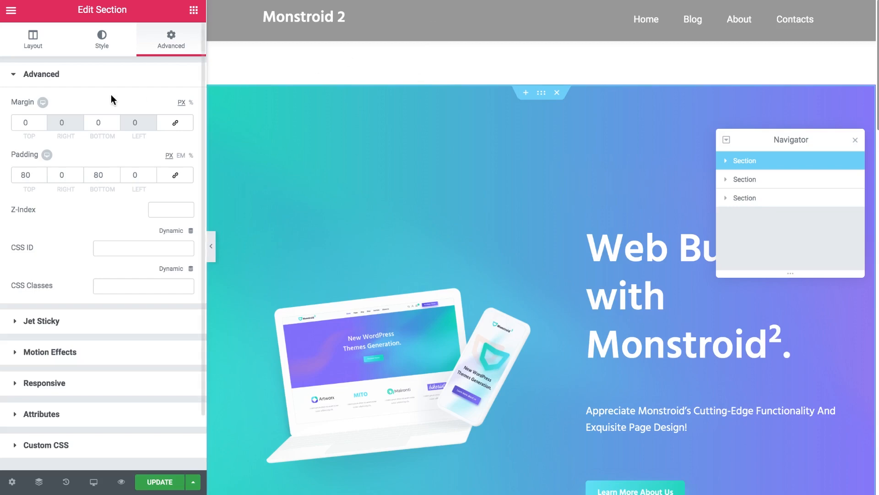
{"action": "left_click", "coordinate": [43, 125]}
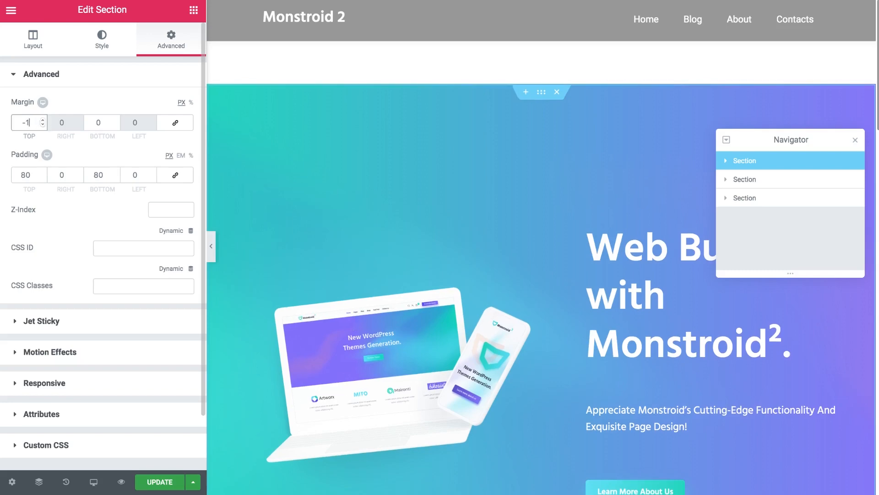
{"action": "type", "text": "140"}
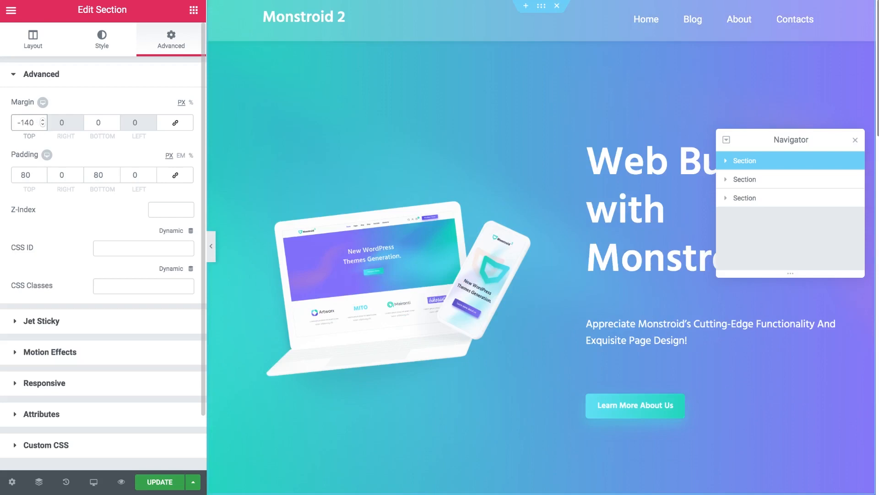
{"action": "mouse_move", "coordinate": [365, 35]}
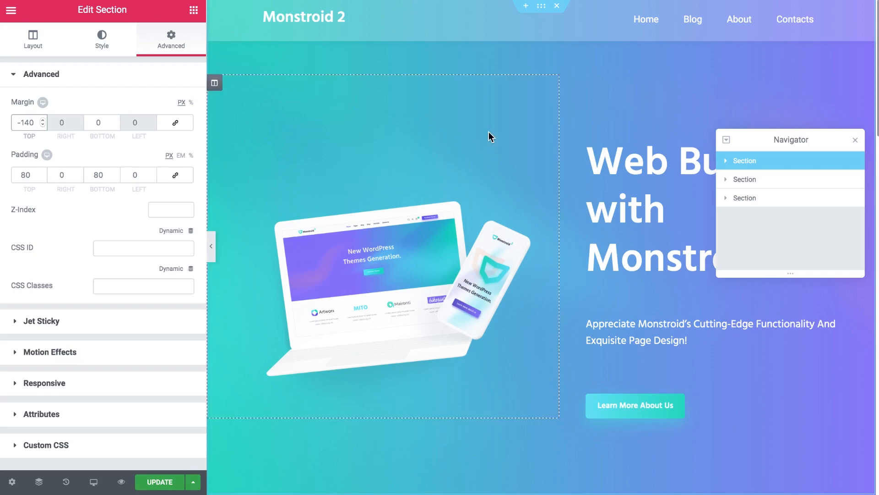
{"action": "mouse_move", "coordinate": [460, 137]}
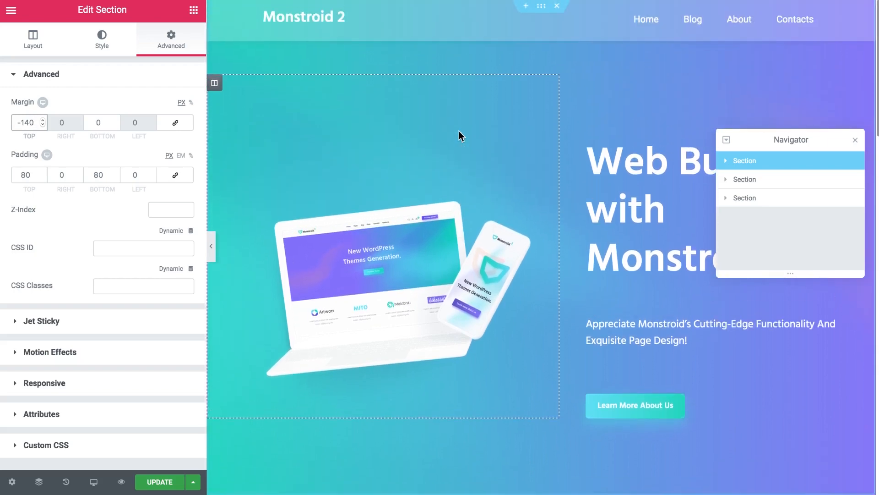
Reopen the Navigator from a hero column's context menu
{"action": "left_click", "coordinate": [643, 180]}
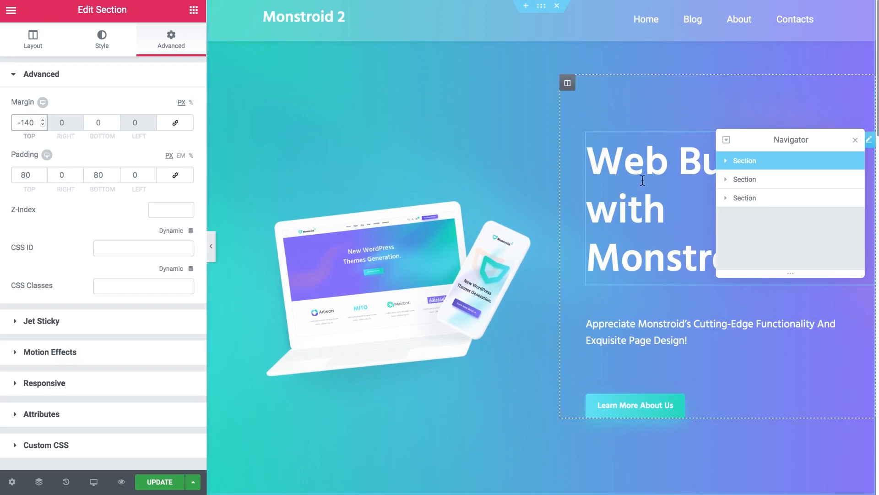
{"action": "mouse_move", "coordinate": [766, 176]}
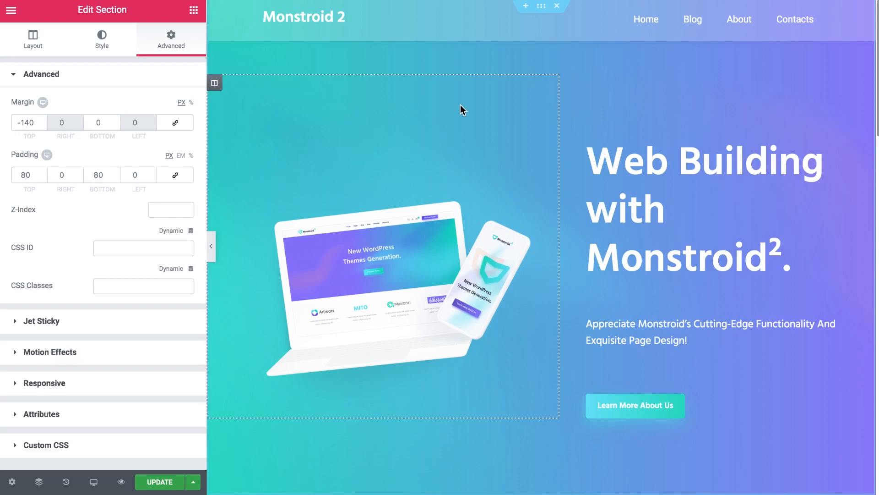
{"action": "right_click", "coordinate": [461, 110]}
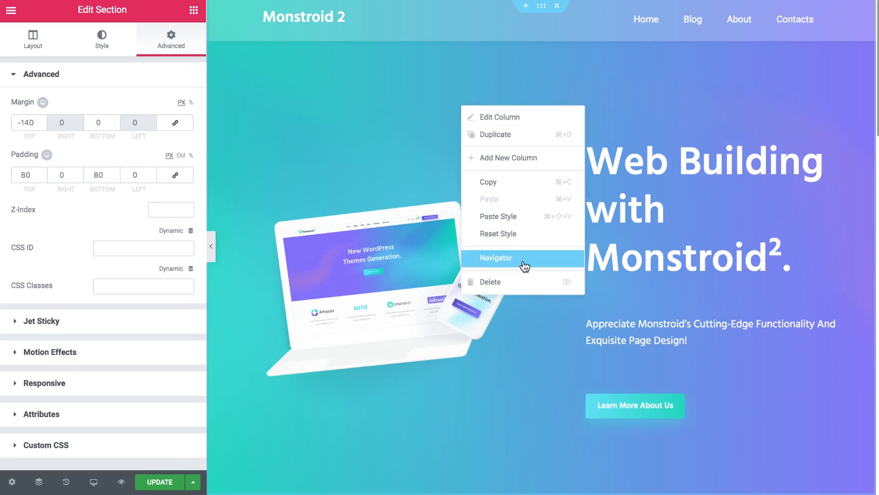
{"action": "left_click", "coordinate": [495, 258]}
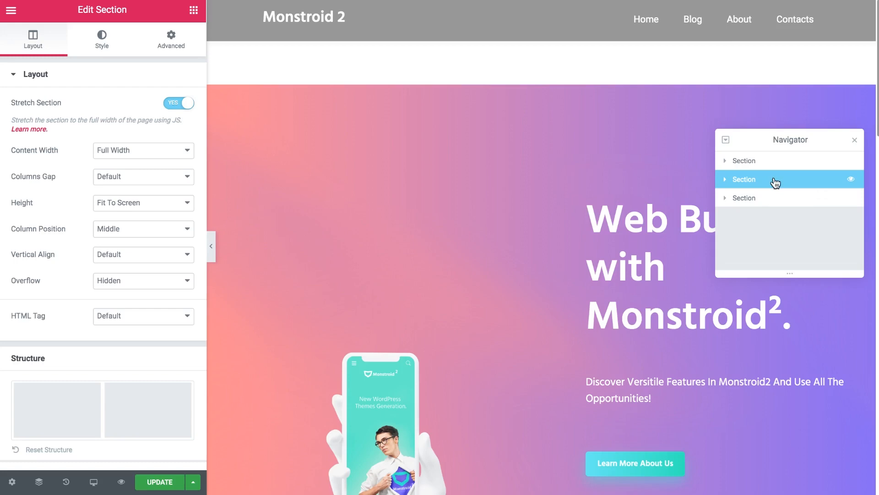
{"action": "left_click", "coordinate": [744, 178]}
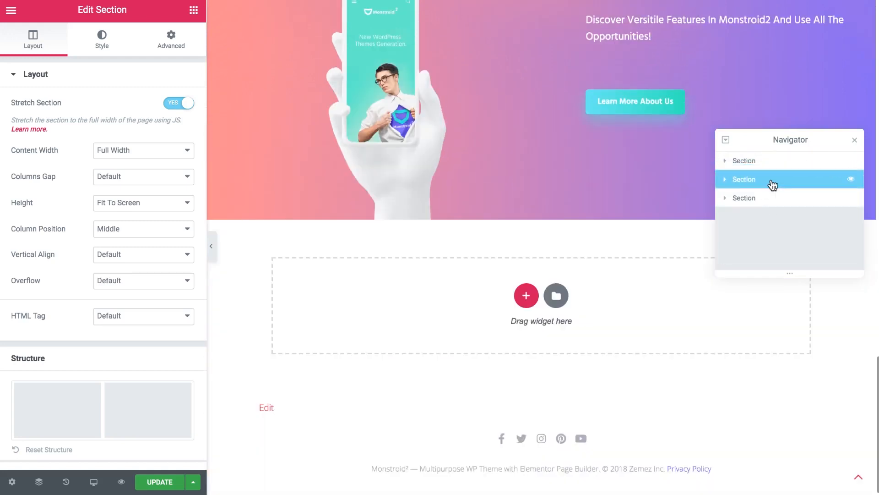
{"action": "left_click", "coordinate": [743, 178]}
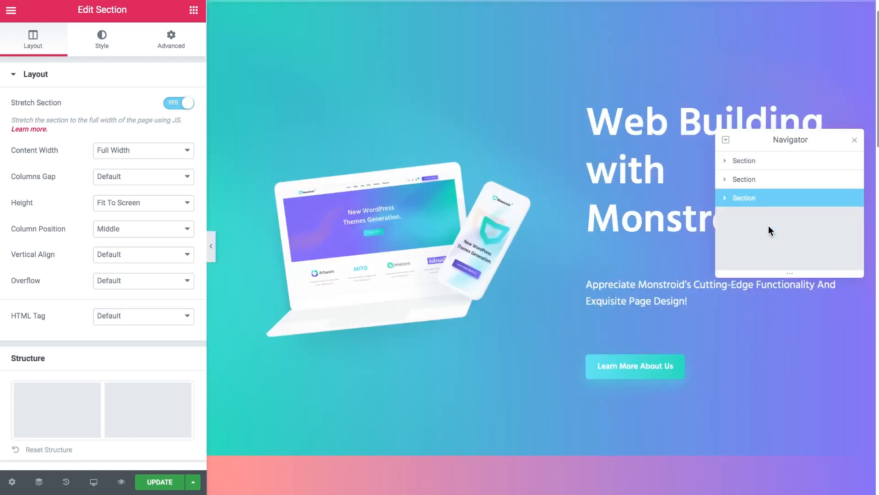
{"action": "mouse_move", "coordinate": [650, 230]}
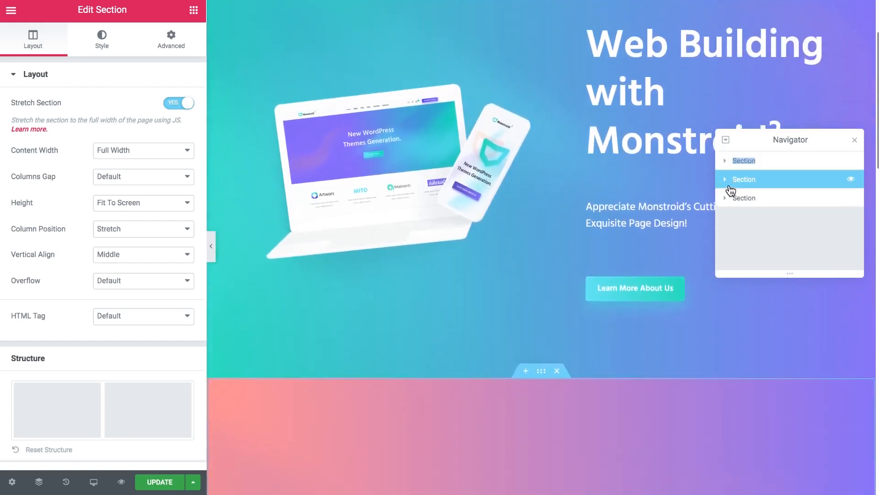
{"action": "left_click", "coordinate": [726, 179]}
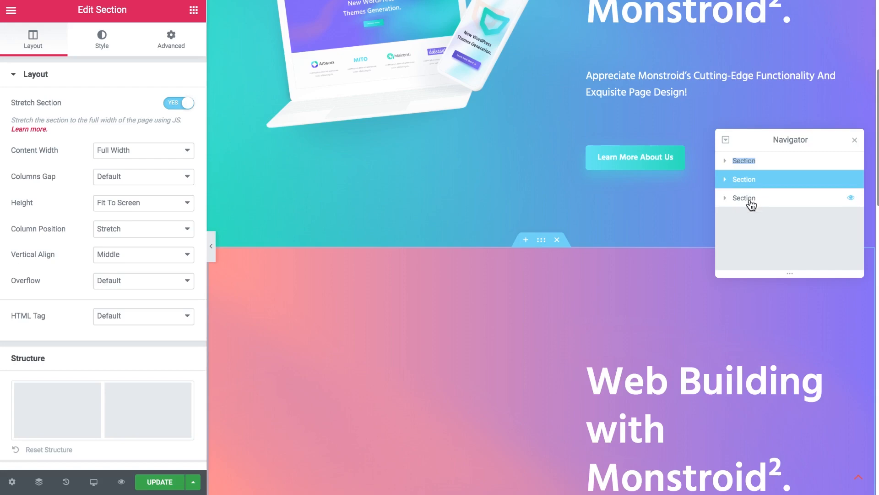
{"action": "right_click", "coordinate": [744, 198]}
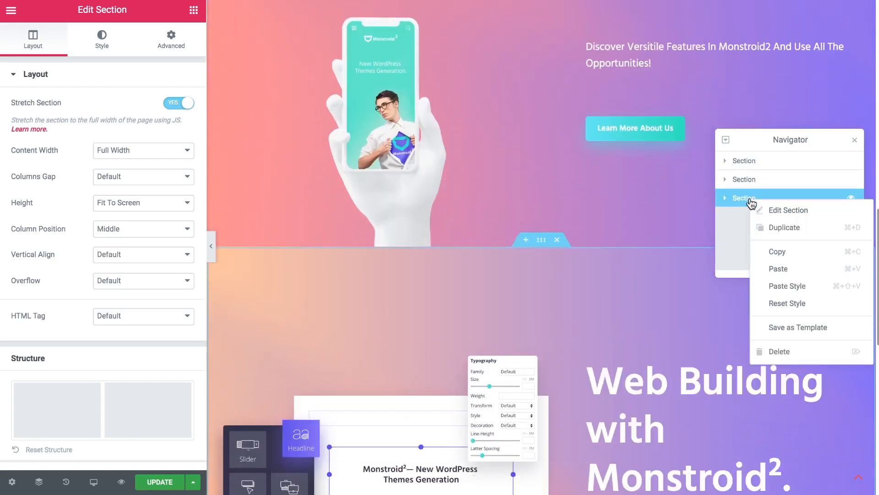
{"action": "mouse_move", "coordinate": [787, 211]}
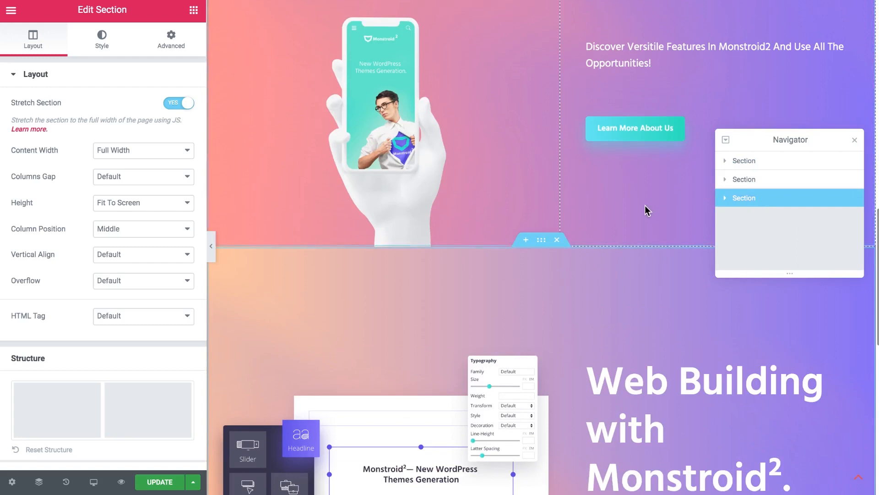
{"action": "scroll", "scroll_direction": "down", "scroll_amount": 3}
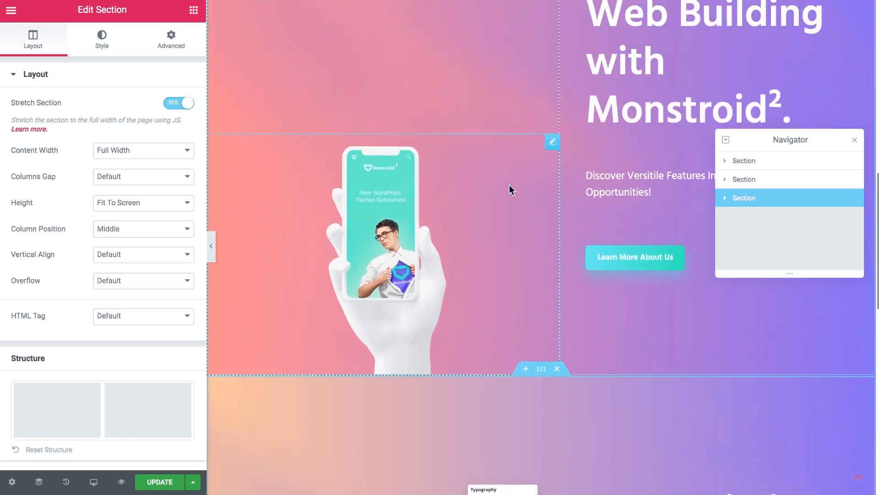
{"action": "scroll", "scroll_direction": "down", "scroll_amount": 3}
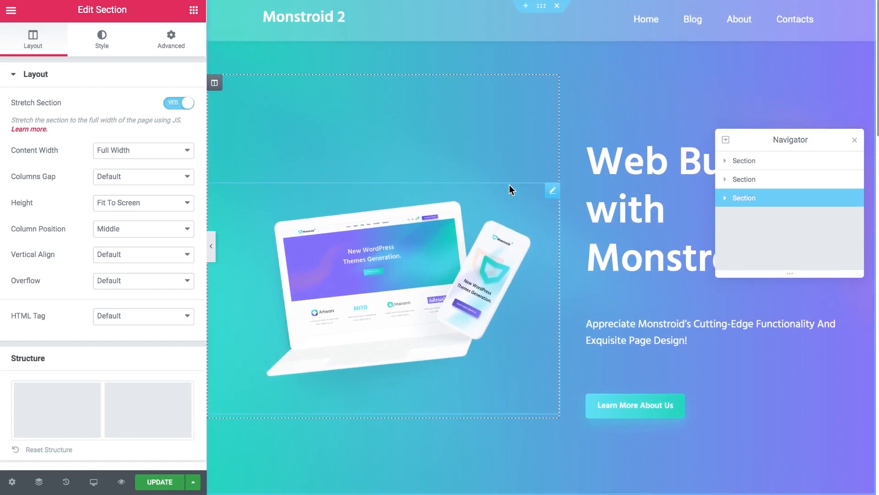
{"action": "scroll", "scroll_direction": "down", "scroll_amount": 3}
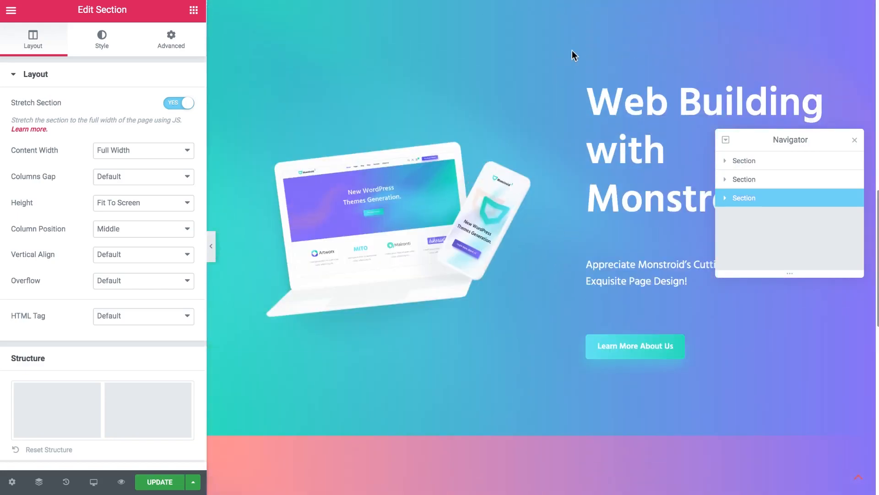
Stretch the first hero section to full width and keep its height Fit To Screen
{"action": "left_click", "coordinate": [744, 197]}
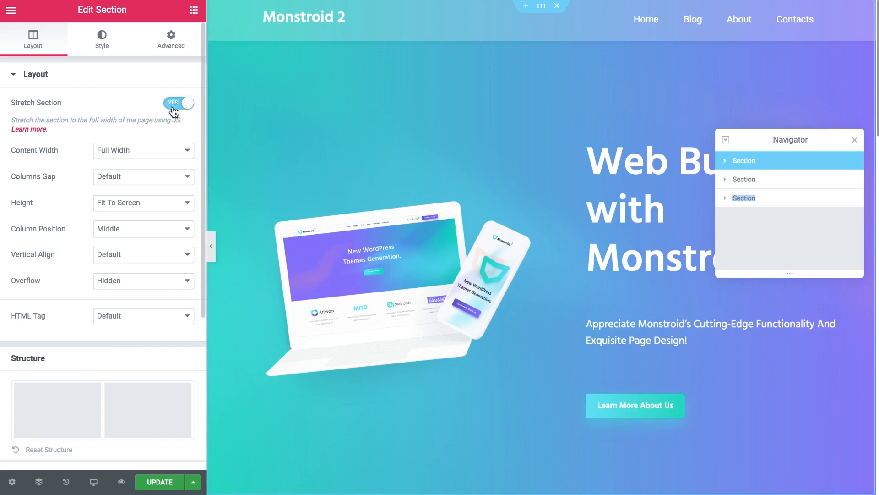
{"action": "left_click", "coordinate": [179, 103]}
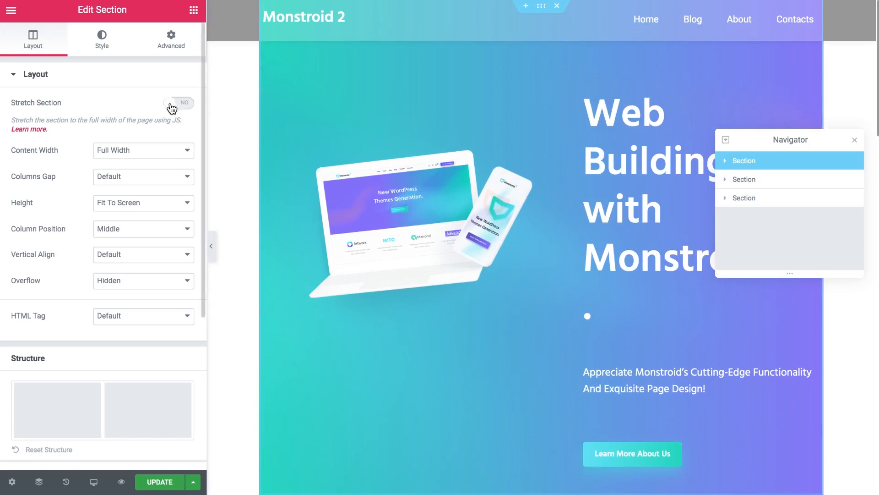
{"action": "left_click", "coordinate": [178, 103]}
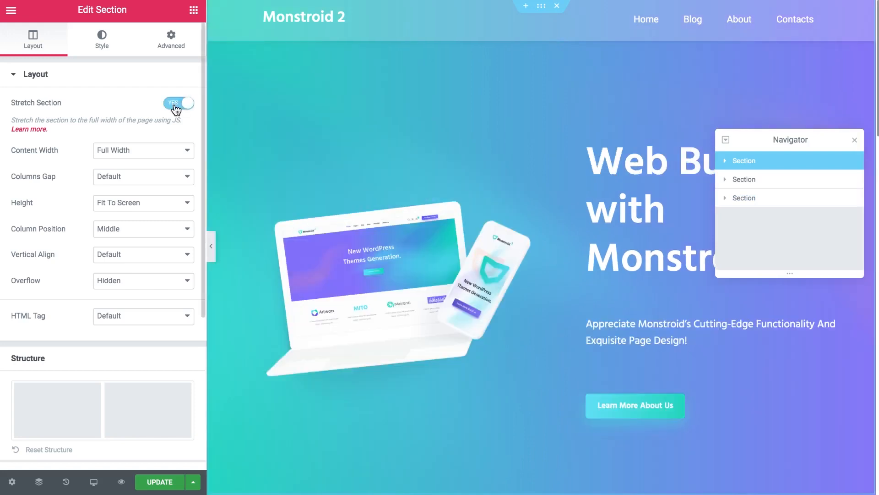
{"action": "left_click", "coordinate": [179, 104]}
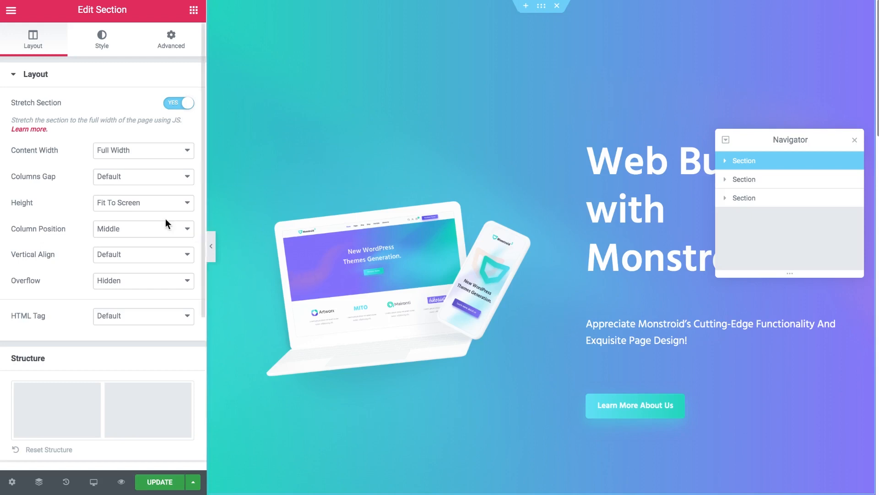
{"action": "left_click", "coordinate": [142, 203]}
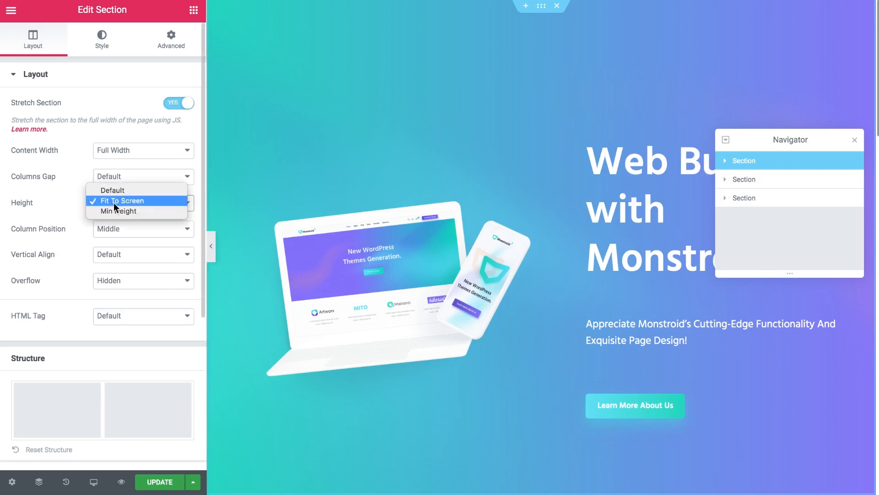
{"action": "left_click", "coordinate": [122, 201]}
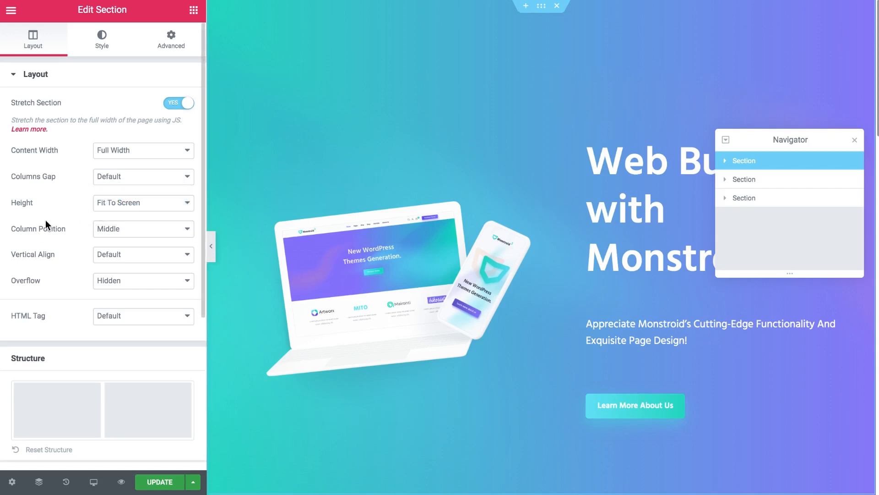
Make the first hero section sticky at the top via Motion Effects
{"action": "left_click", "coordinate": [171, 40]}
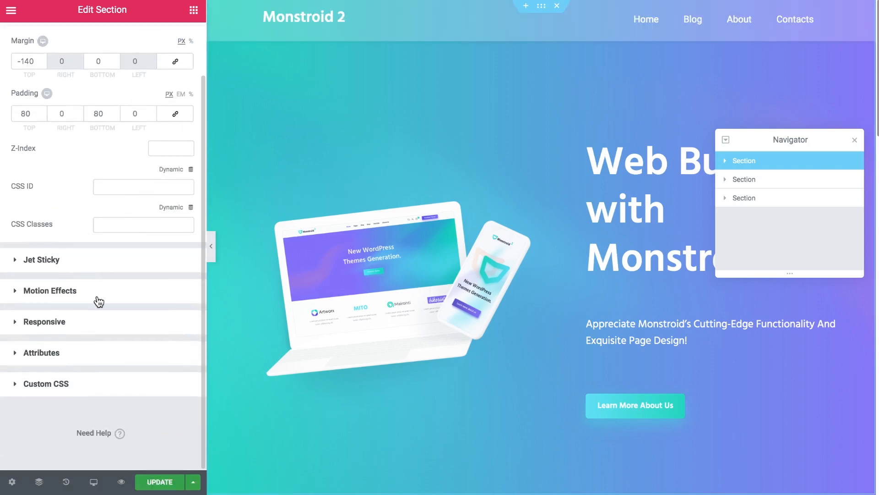
{"action": "left_click", "coordinate": [49, 290]}
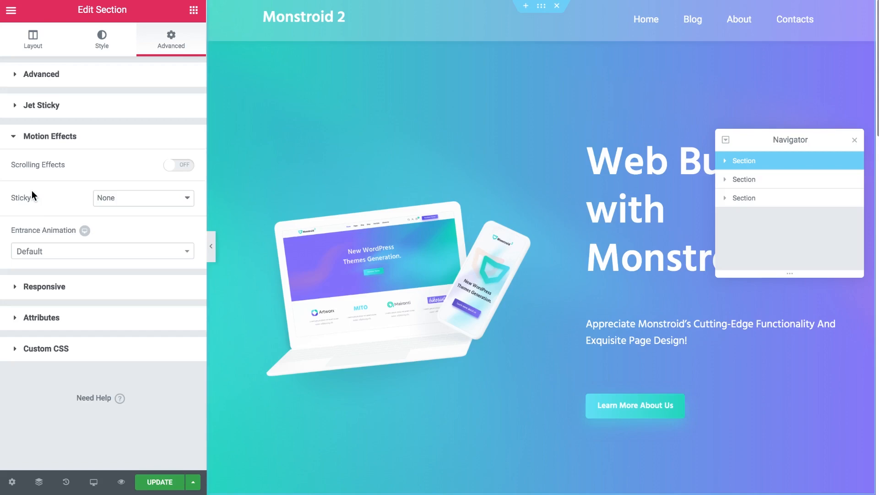
{"action": "left_click", "coordinate": [143, 198]}
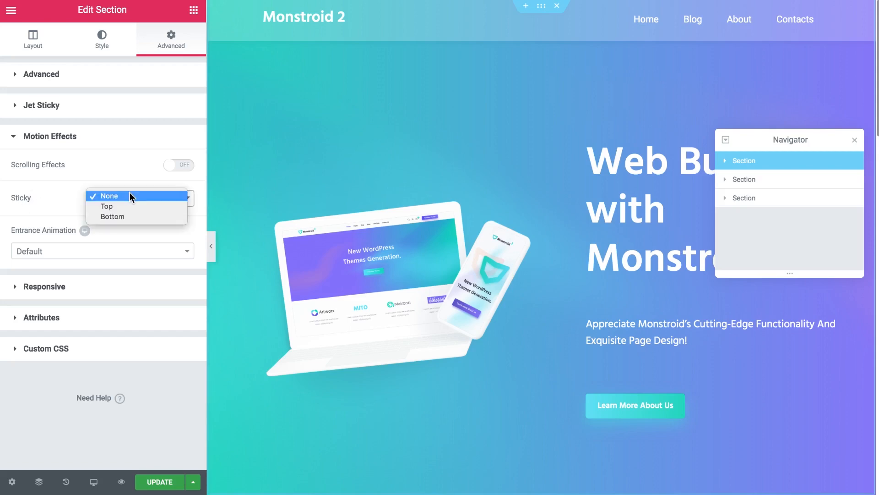
{"action": "left_click", "coordinate": [106, 206]}
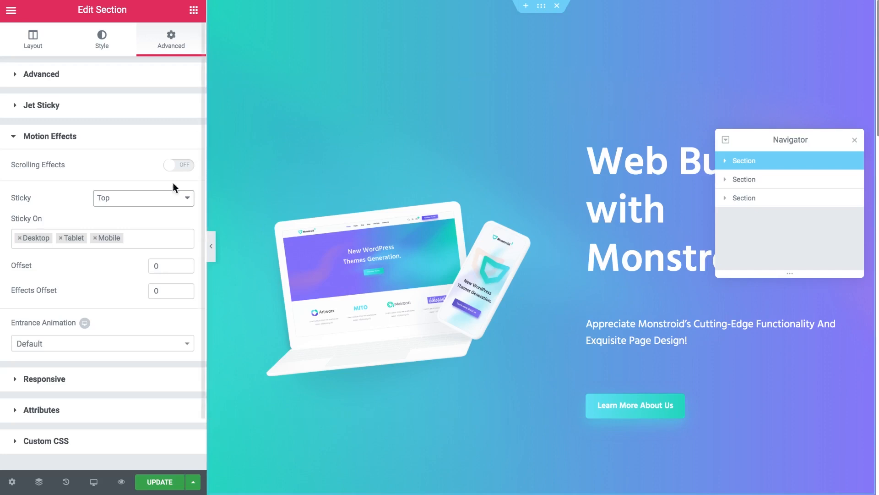
{"action": "left_click", "coordinate": [49, 137]}
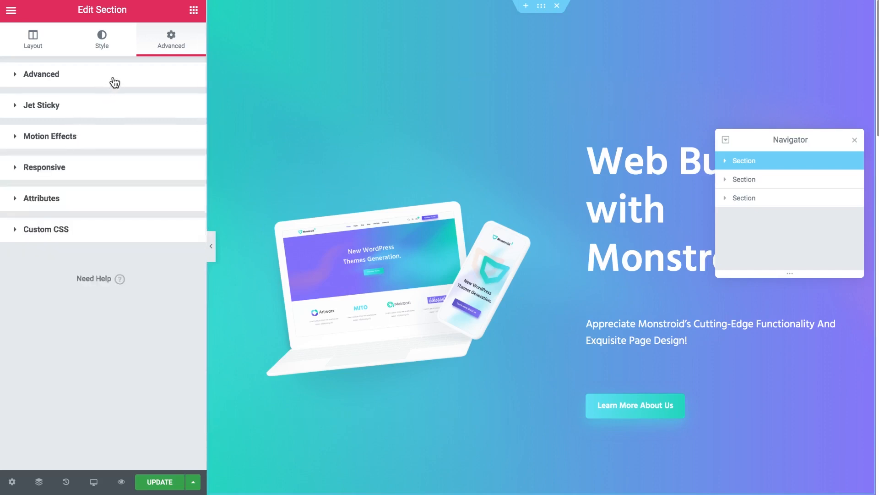
{"action": "left_click", "coordinate": [40, 74]}
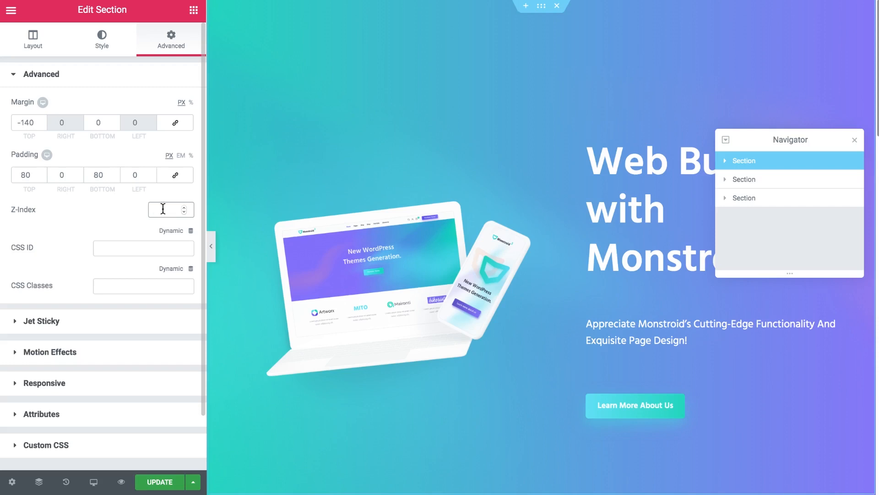
Enter a z-index of 5 for the first section
{"action": "type", "text": "5"}
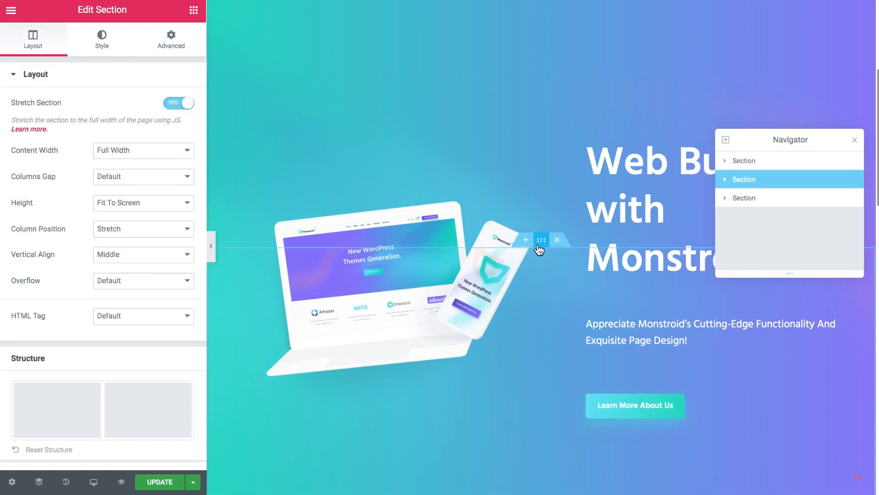
Give the second section a z-index of 6 and make it sticky to the top under Motion Effects
{"action": "left_click", "coordinate": [170, 40]}
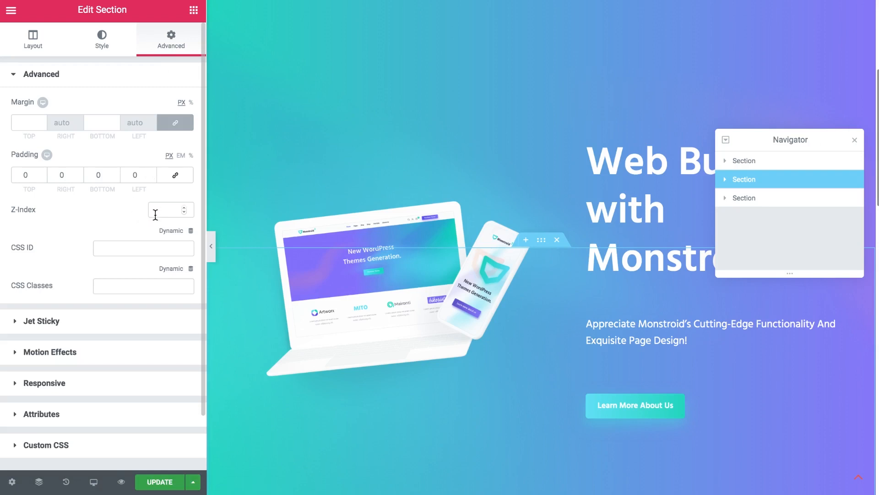
{"action": "left_click", "coordinate": [166, 209]}
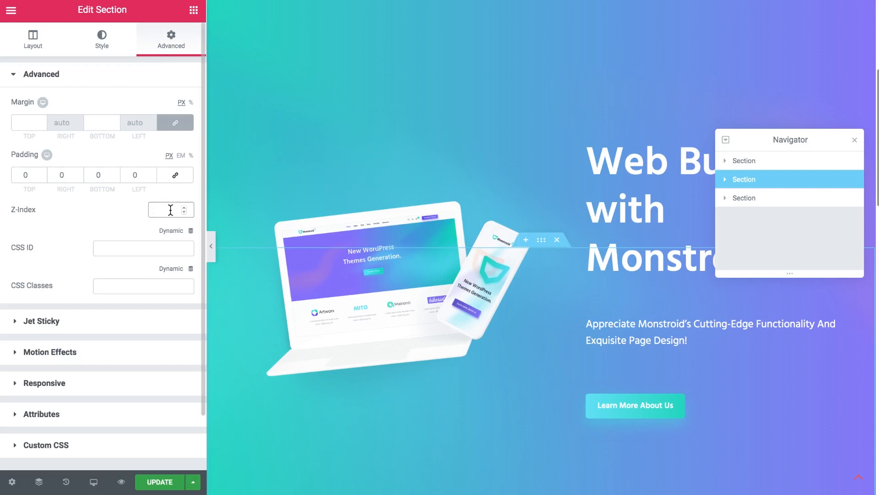
{"action": "type", "text": "6"}
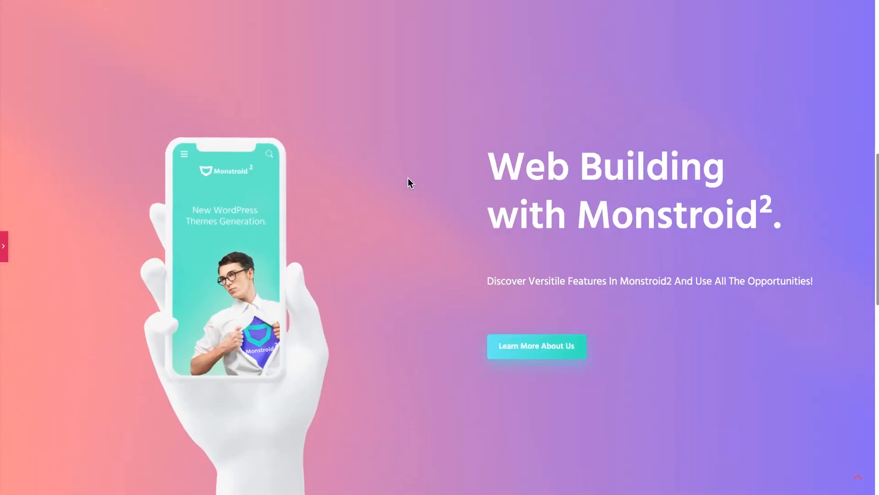
{"action": "scroll", "scroll_direction": "down", "scroll_amount": 3}
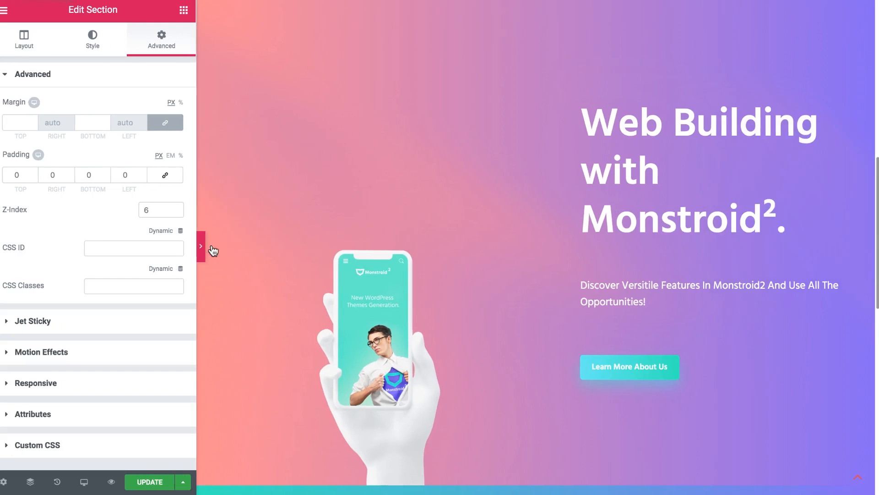
{"action": "left_click", "coordinate": [201, 245]}
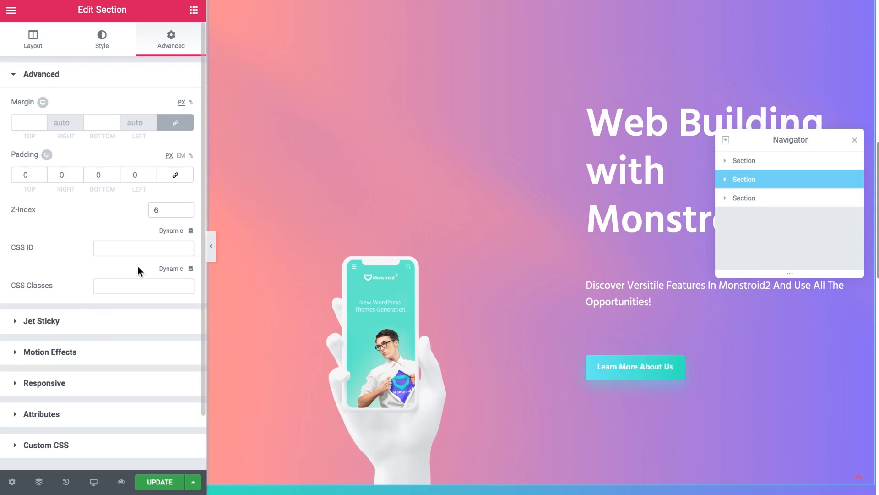
{"action": "mouse_move", "coordinate": [114, 235]}
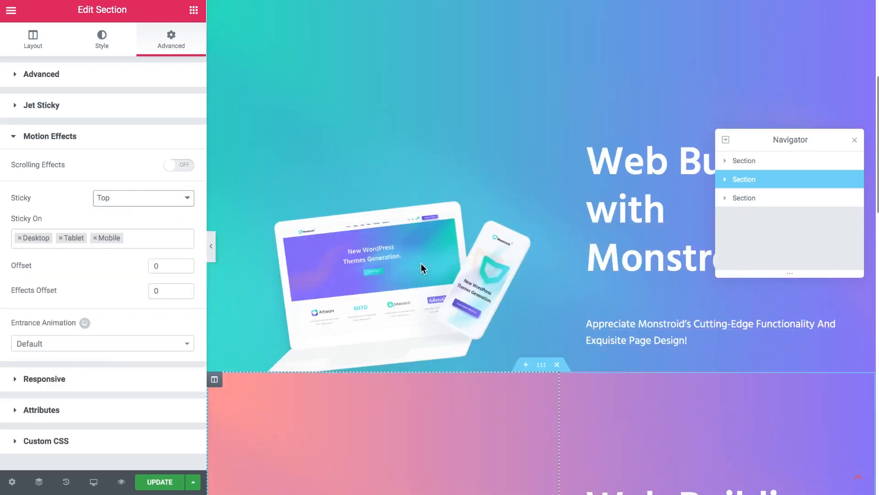
Scroll down and select the third section for editing
{"action": "scroll", "scroll_direction": "down", "scroll_amount": 3}
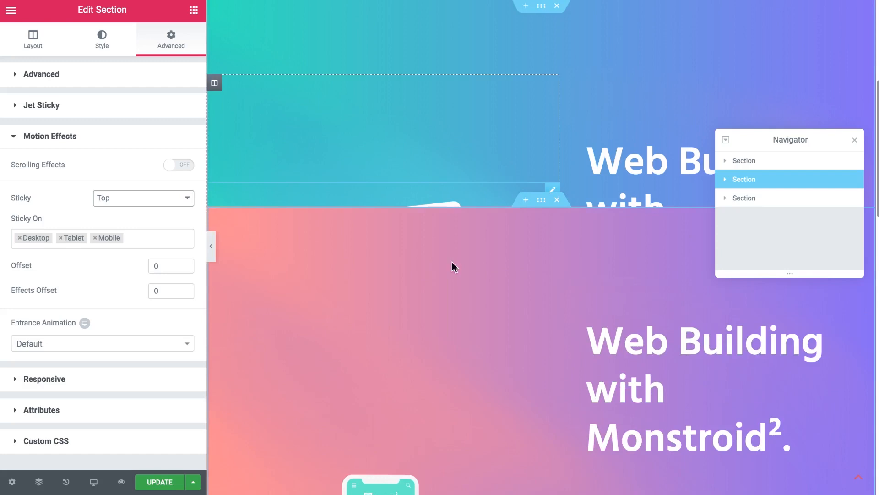
{"action": "left_click", "coordinate": [33, 38]}
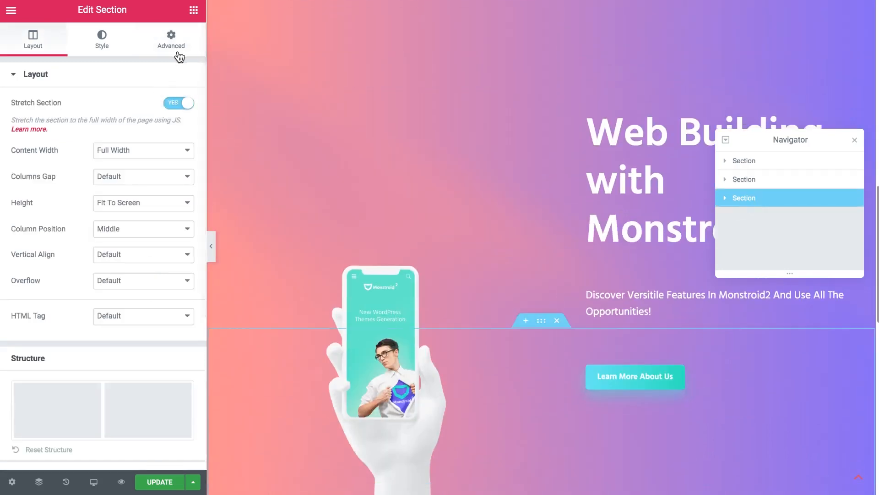
Give the third section a z-index of 7 and scroll the preview to check the stacking
{"action": "left_click", "coordinate": [170, 39]}
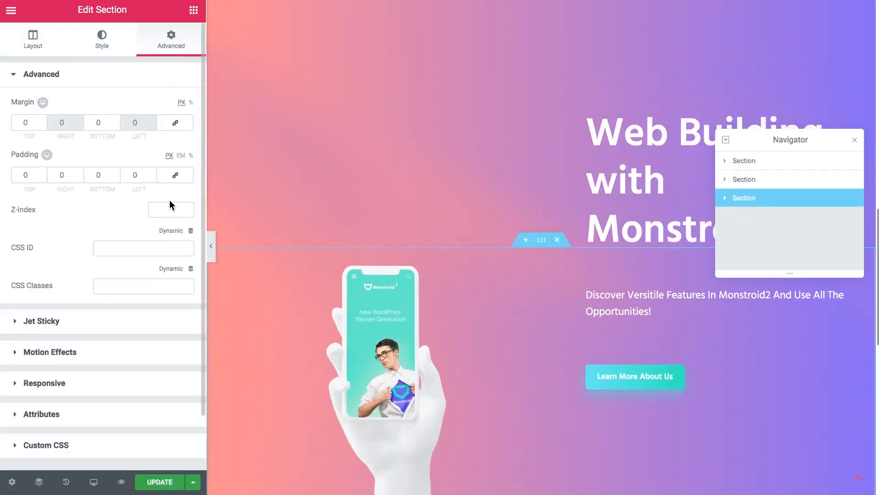
{"action": "left_click", "coordinate": [170, 208]}
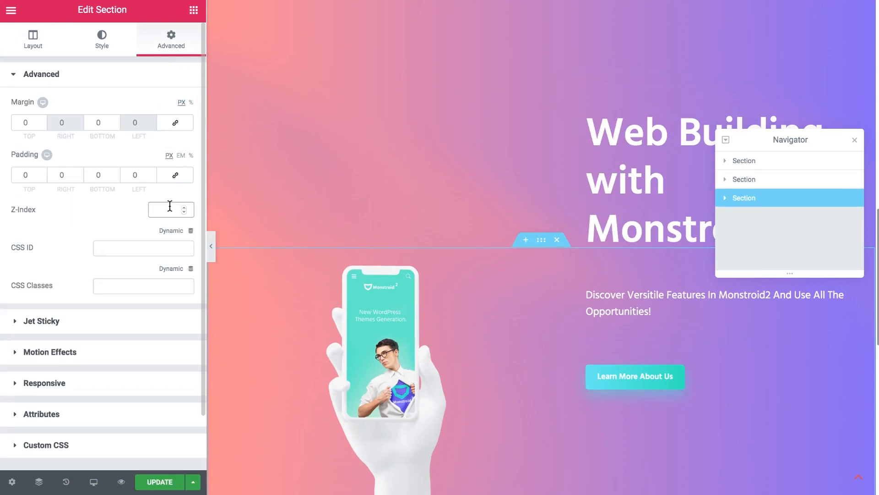
{"action": "type", "text": "7"}
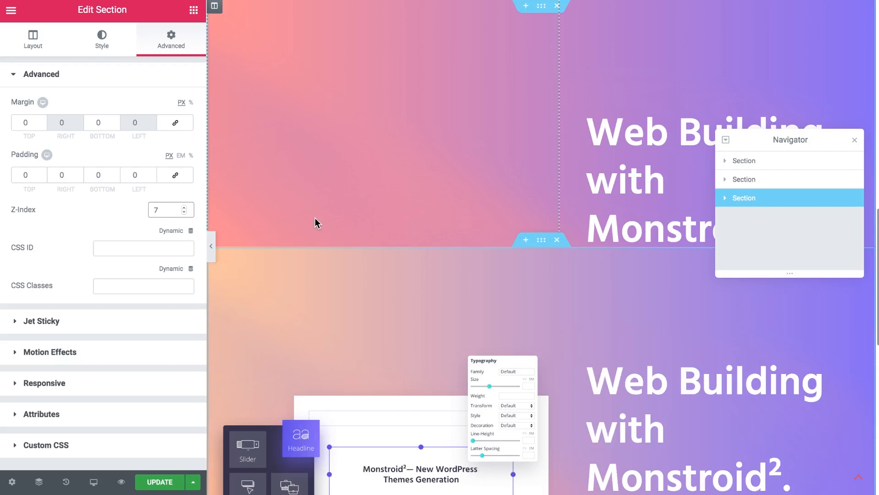
{"action": "mouse_move", "coordinate": [339, 227]}
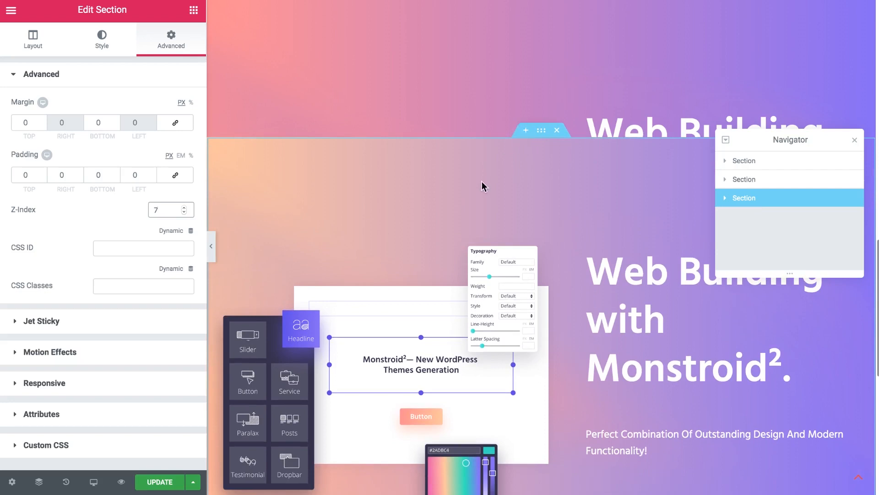
{"action": "scroll", "scroll_direction": "down", "scroll_amount": 3}
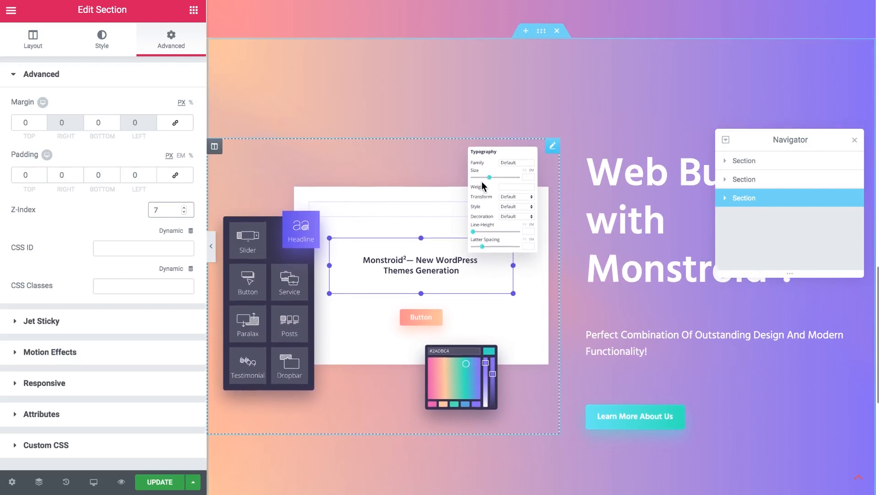
{"action": "scroll", "scroll_direction": "down", "scroll_amount": 3}
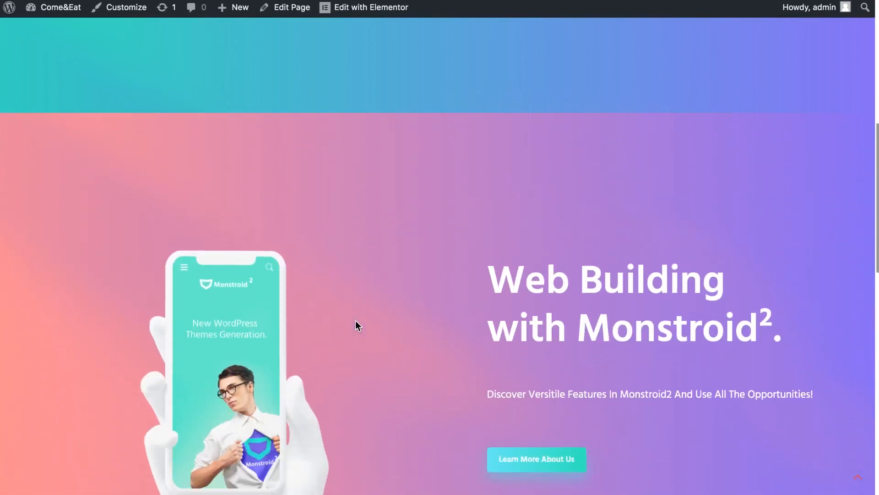
Scroll the live page to view the stacked sections before heading to the Dashboard
{"action": "scroll", "scroll_direction": "down", "scroll_amount": 3}
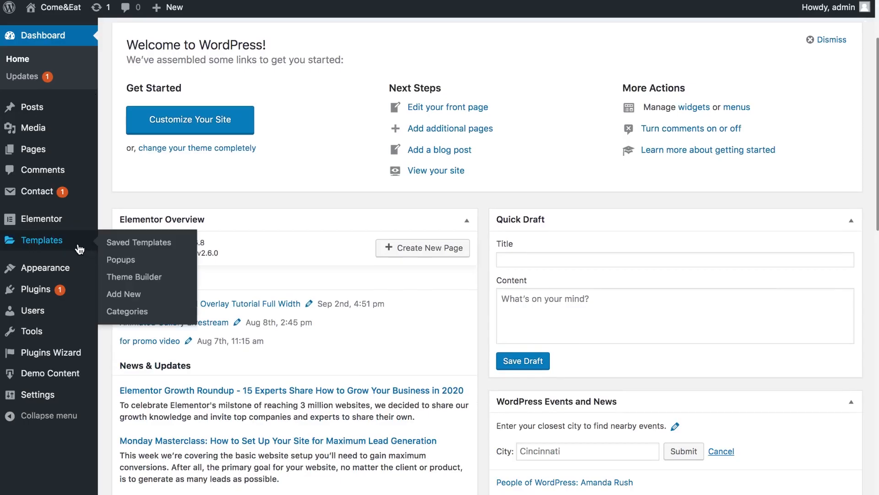
{"action": "mouse_move", "coordinate": [134, 276]}
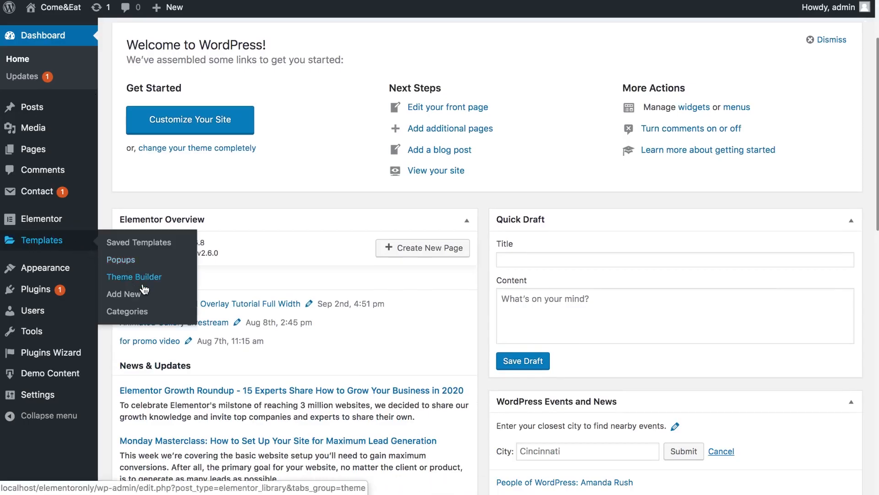
From the Theme Builder list, launch the Header Sticky template in the Elementor editor
{"action": "left_click", "coordinate": [134, 276]}
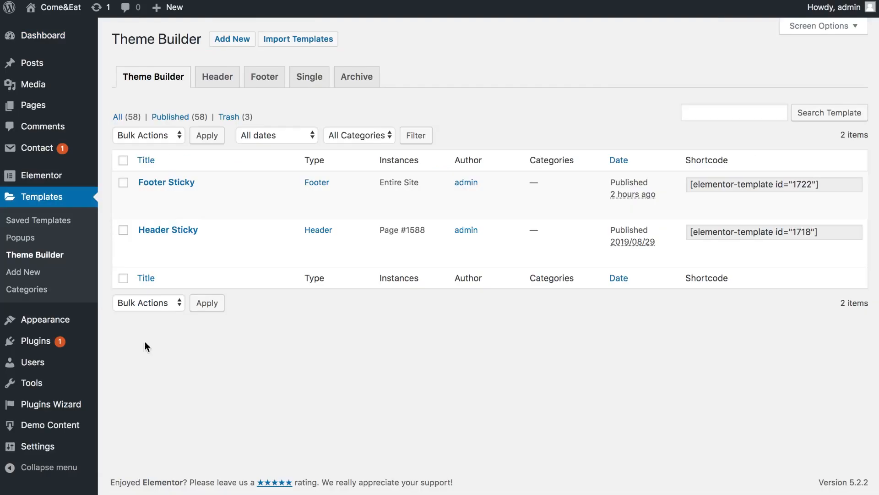
{"action": "mouse_move", "coordinate": [129, 322]}
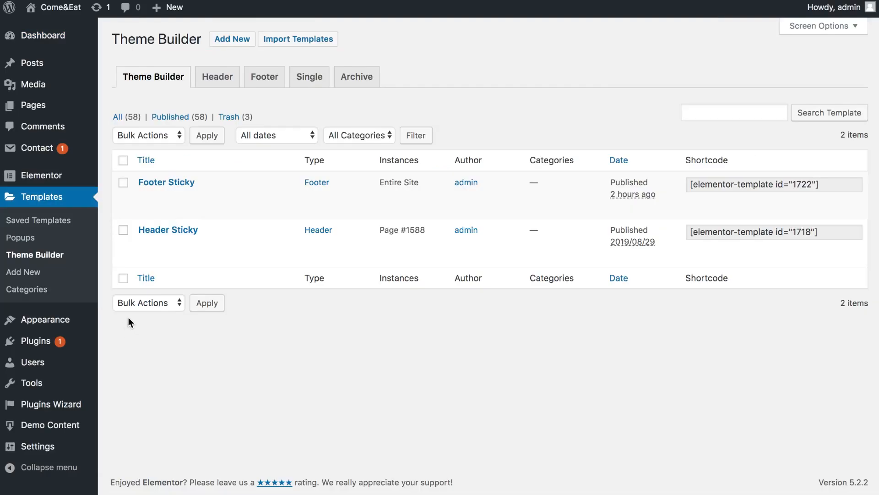
{"action": "mouse_move", "coordinate": [167, 229]}
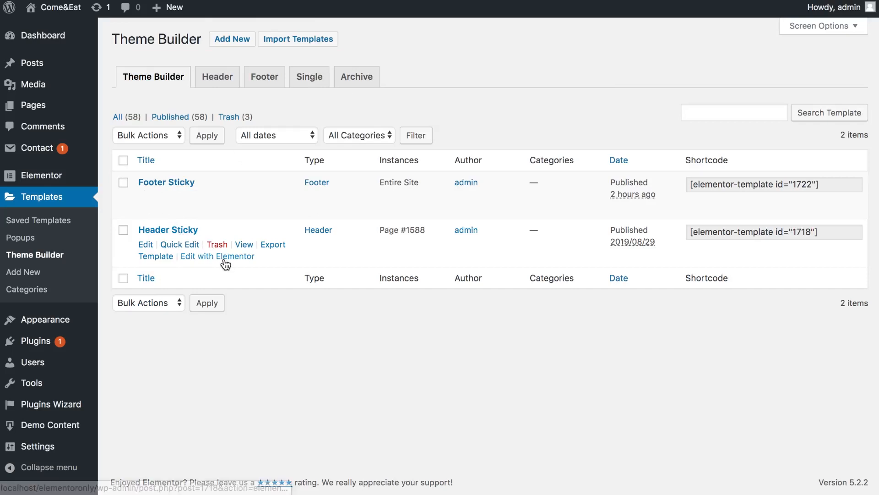
{"action": "right_click", "coordinate": [217, 255]}
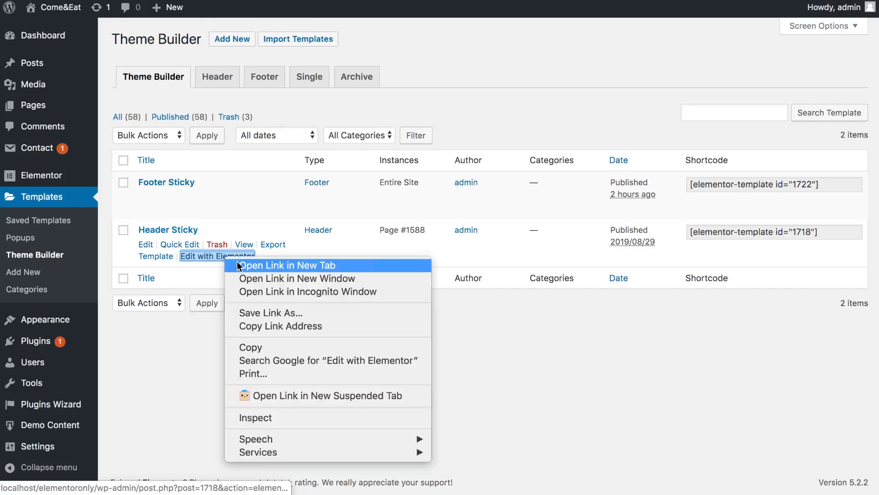
{"action": "left_click", "coordinate": [306, 163]}
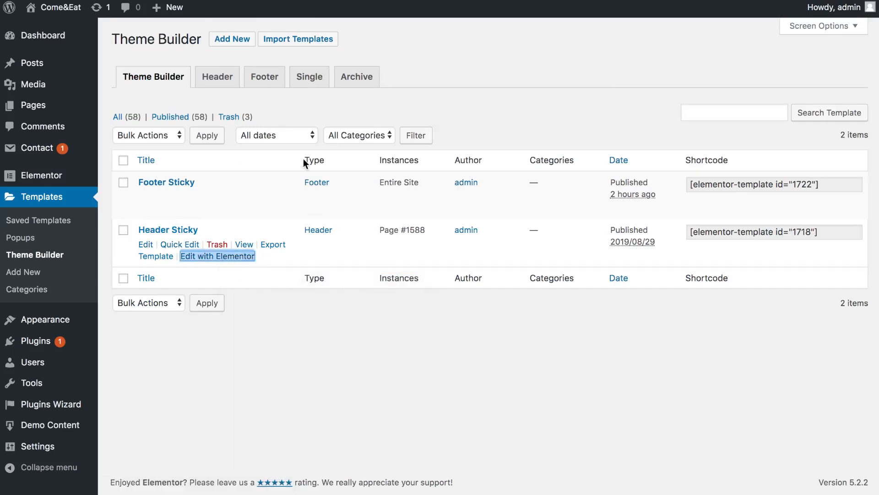
{"action": "left_click", "coordinate": [217, 255]}
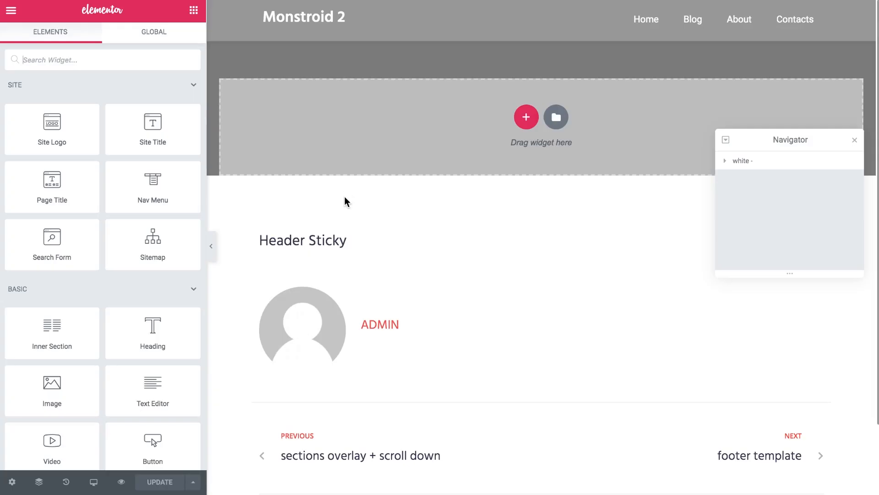
{"action": "mouse_move", "coordinate": [538, 31]}
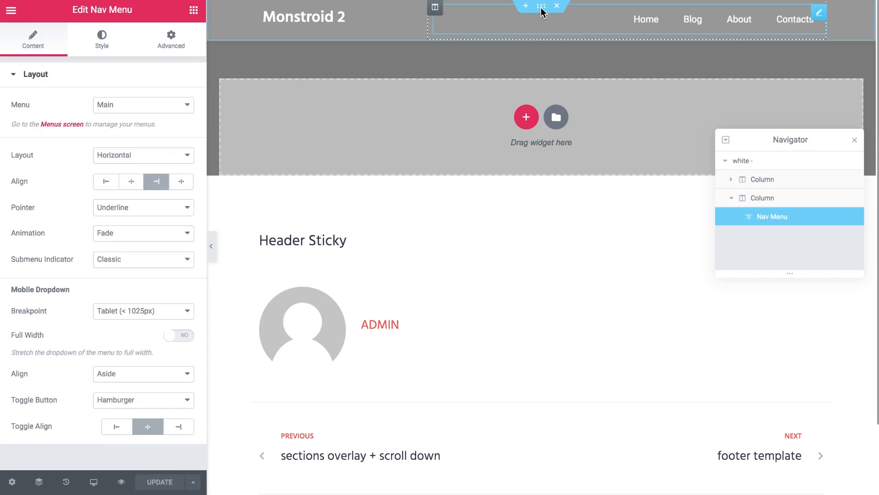
Give the header section a z-index of 10 and set Motion Effects sticky to Top
{"action": "left_click", "coordinate": [541, 6]}
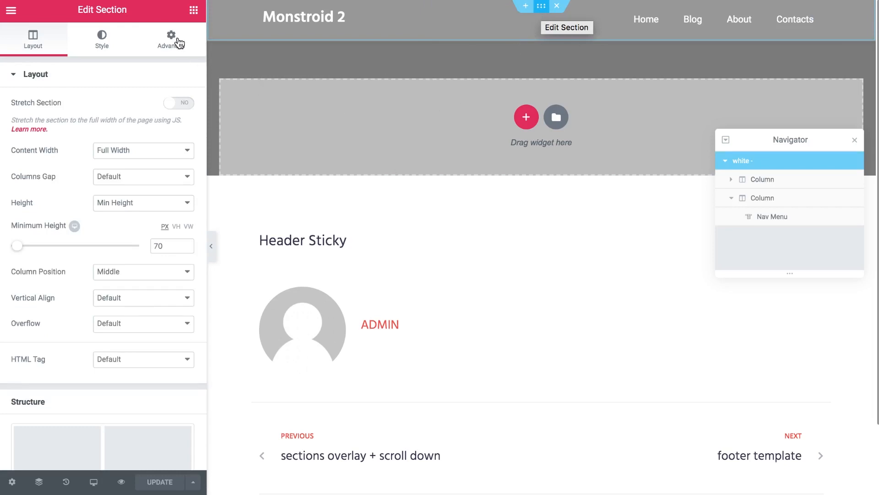
{"action": "left_click", "coordinate": [171, 39]}
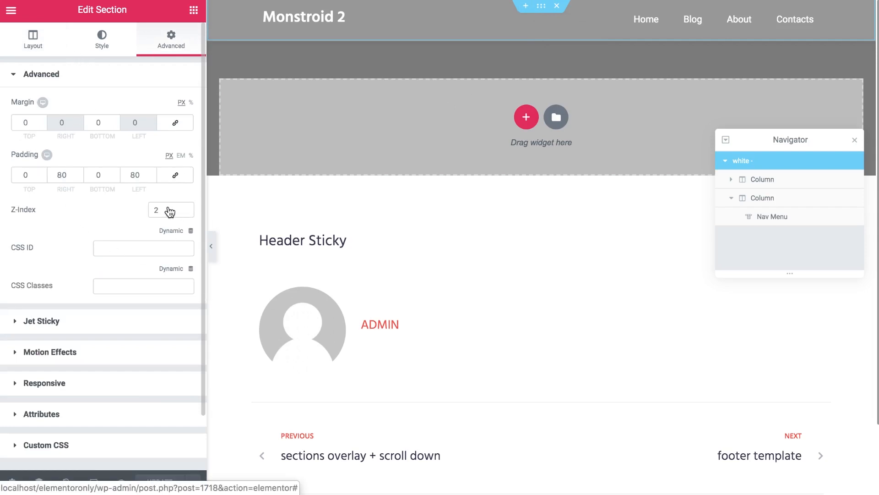
{"action": "left_click", "coordinate": [163, 209]}
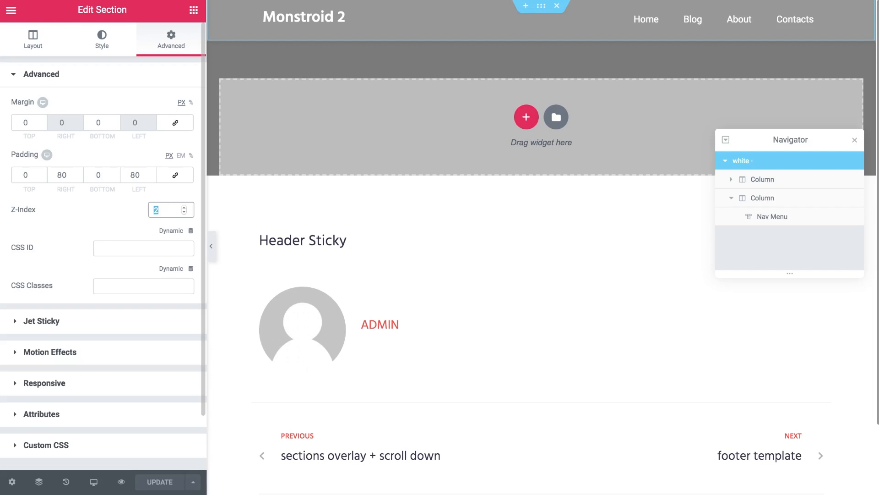
{"action": "type", "text": "10"}
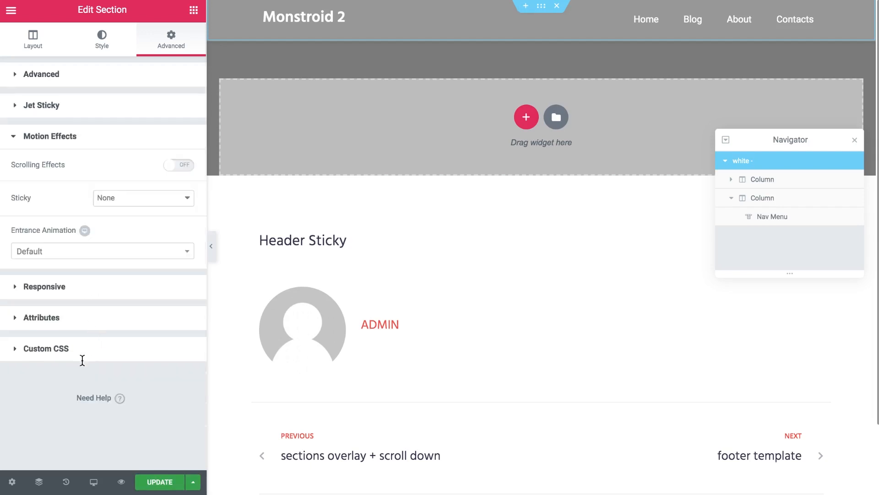
{"action": "left_click", "coordinate": [143, 198]}
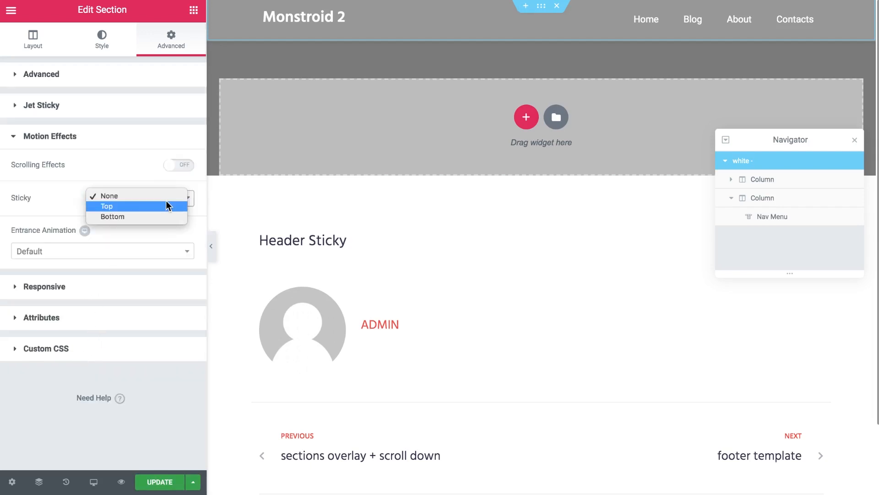
{"action": "left_click", "coordinate": [107, 206]}
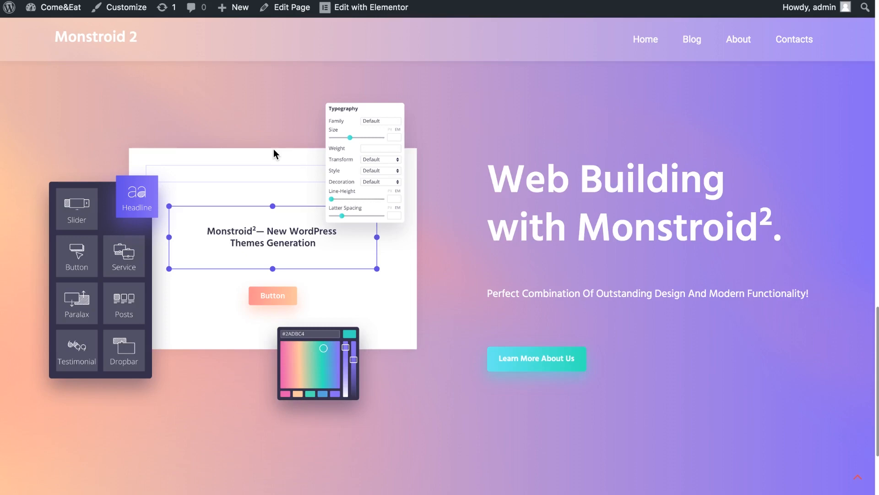
Scroll the live page before returning to the Theme Builder template list
{"action": "scroll", "scroll_direction": "down", "scroll_amount": 3}
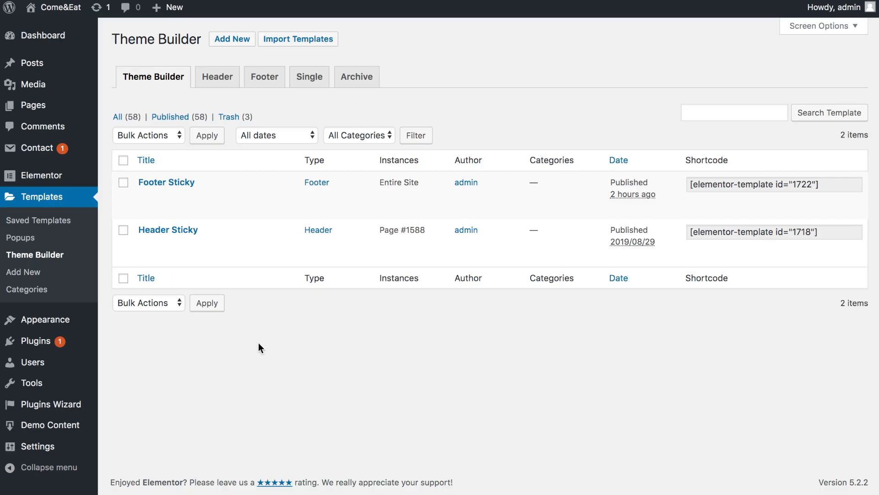
{"action": "mouse_move", "coordinate": [166, 182]}
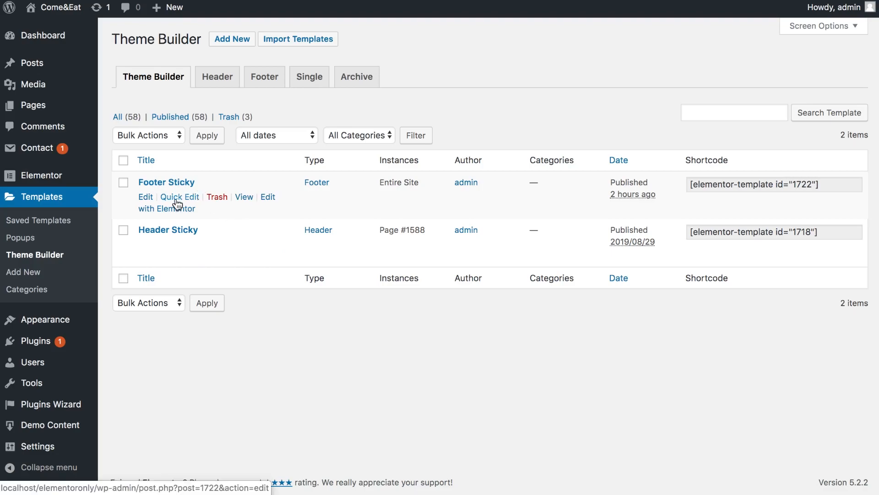
Launch the Footer Sticky template from Theme Builder in the Elementor editor
{"action": "left_click", "coordinate": [166, 208]}
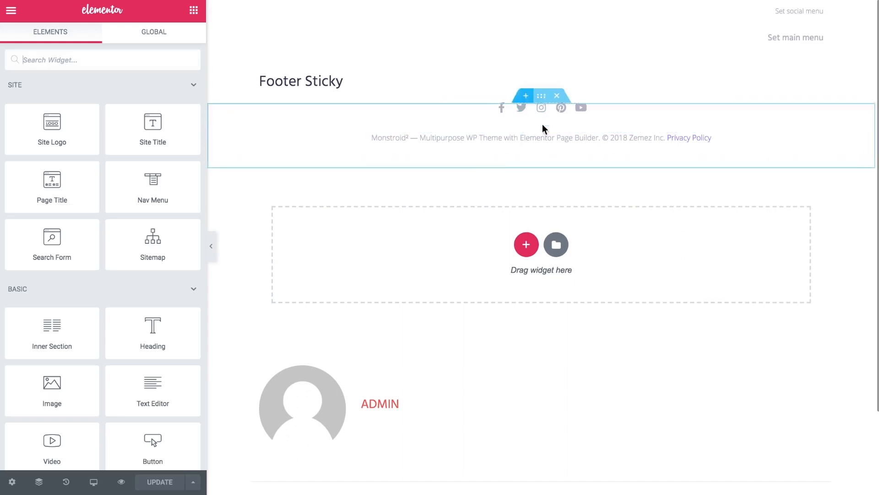
{"action": "mouse_move", "coordinate": [542, 96]}
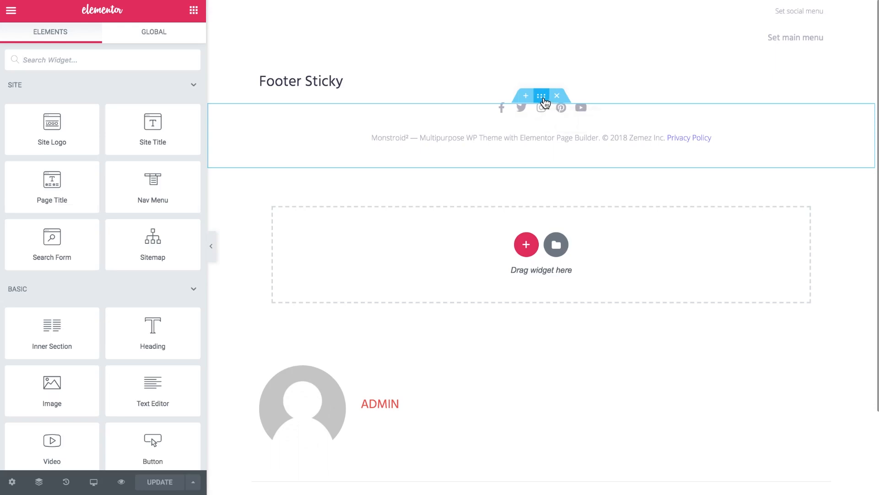
Select the footer section and give it a z-index of 7
{"action": "left_click", "coordinate": [541, 96]}
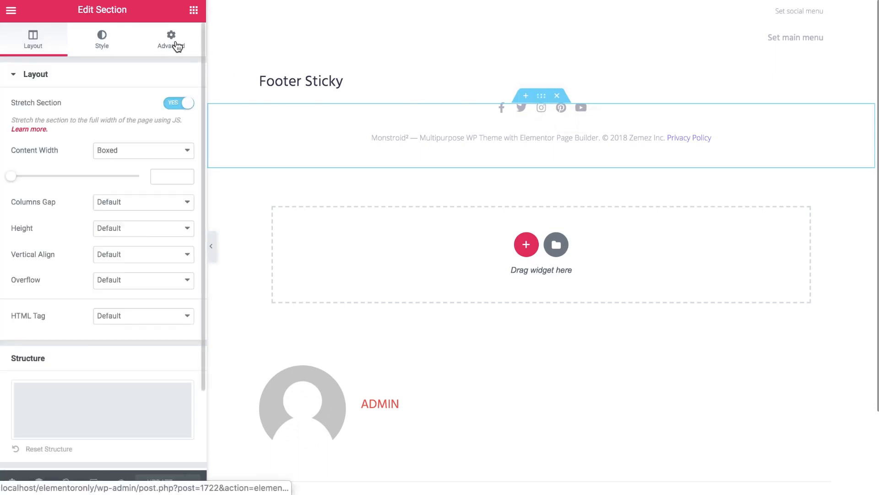
{"action": "left_click", "coordinate": [171, 39]}
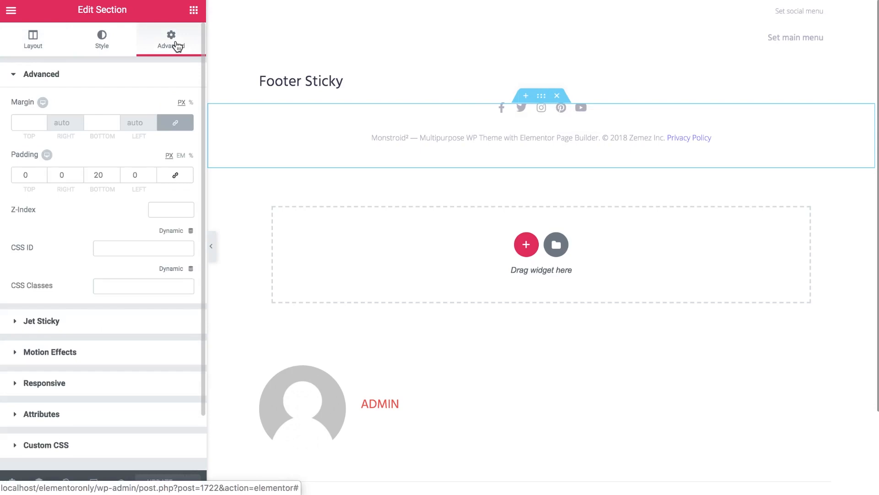
{"action": "left_click", "coordinate": [169, 209]}
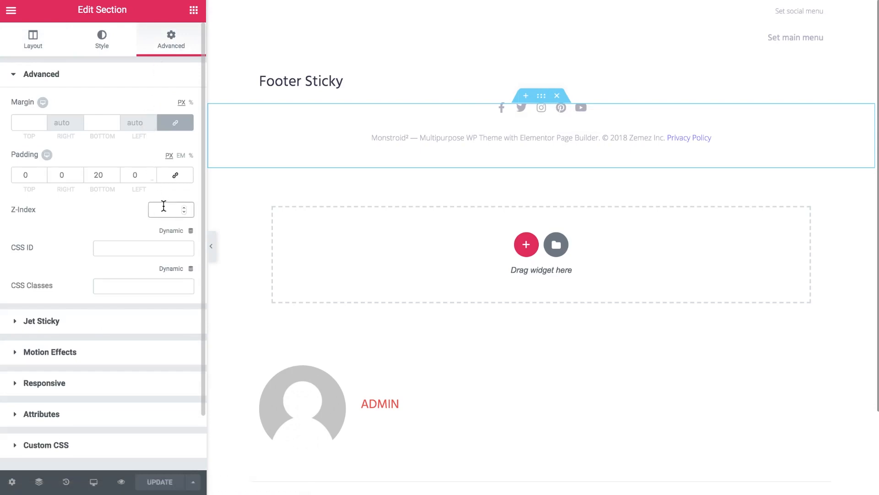
{"action": "left_click", "coordinate": [166, 209]}
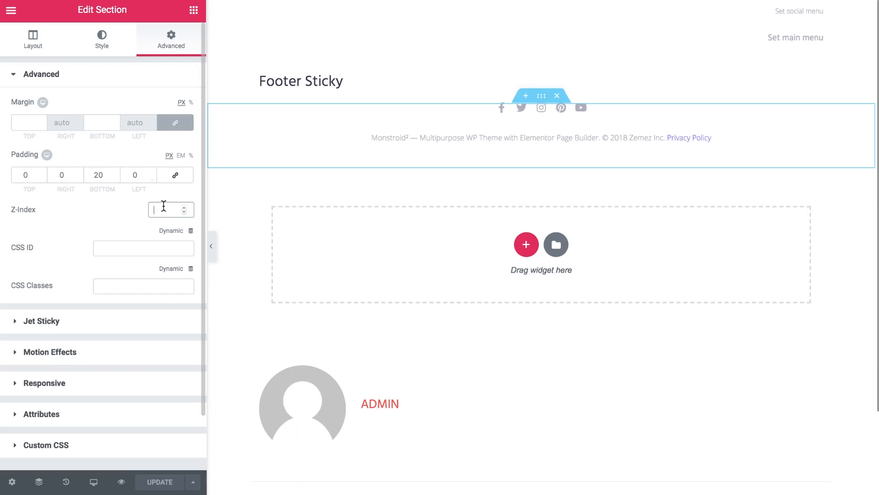
{"action": "type", "text": "7"}
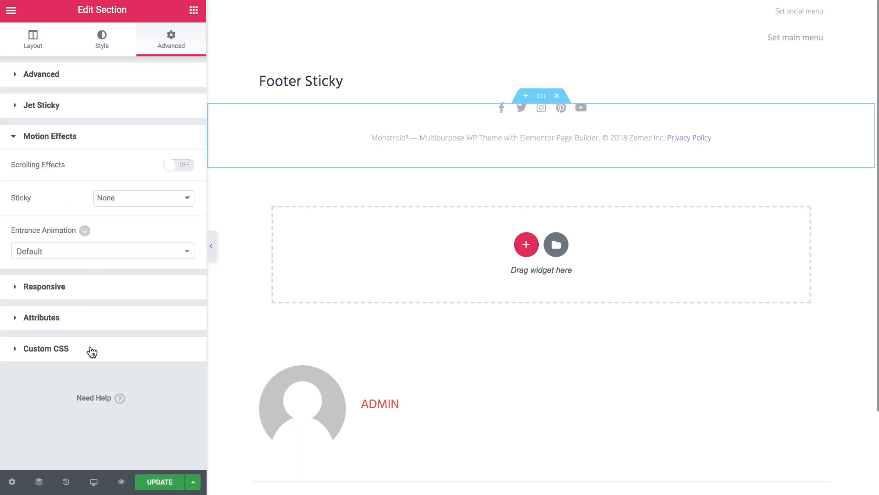
Set the footer's Motion Effects sticky to Bottom, then go to its Style background settings
{"action": "left_click", "coordinate": [143, 198]}
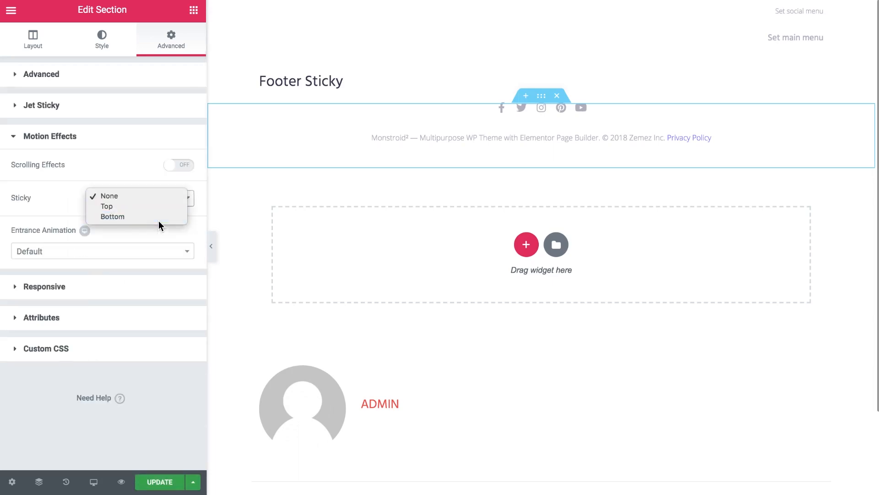
{"action": "left_click", "coordinate": [112, 217]}
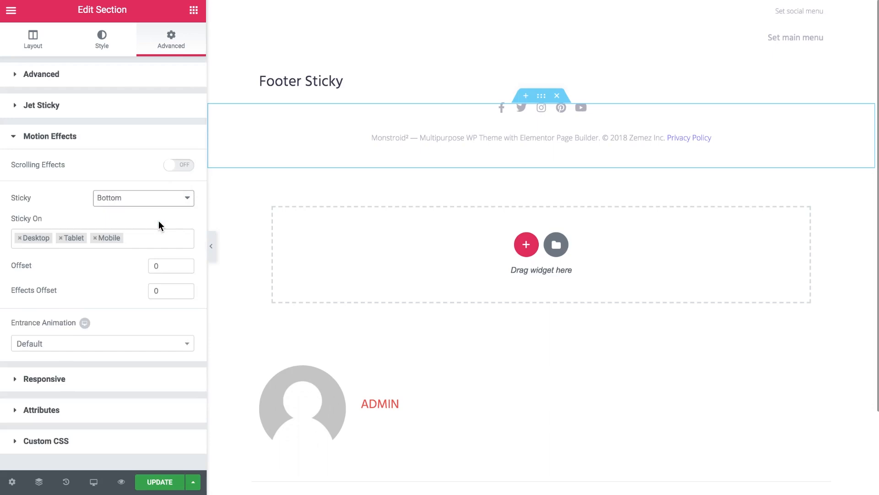
{"action": "left_click", "coordinate": [102, 40]}
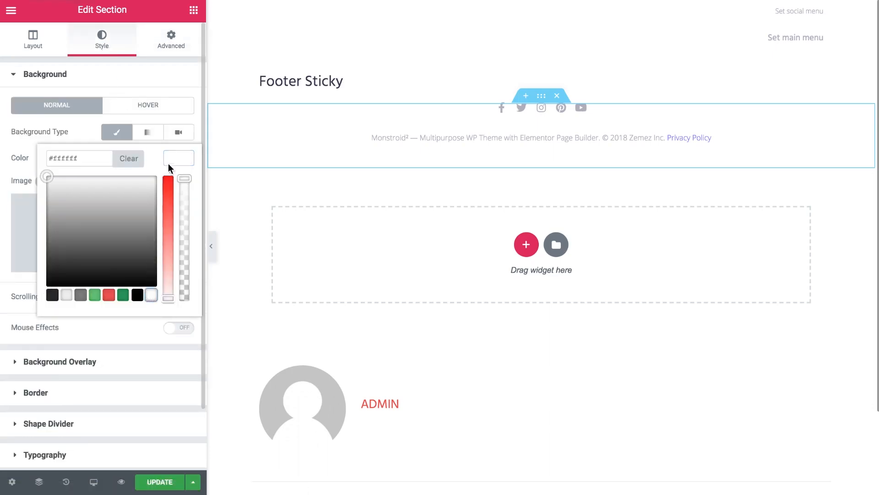
Set the footer background colour to white (#ffffff)
{"action": "left_click", "coordinate": [178, 158]}
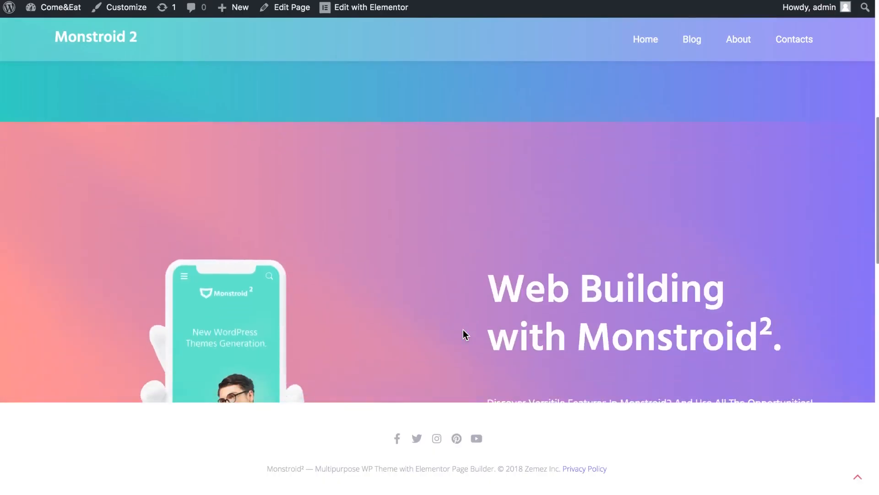
Check the sticky footer on the live page, then return to editing the Footer Sticky template
{"action": "scroll", "scroll_direction": "down", "scroll_amount": 3}
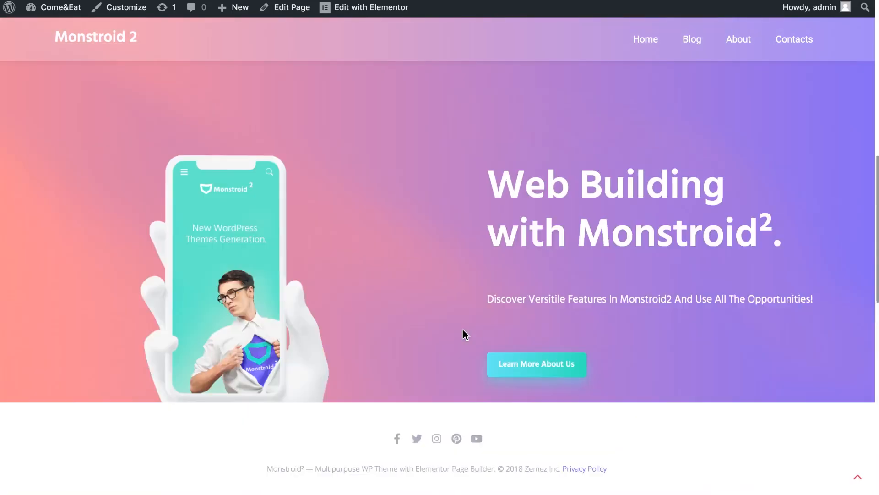
{"action": "left_click", "coordinate": [363, 8]}
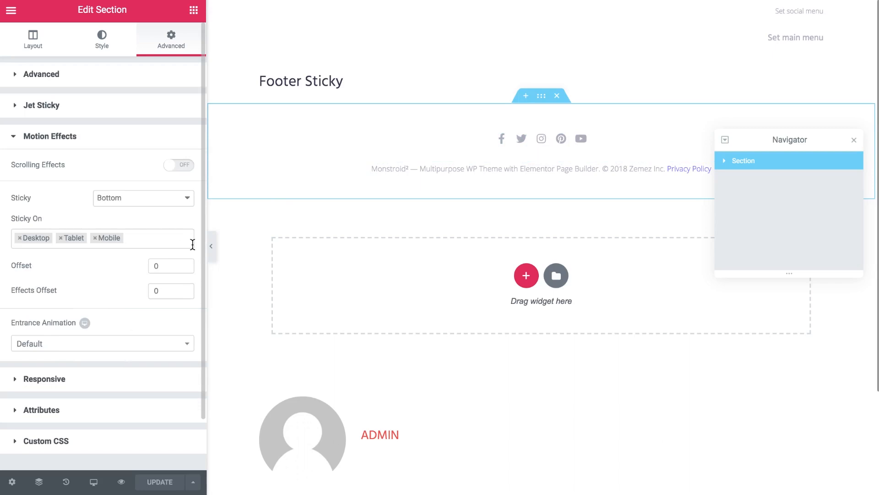
{"action": "mouse_move", "coordinate": [359, 201]}
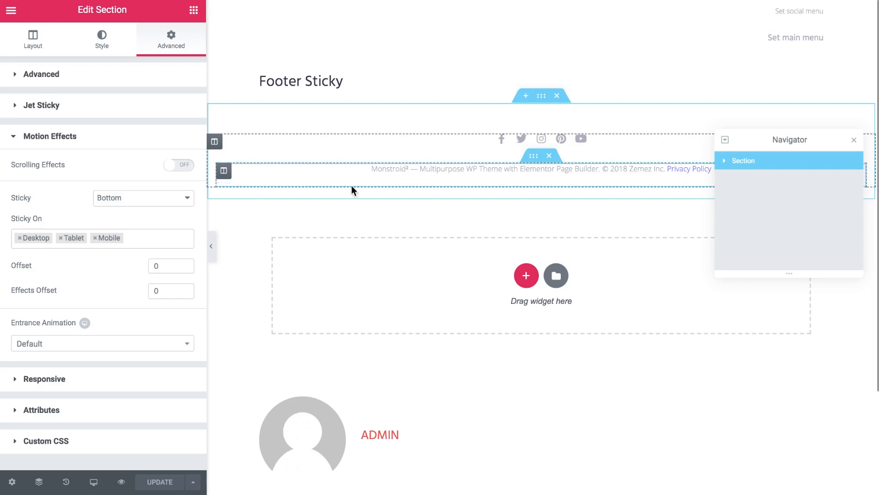
Enable scrolling effects and set Transparency to Fade In at level 10
{"action": "left_click", "coordinate": [178, 165]}
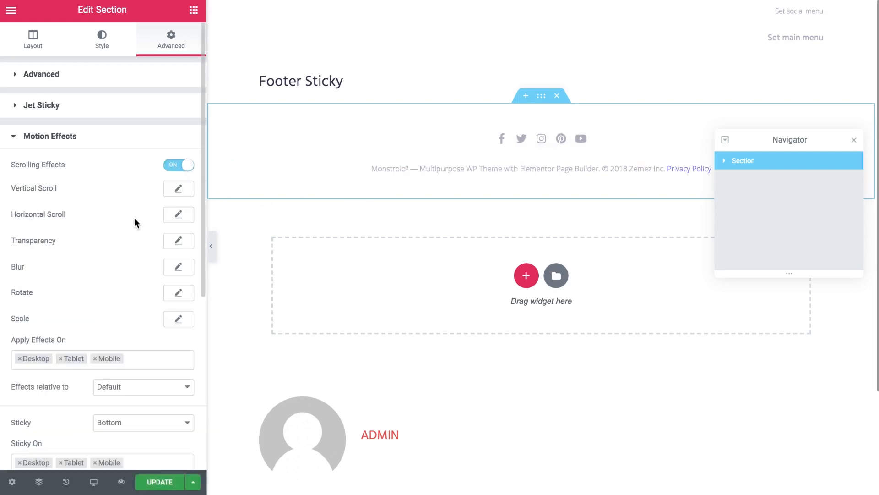
{"action": "left_click", "coordinate": [179, 241]}
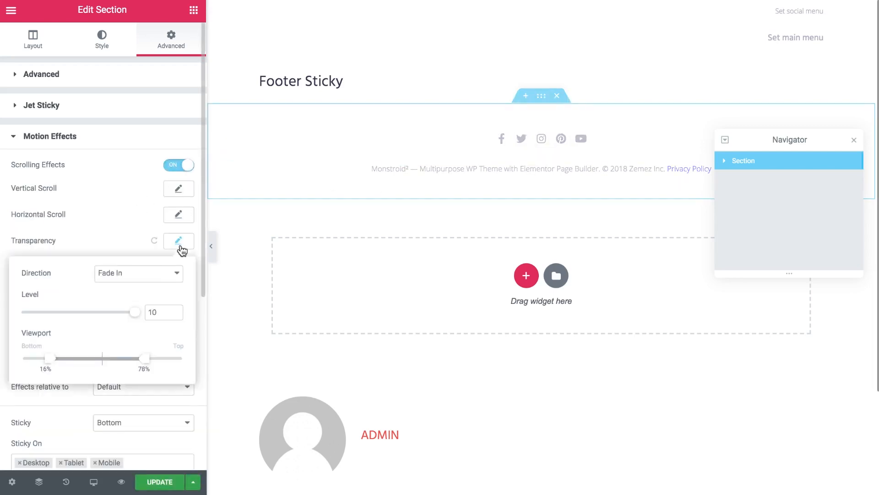
{"action": "left_click", "coordinate": [137, 273]}
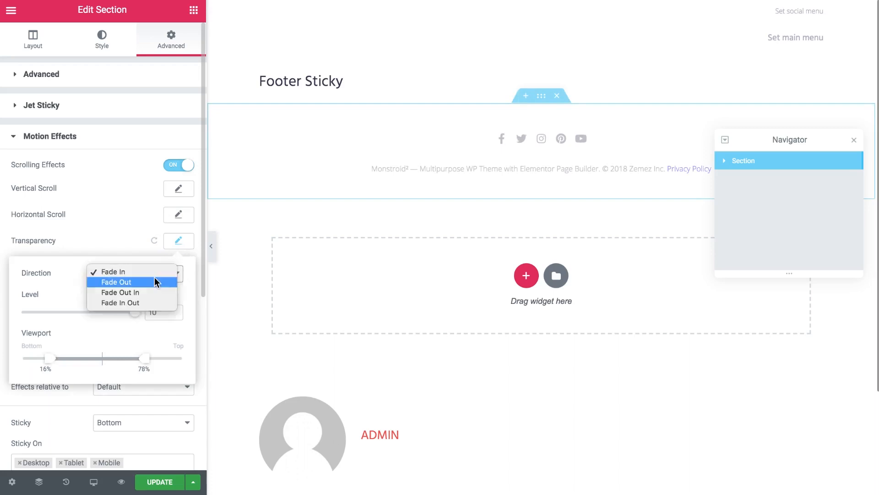
{"action": "left_click", "coordinate": [114, 272]}
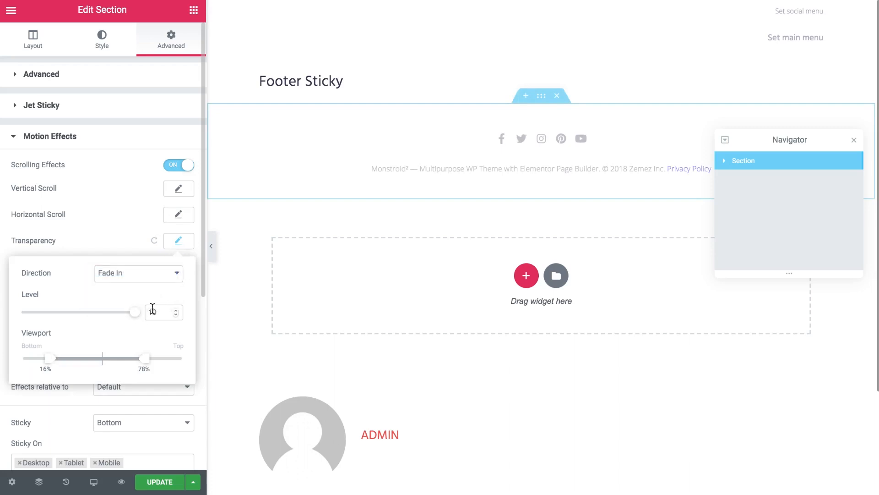
{"action": "type", "text": "10"}
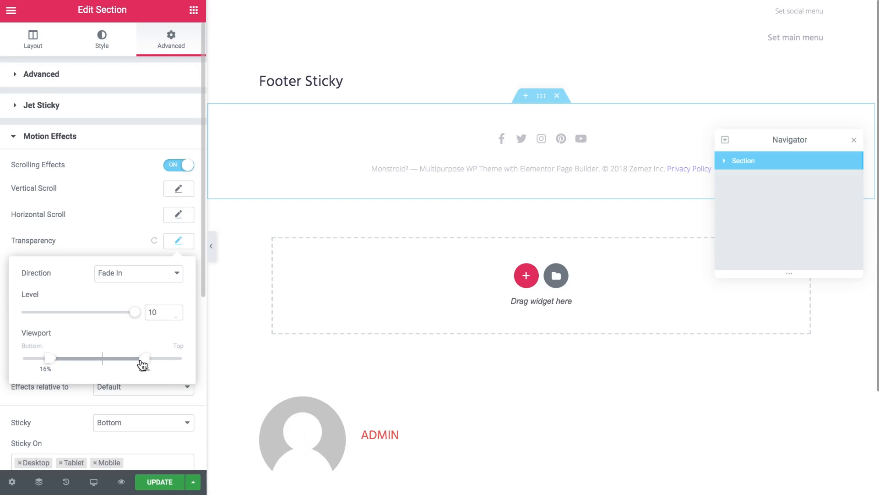
Adjust the fade viewport range so it starts at 55% and ends at 100%
{"action": "left_click_drag", "start_coordinate": [146, 358], "coordinate": [160, 358]}
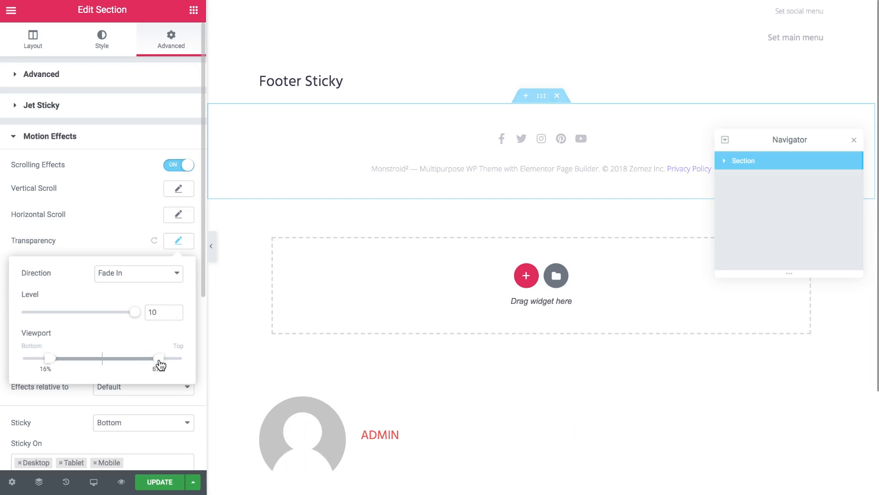
{"action": "left_click_drag", "start_coordinate": [159, 358], "coordinate": [179, 358]}
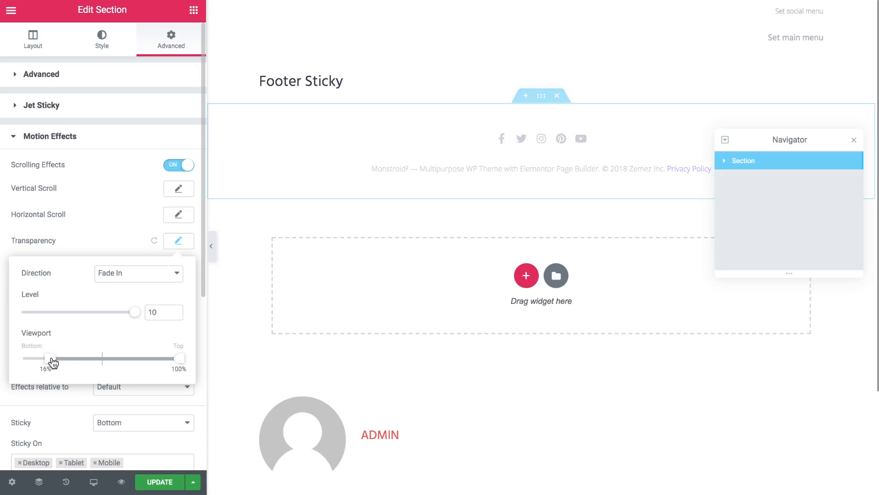
{"action": "left_click_drag", "start_coordinate": [51, 358], "coordinate": [104, 359]}
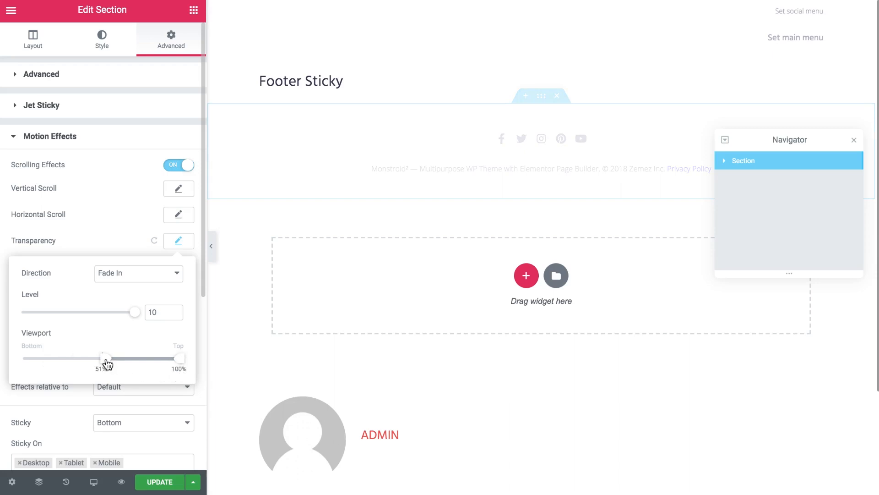
{"action": "left_click_drag", "start_coordinate": [106, 358], "coordinate": [102, 358]}
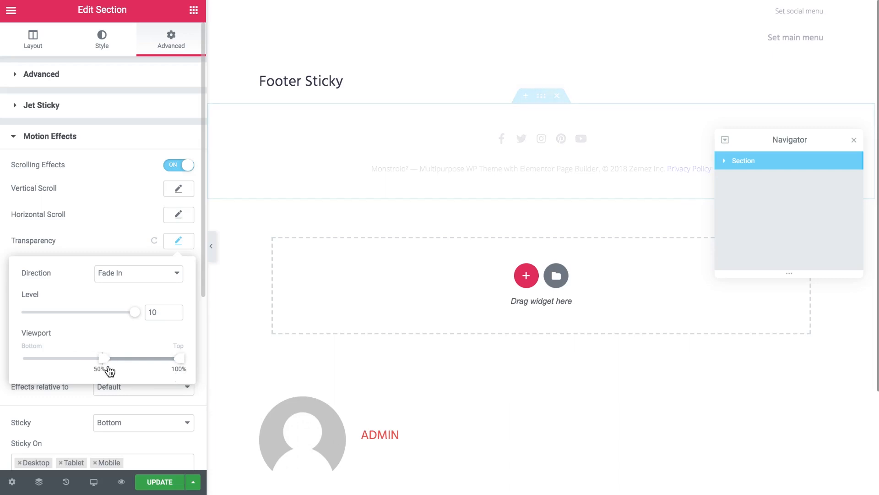
{"action": "left_click_drag", "start_coordinate": [102, 359], "coordinate": [111, 358]}
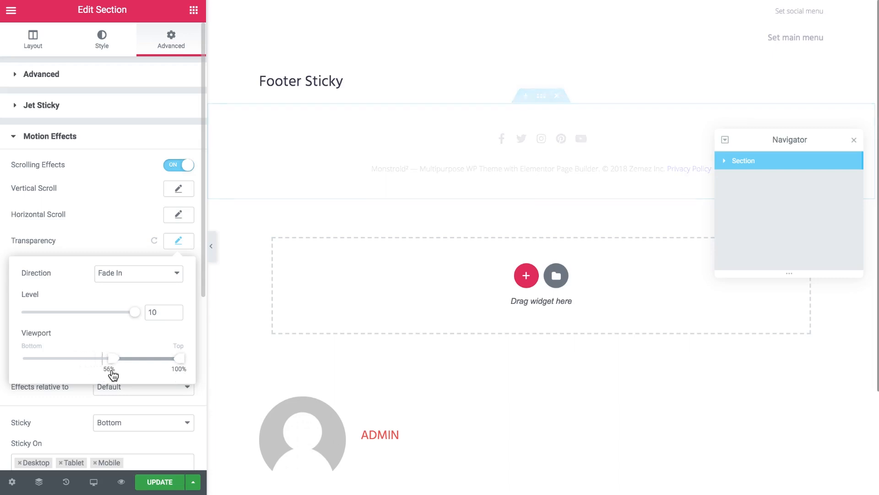
{"action": "left_click_drag", "start_coordinate": [111, 358], "coordinate": [119, 358]}
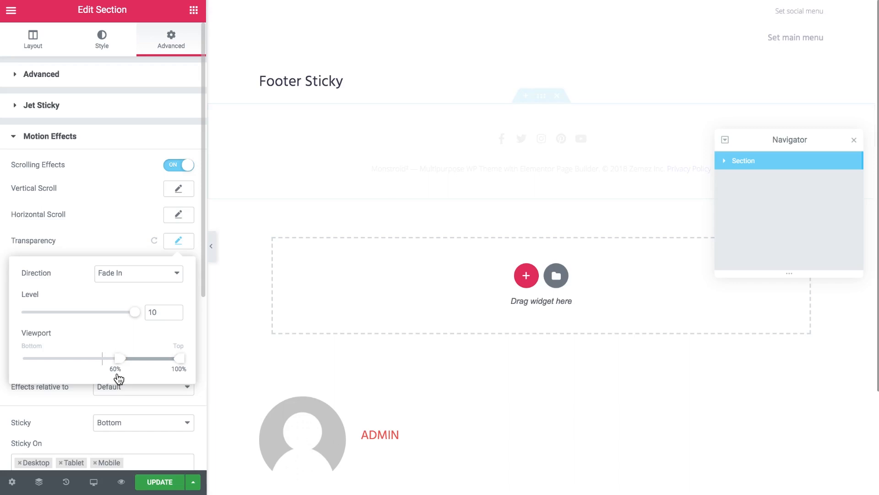
{"action": "left_click_drag", "start_coordinate": [118, 358], "coordinate": [111, 358]}
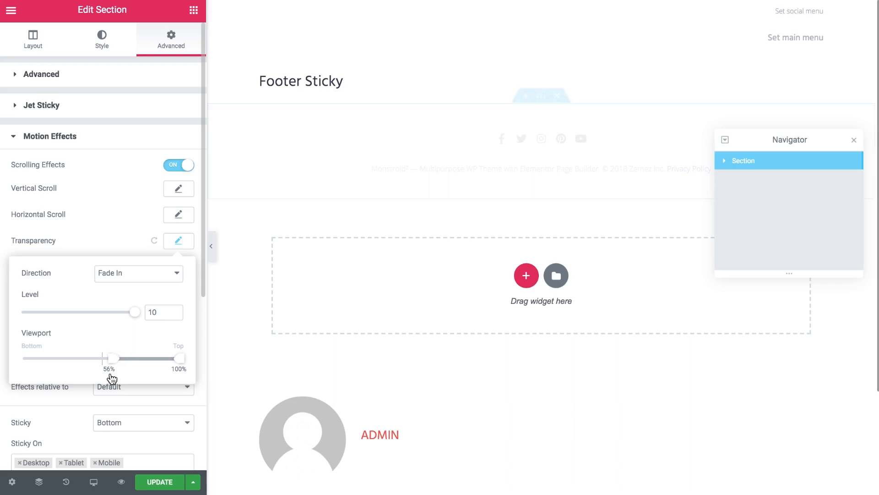
{"action": "left_click_drag", "start_coordinate": [113, 358], "coordinate": [111, 358]}
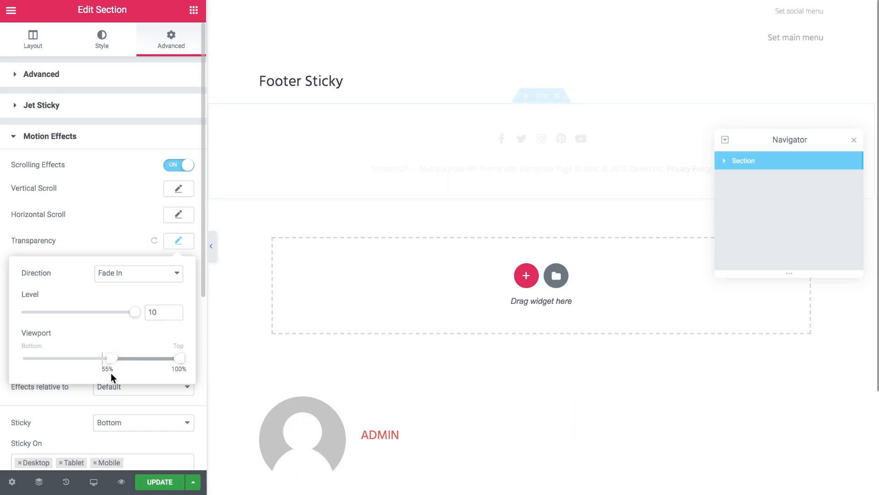
Make the effects relative to the Entire Page and recheck the Transparency viewport values
{"action": "left_click", "coordinate": [179, 240]}
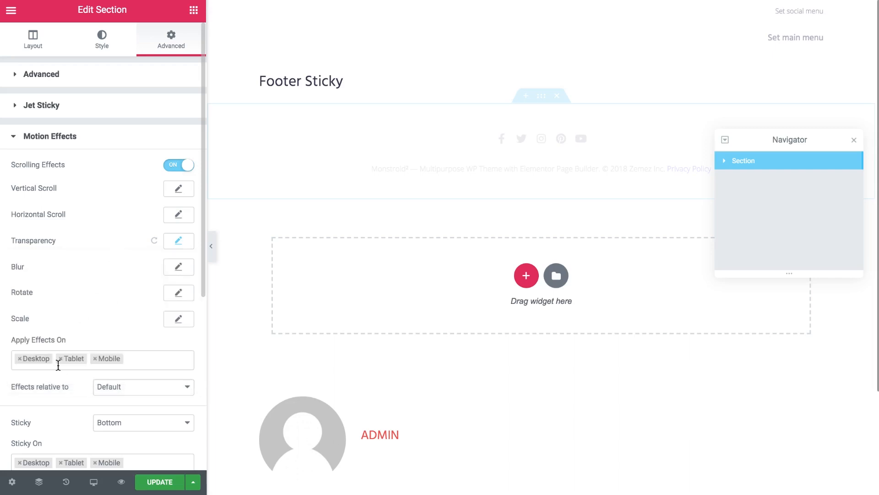
{"action": "left_click", "coordinate": [143, 387]}
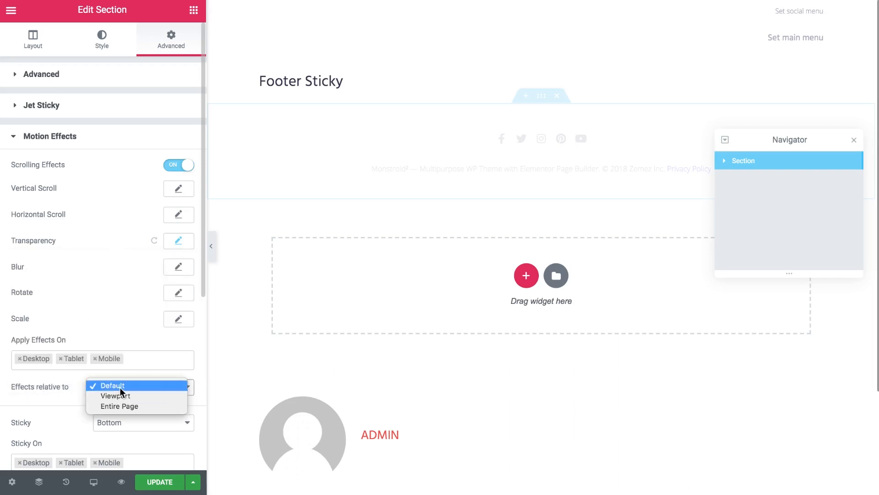
{"action": "mouse_move", "coordinate": [119, 405]}
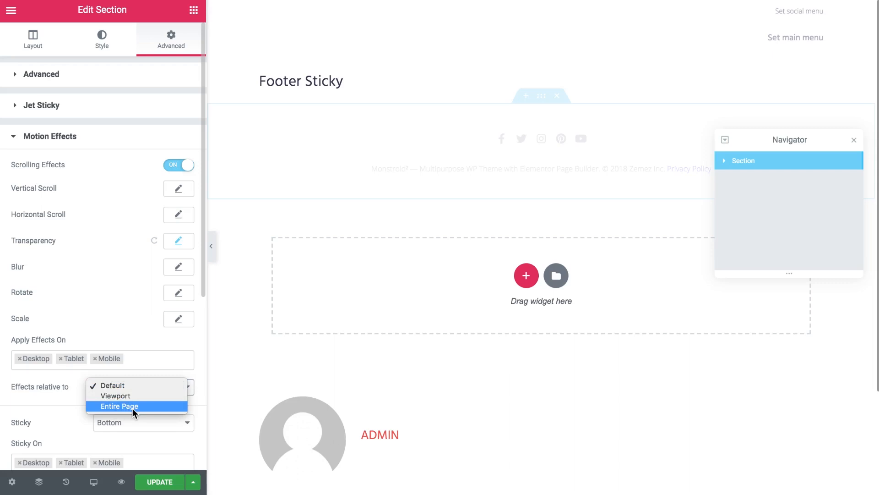
{"action": "left_click", "coordinate": [120, 406]}
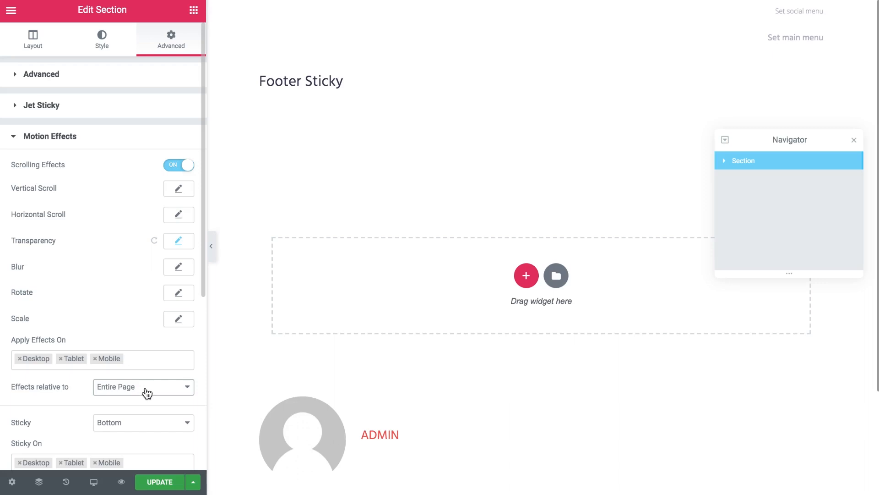
{"action": "left_click", "coordinate": [724, 160]}
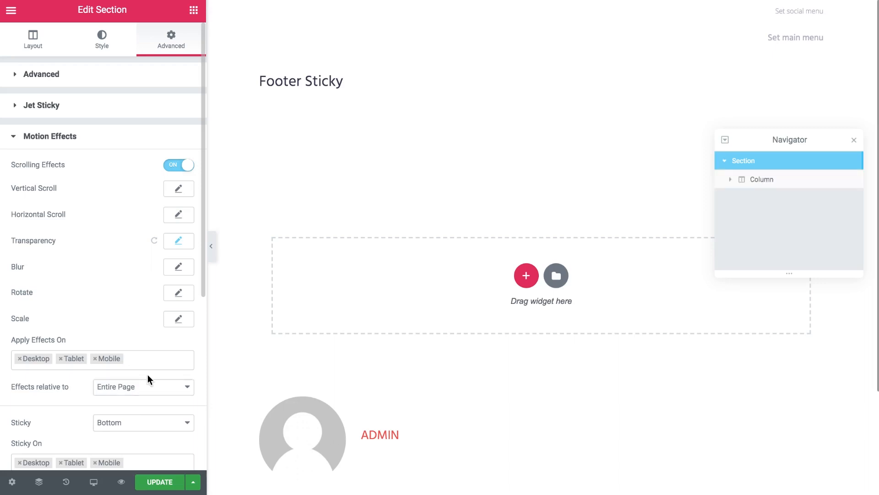
{"action": "mouse_move", "coordinate": [179, 246]}
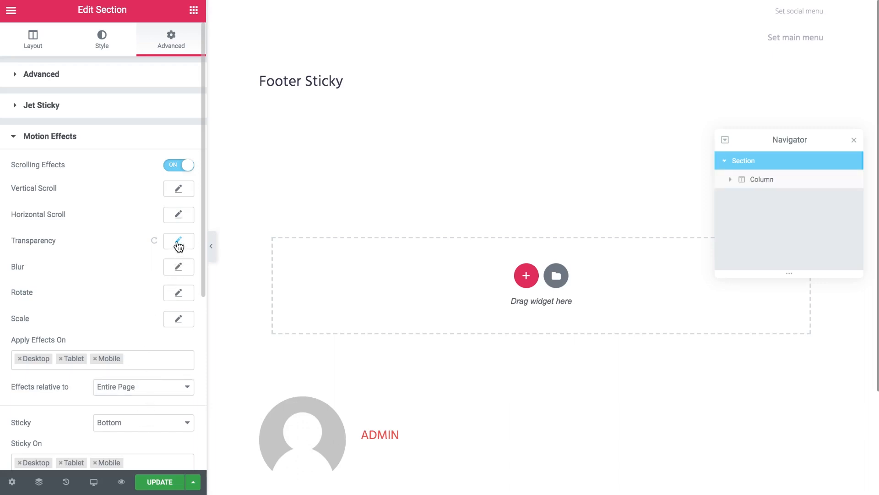
{"action": "left_click", "coordinate": [179, 241]}
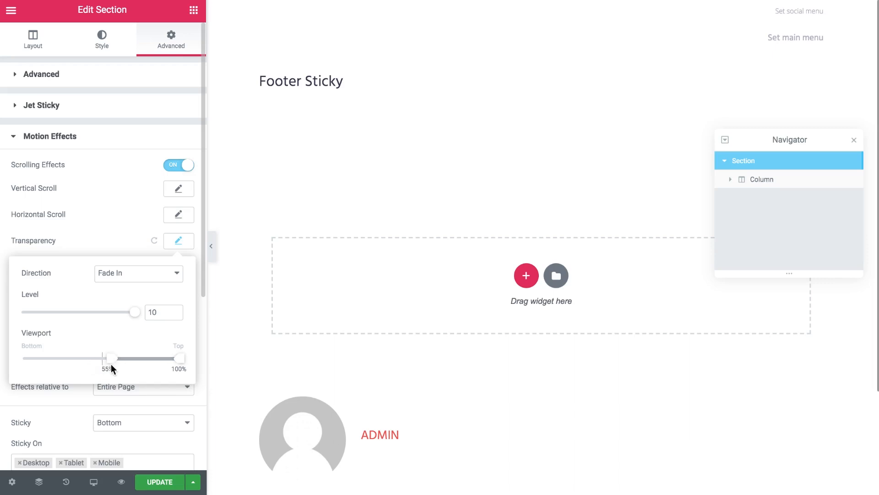
{"action": "mouse_move", "coordinate": [111, 352]}
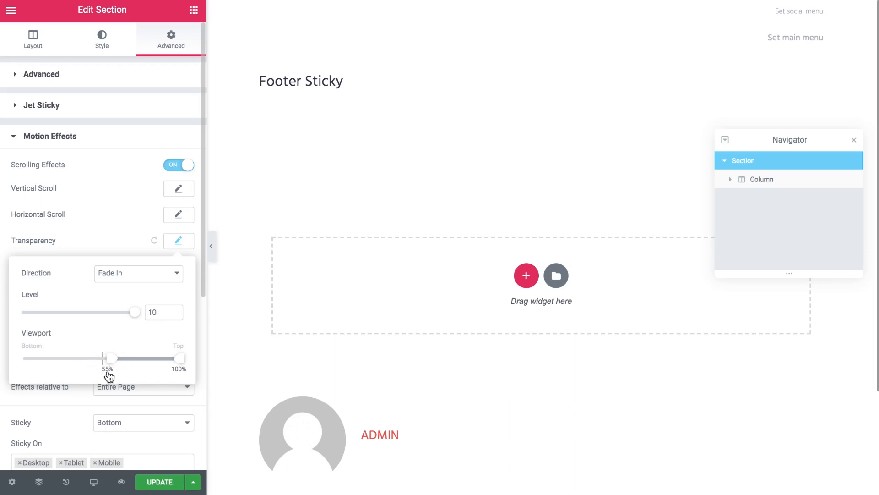
{"action": "mouse_move", "coordinate": [115, 364]}
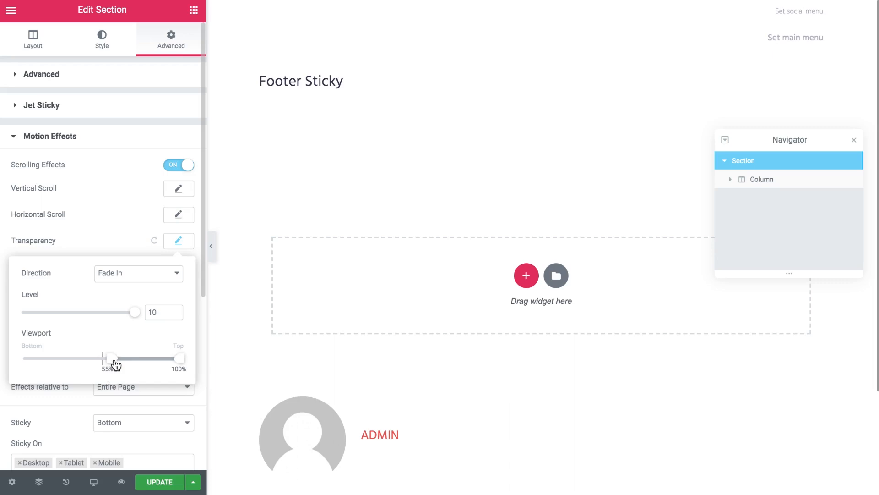
{"action": "mouse_move", "coordinate": [181, 367]}
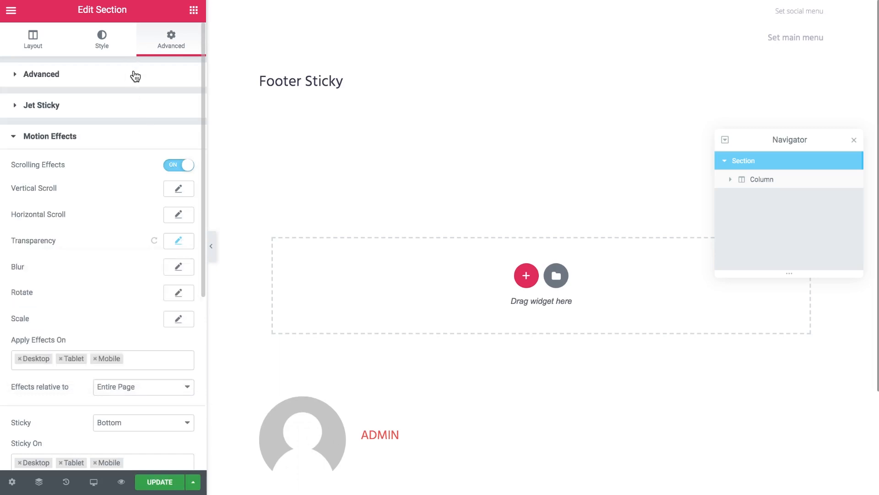
Give the footer section a negative top margin in Advanced and update the page
{"action": "left_click", "coordinate": [40, 73]}
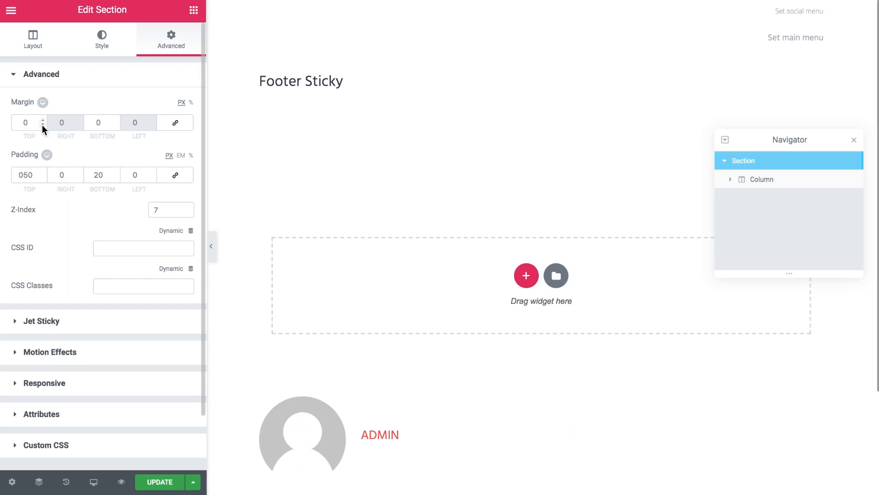
{"action": "type", "text": "-5"}
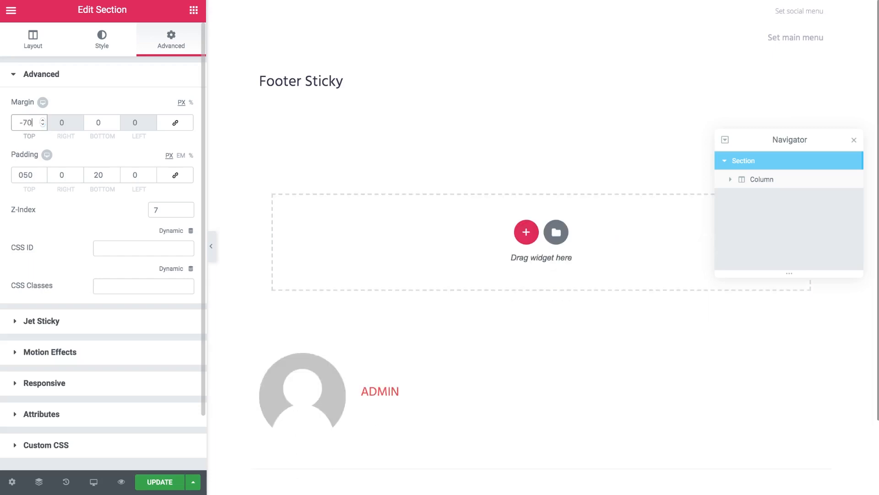
{"action": "mouse_move", "coordinate": [163, 458]}
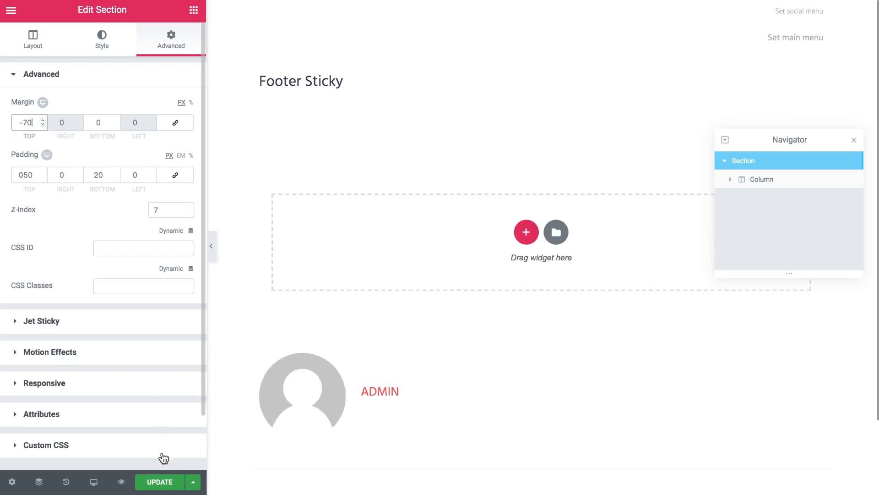
{"action": "left_click", "coordinate": [159, 486]}
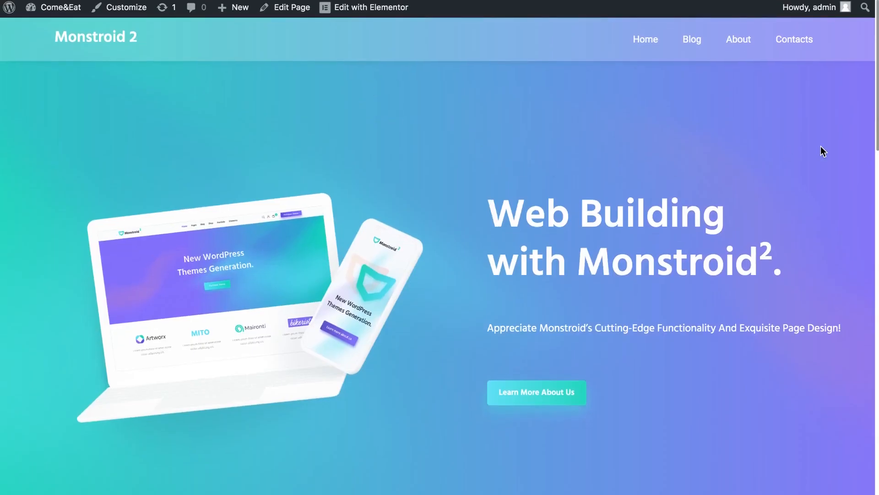
{"action": "scroll", "scroll_direction": "down", "scroll_amount": 3}
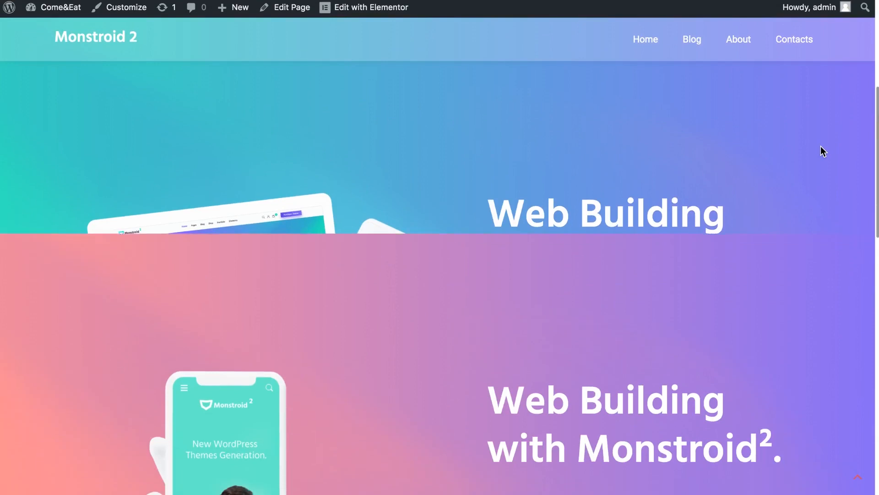
{"action": "scroll", "scroll_direction": "down", "scroll_amount": 3}
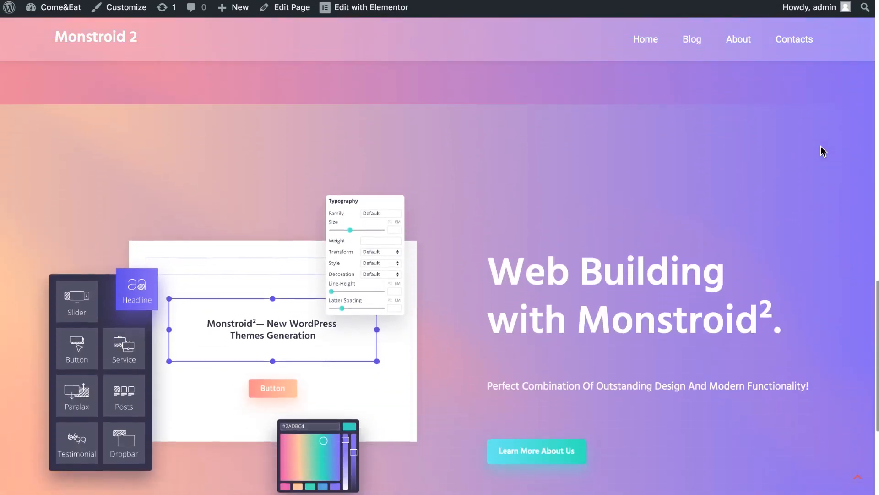
{"action": "scroll", "scroll_direction": "down", "scroll_amount": 3}
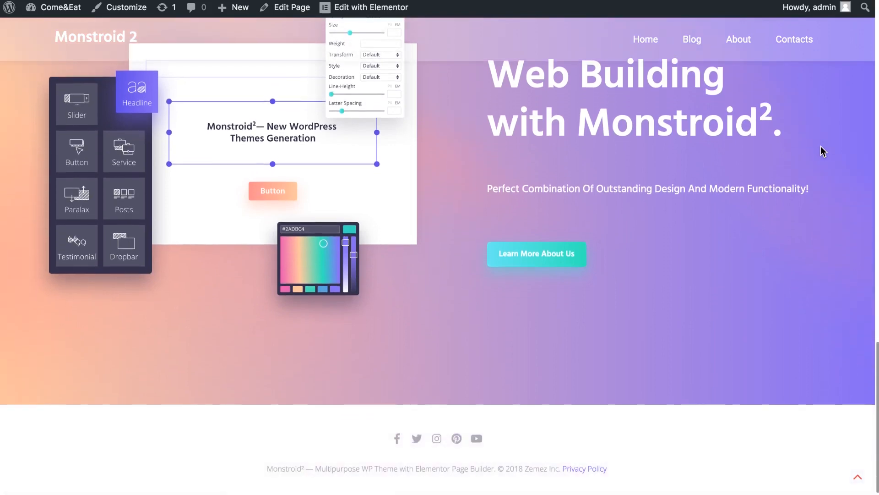
{"action": "scroll", "scroll_direction": "down", "scroll_amount": 3}
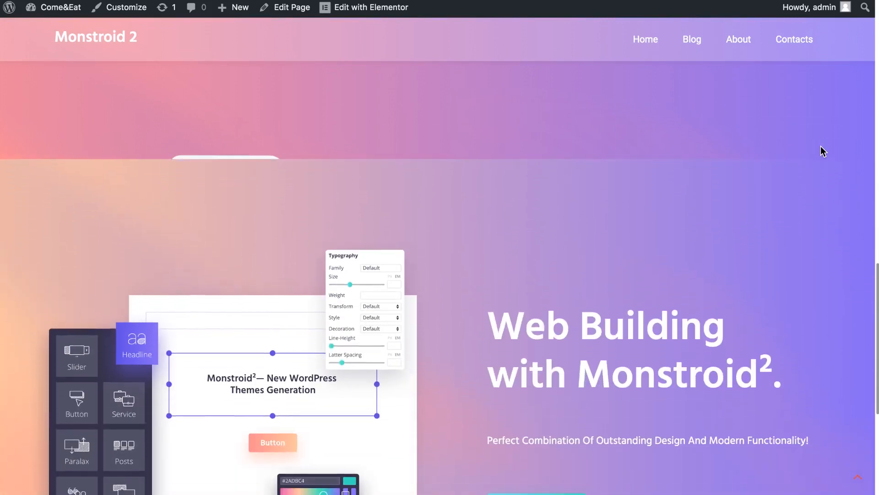
{"action": "scroll", "scroll_direction": "down", "scroll_amount": 3}
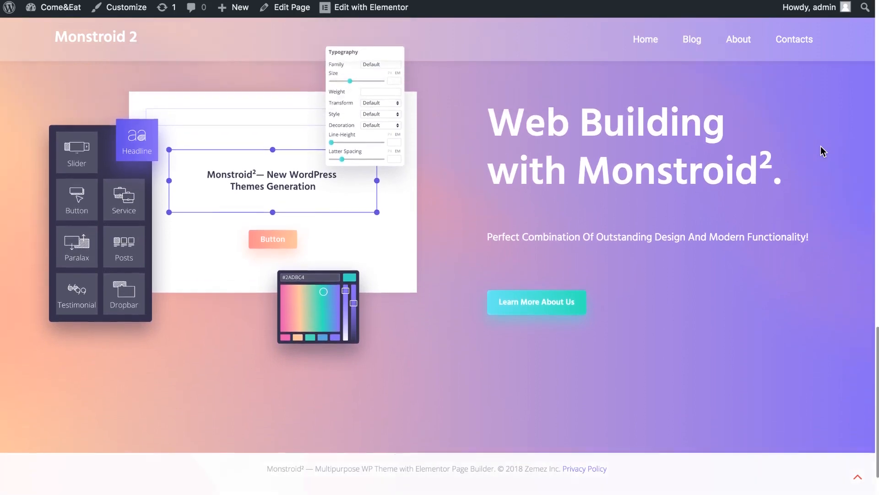
{"action": "scroll", "scroll_direction": "down", "scroll_amount": 3}
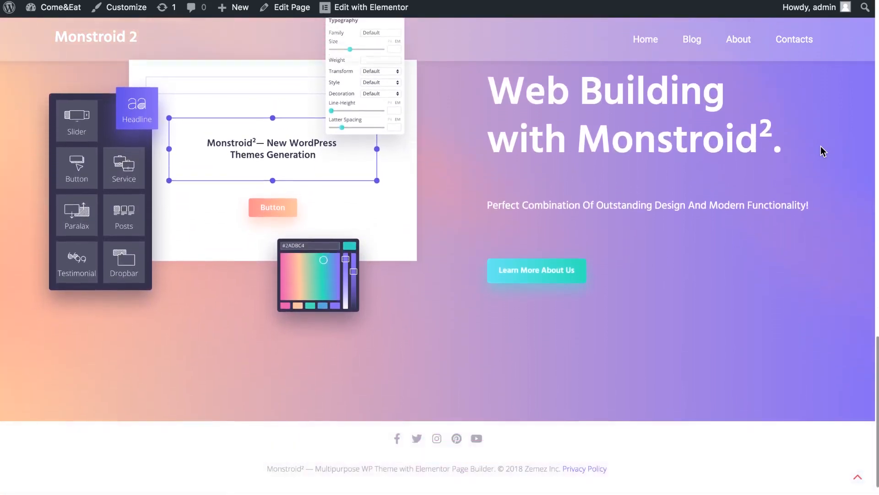
{"action": "scroll", "scroll_direction": "down", "scroll_amount": 3}
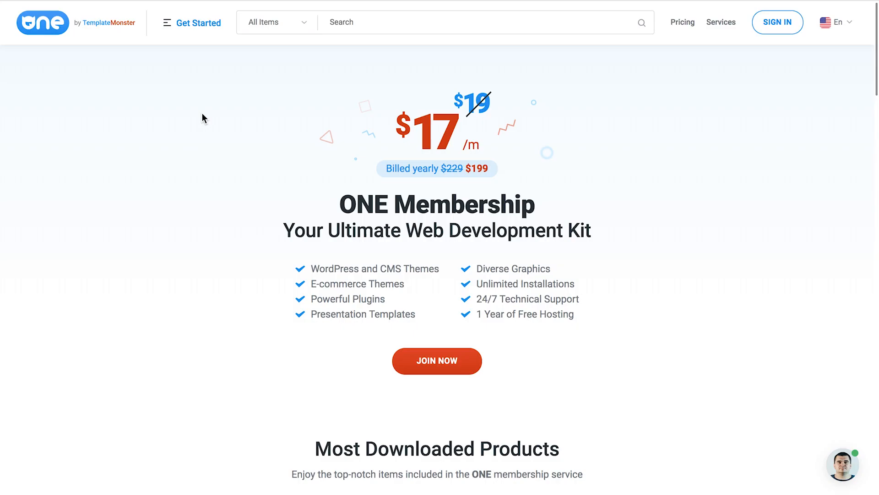
Expand the Get Started product category menu on the ONE Membership page
{"action": "left_click", "coordinate": [198, 23]}
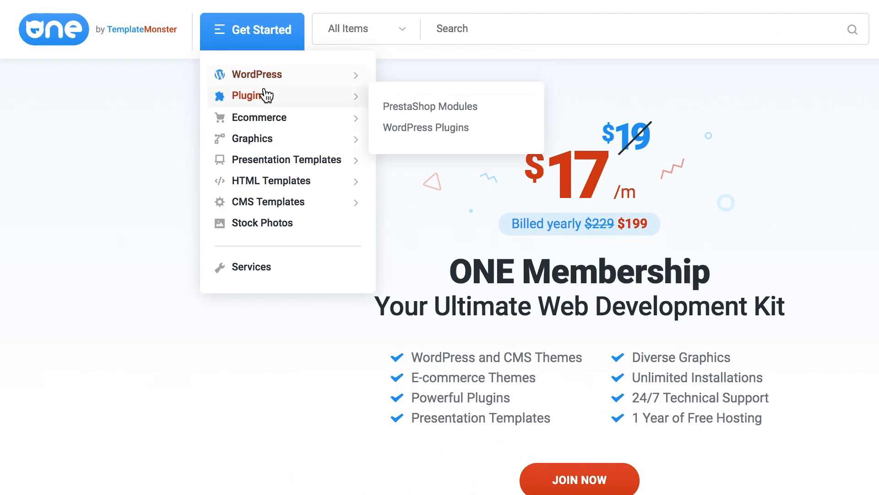
{"action": "mouse_move", "coordinate": [259, 117]}
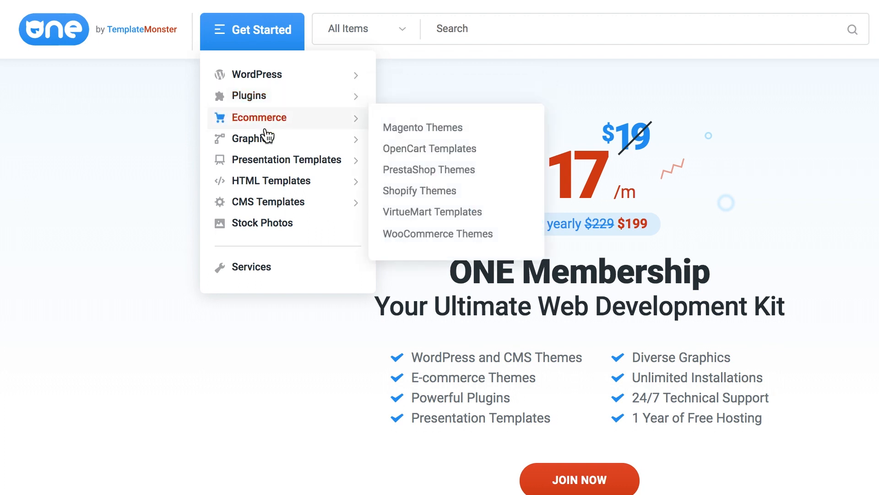
{"action": "mouse_move", "coordinate": [272, 160]}
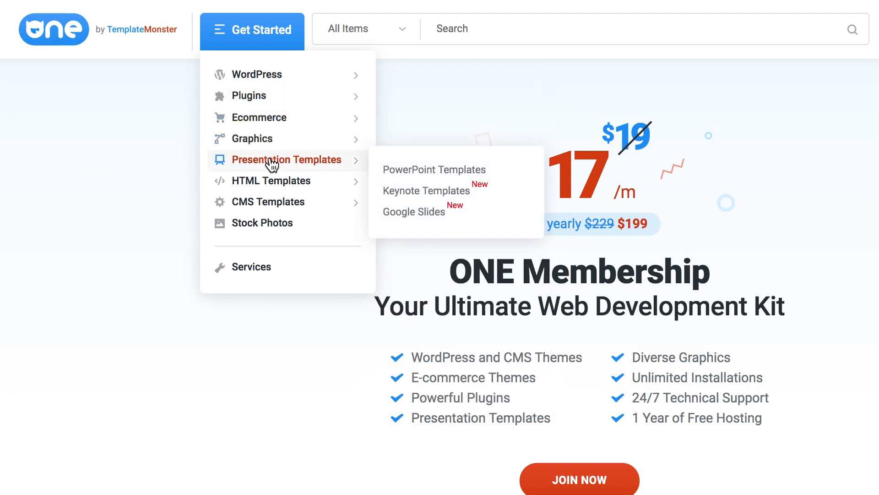
{"action": "mouse_move", "coordinate": [269, 201]}
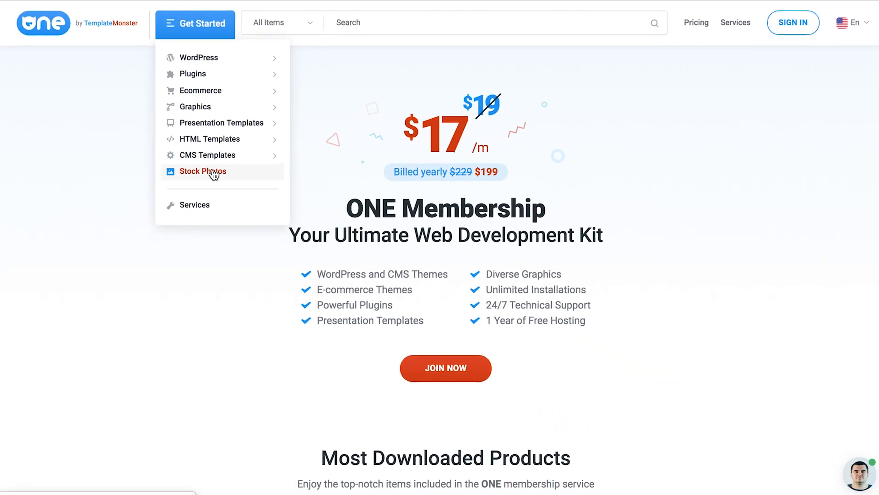
{"action": "mouse_move", "coordinate": [199, 56]}
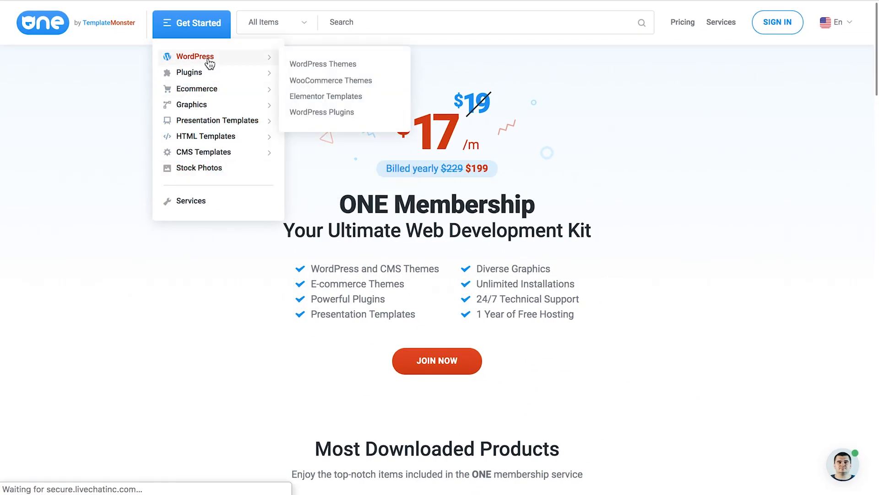